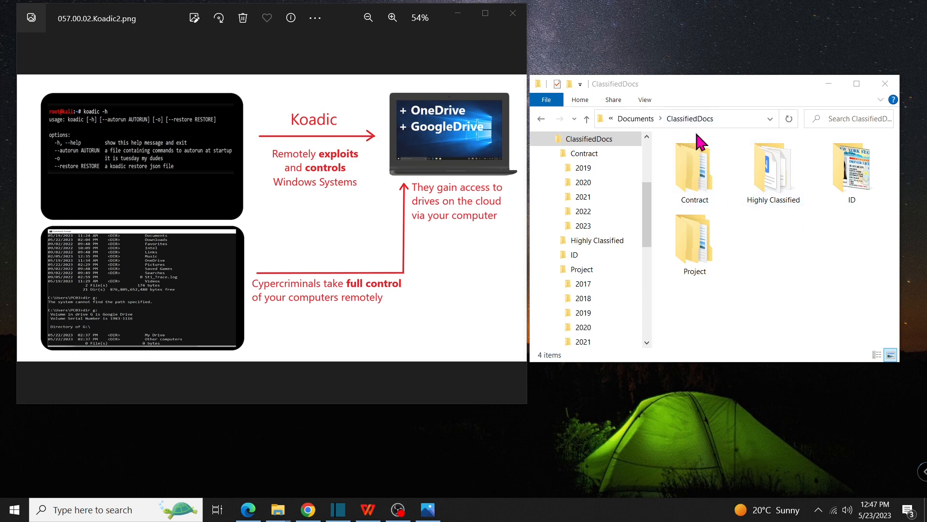
Step: List the Documents folder contents with dir documents
left_click(851, 169)
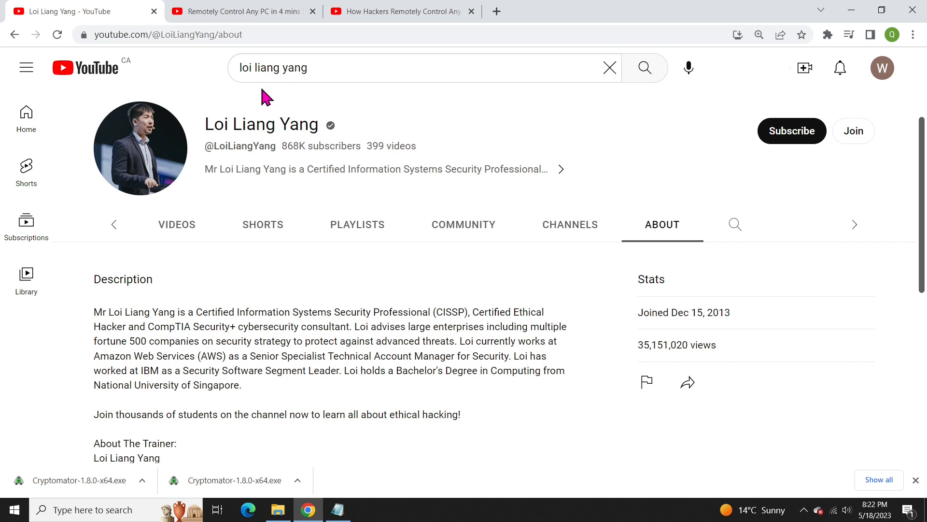
mouse_move(277, 92)
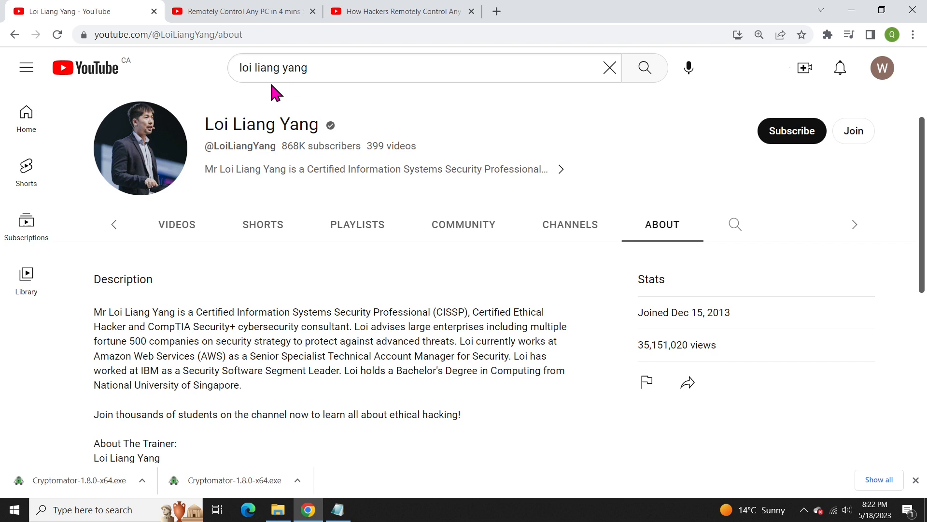
scroll("down", 3)
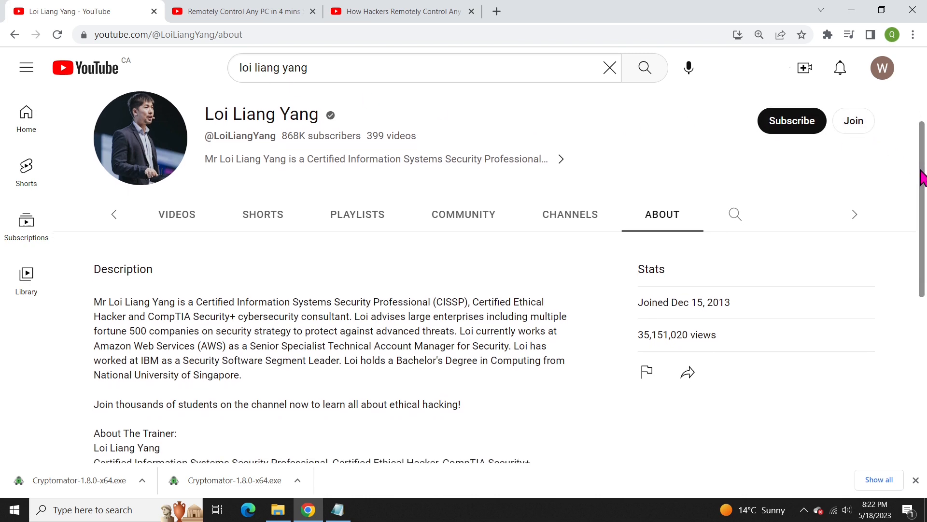
scroll("down", 3)
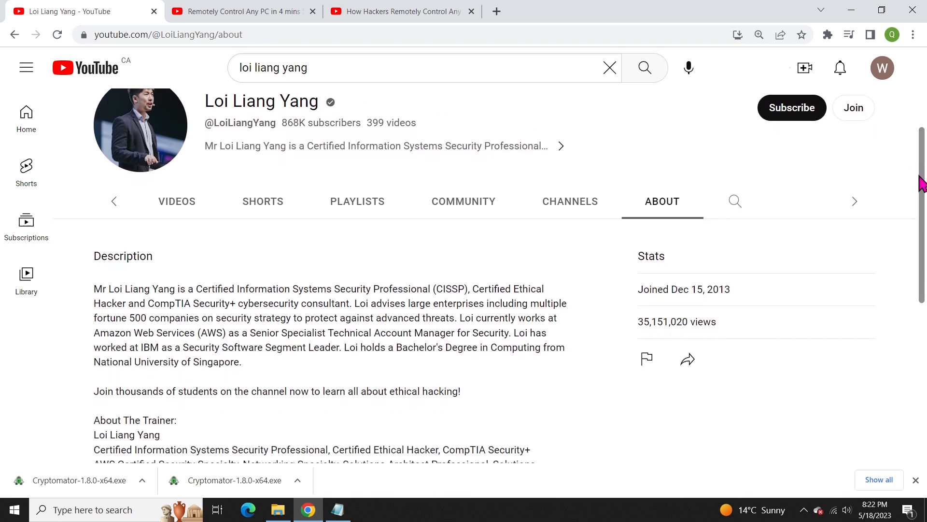
left_click(735, 201)
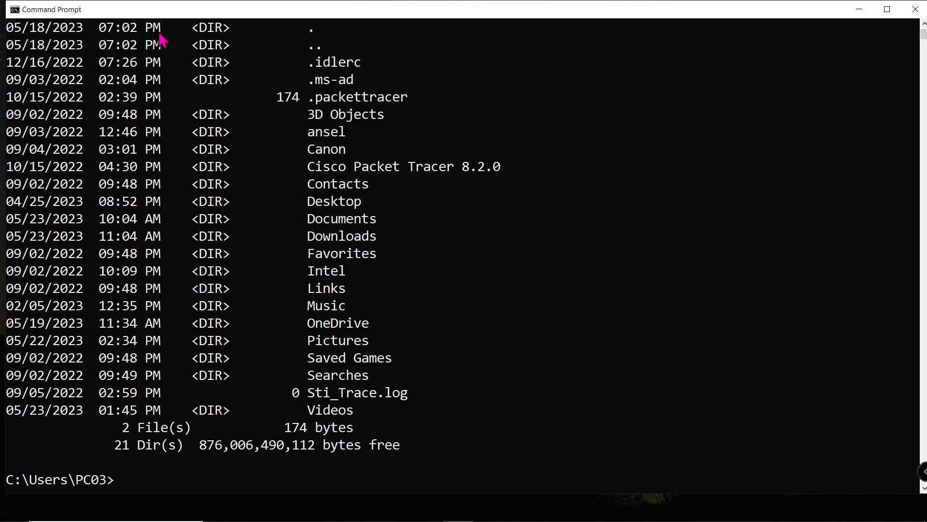
type("dir")
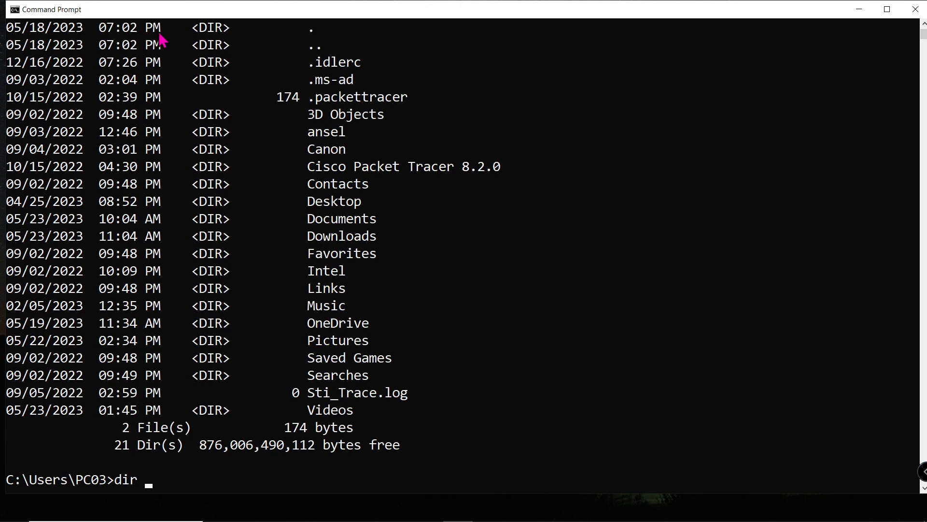
type("documents")
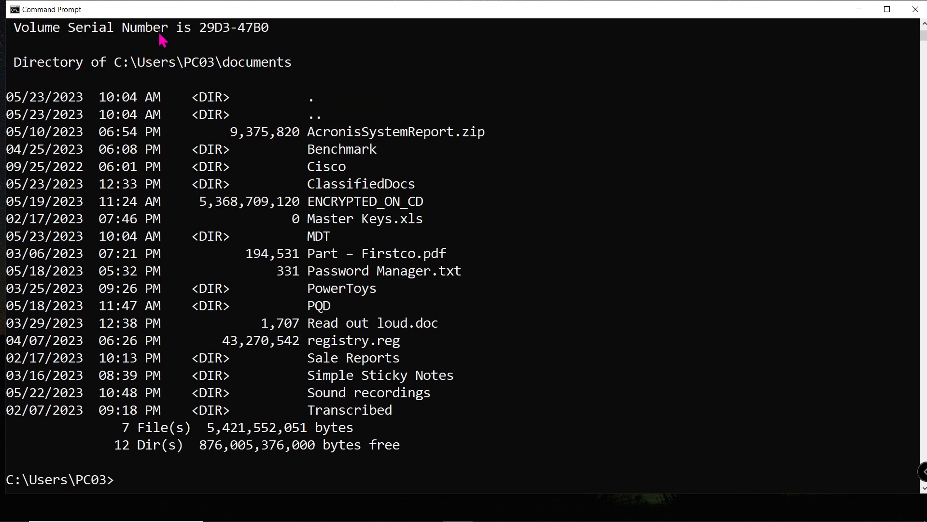
Step: Move into documents/classified, then list drive G's contents
type("cd")
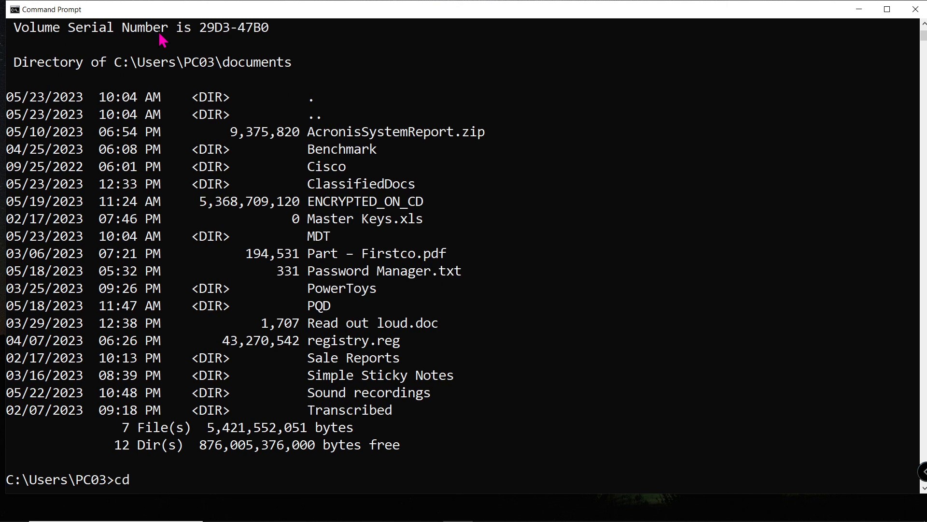
type("documents")
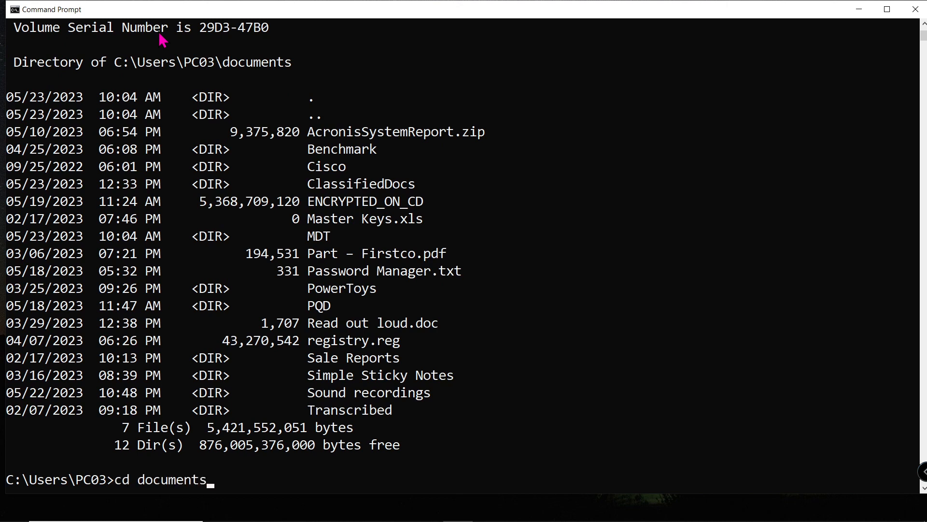
type("/classified")
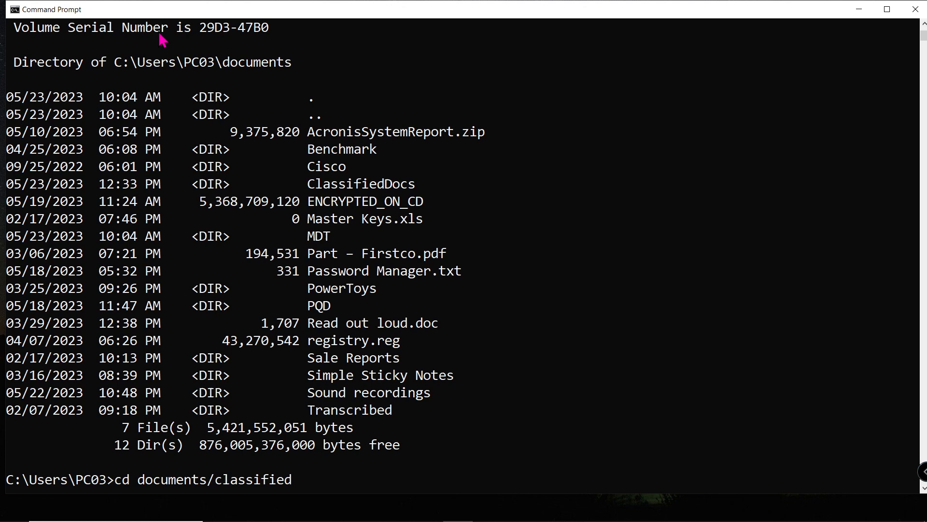
key("Enter")
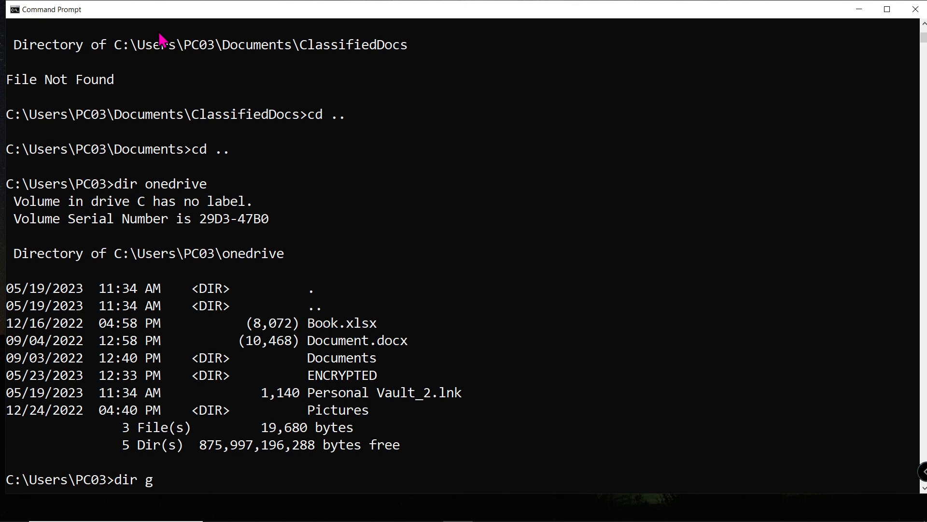
key("Enter")
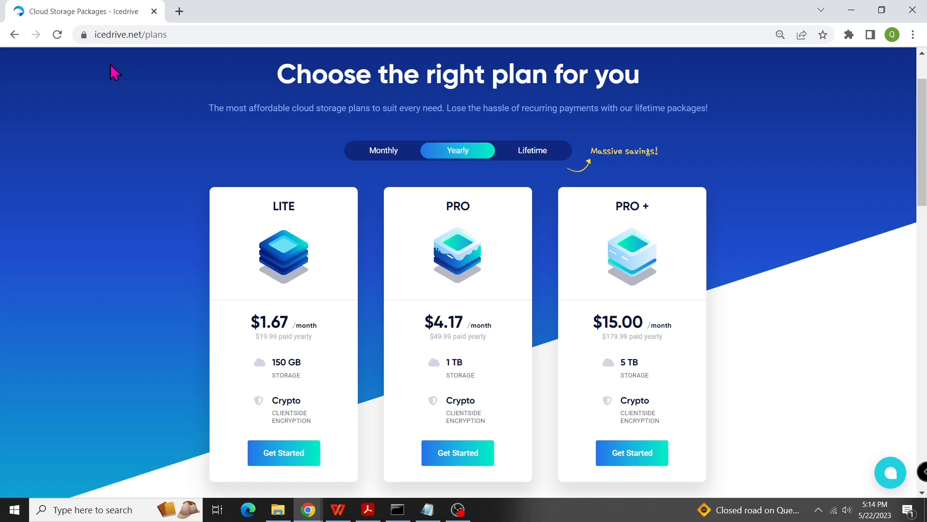
mouse_move(148, 60)
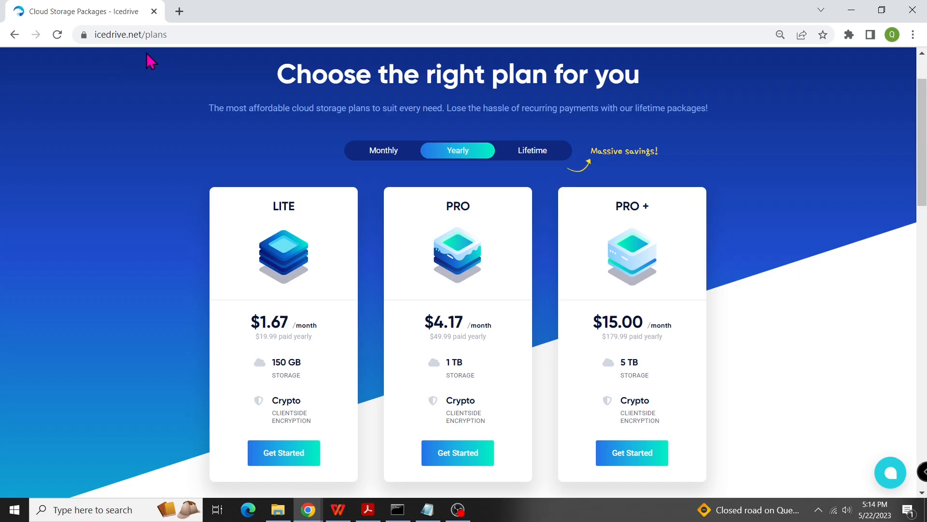
mouse_move(251, 438)
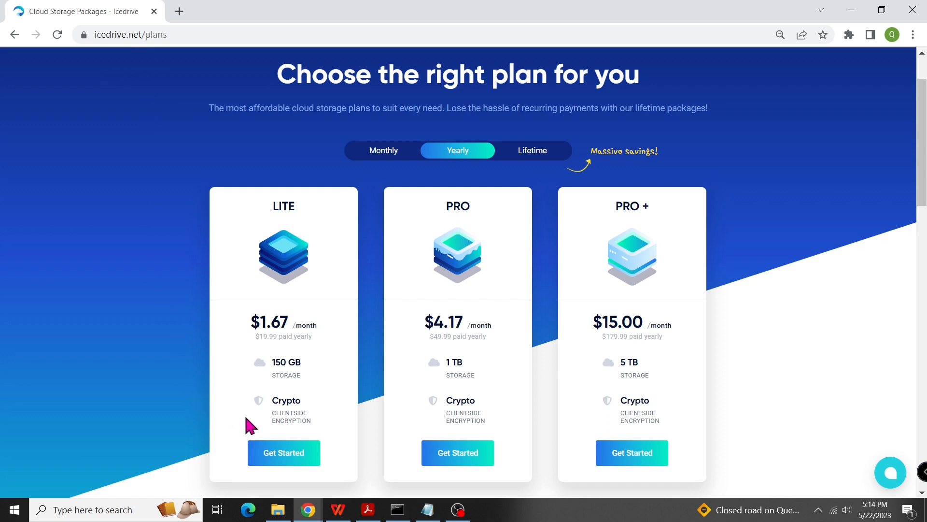
mouse_move(288, 437)
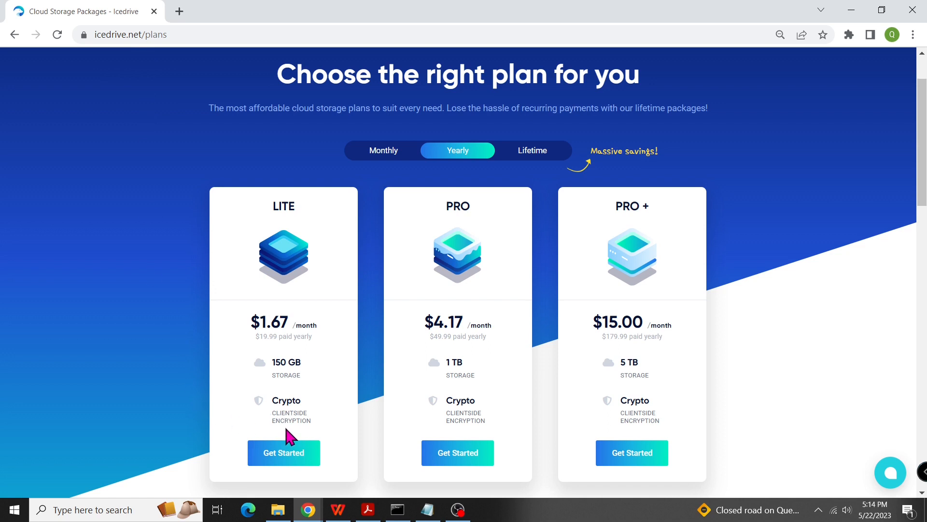
mouse_move(298, 353)
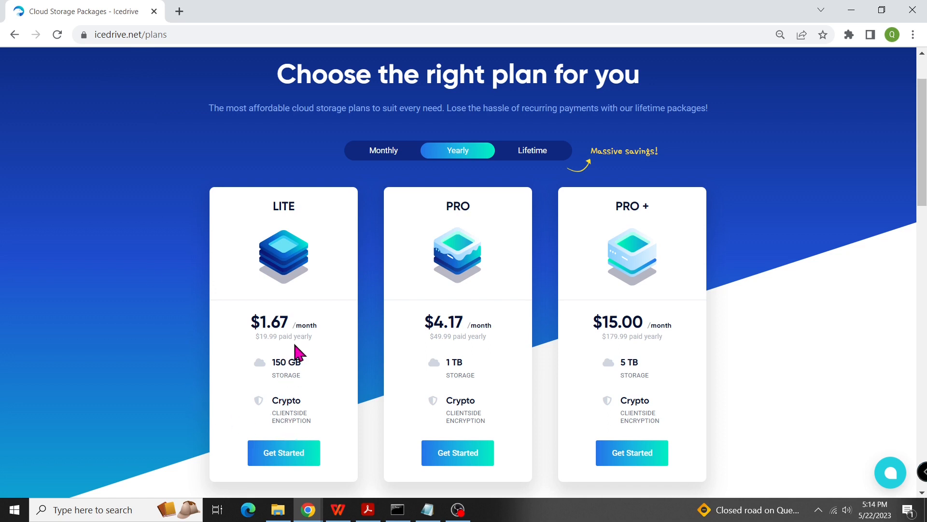
mouse_move(290, 353)
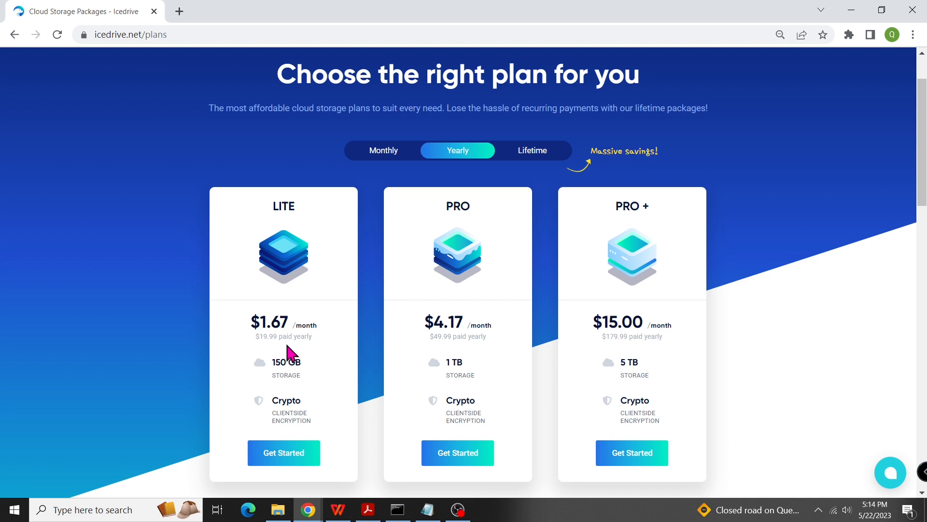
mouse_move(783, 516)
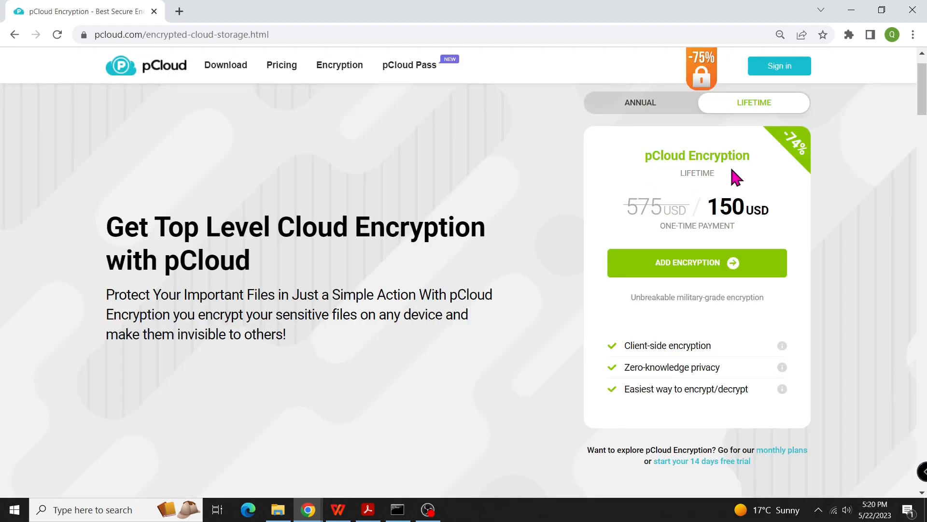
mouse_move(704, 395)
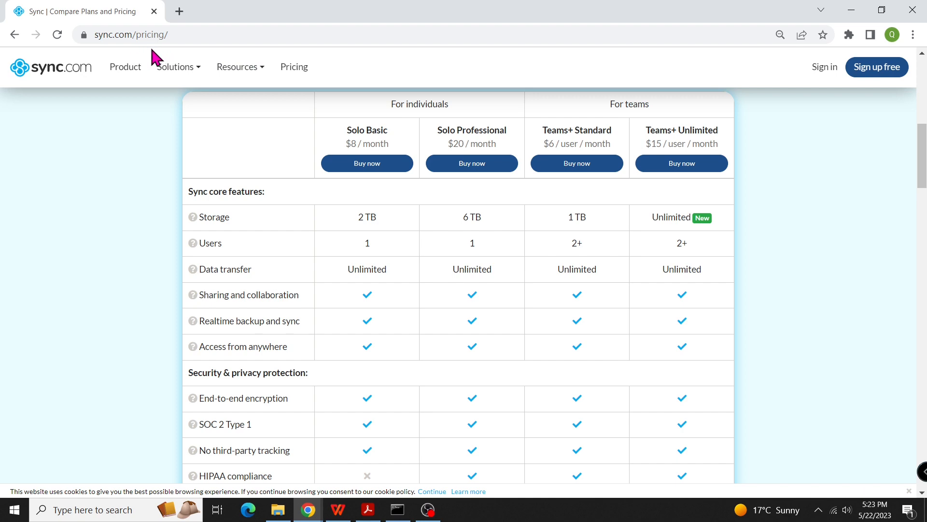
mouse_move(287, 418)
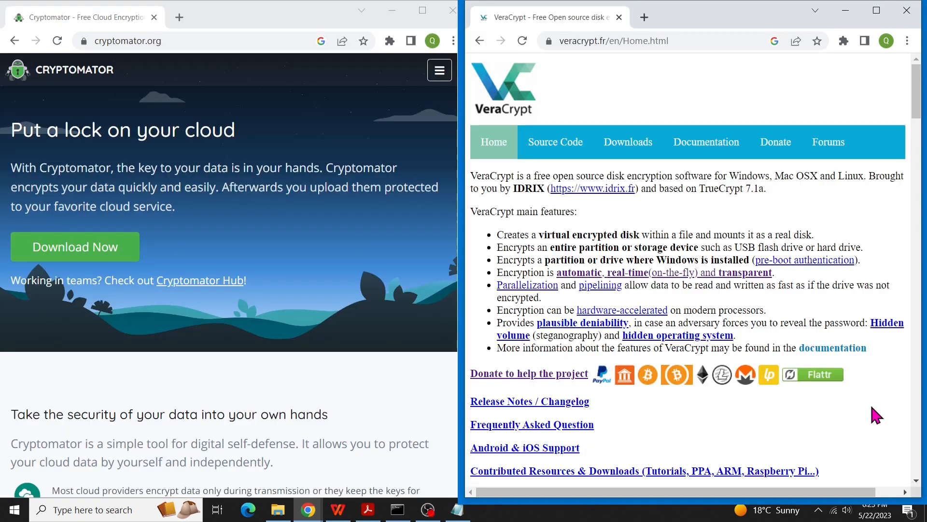
mouse_move(154, 67)
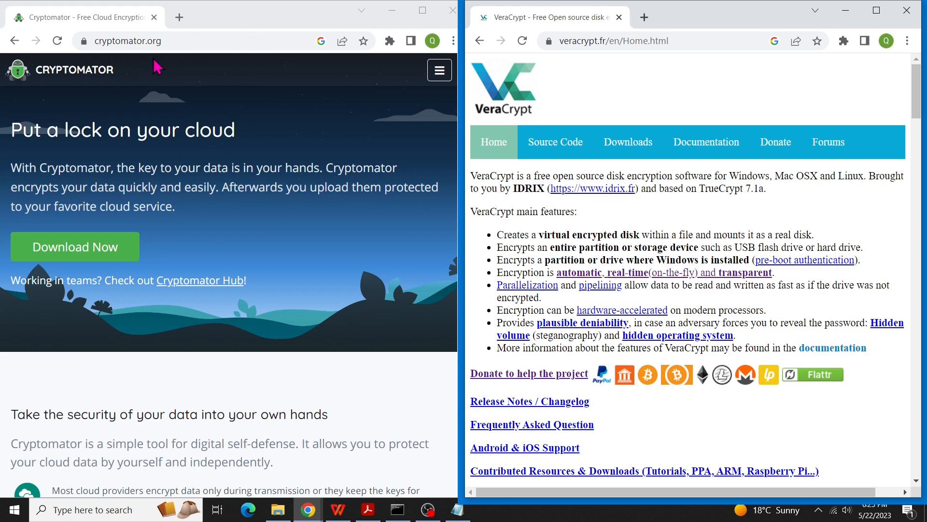
mouse_move(227, 153)
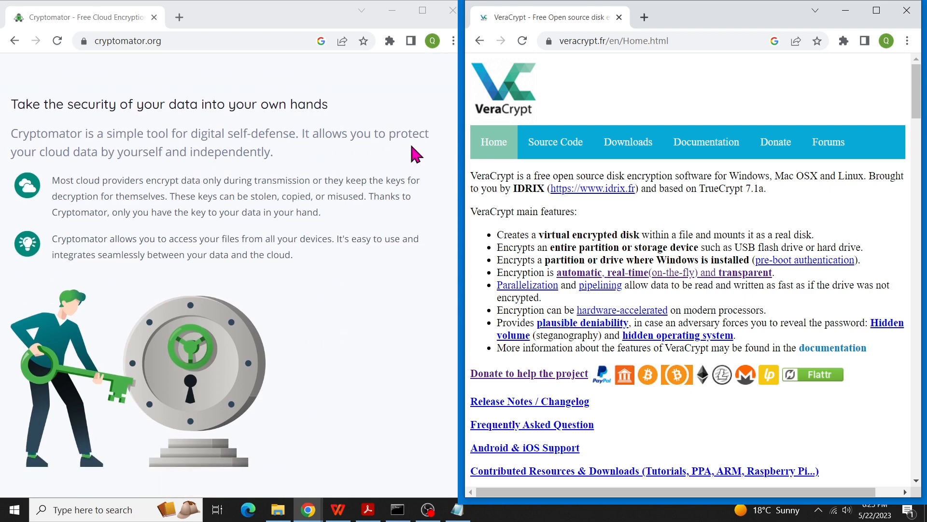
mouse_move(259, 167)
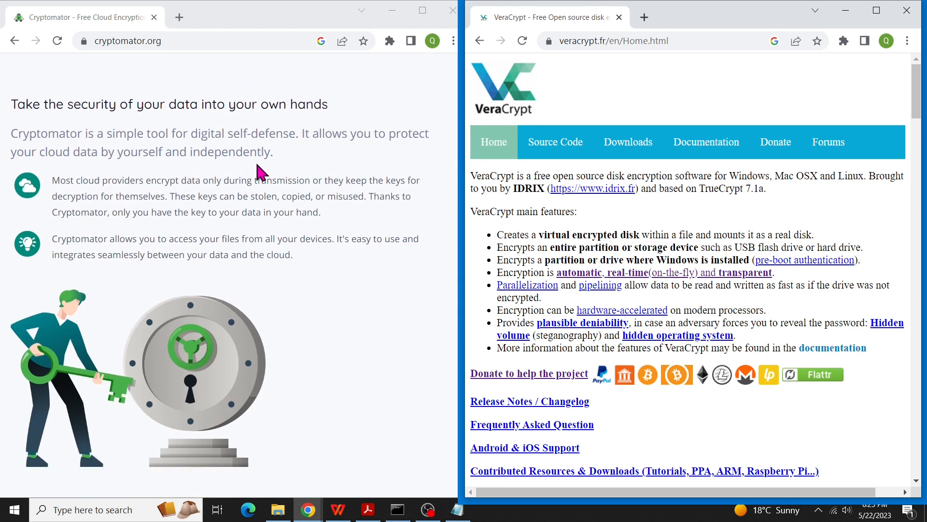
mouse_move(582, 66)
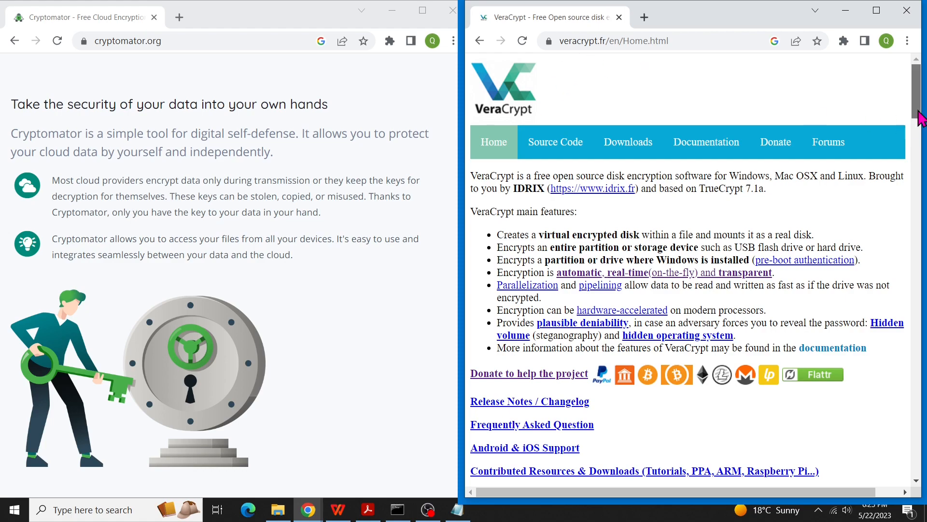
scroll("down", 3)
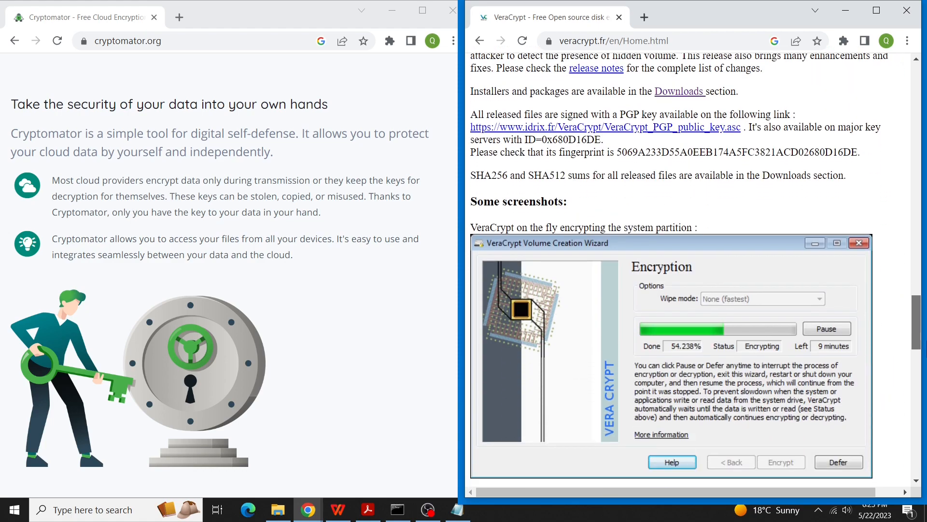
scroll("down", 3)
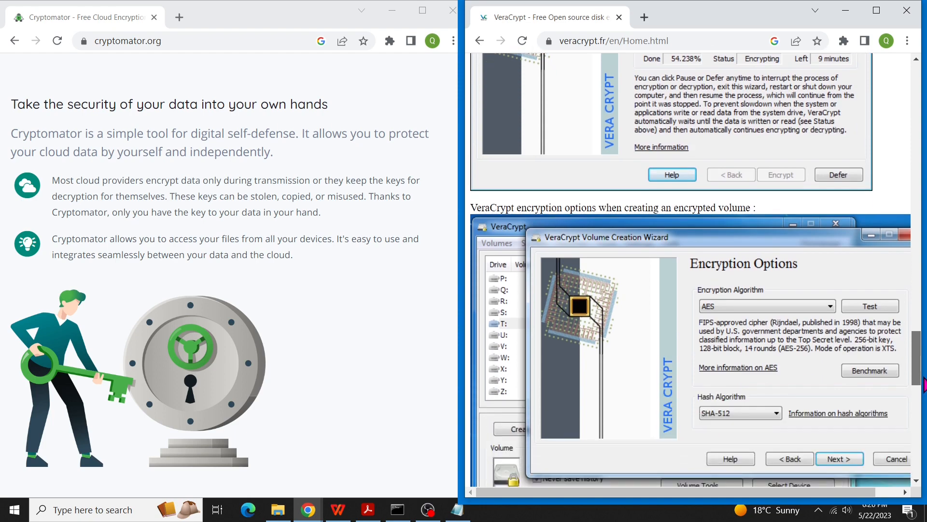
scroll("down", 3)
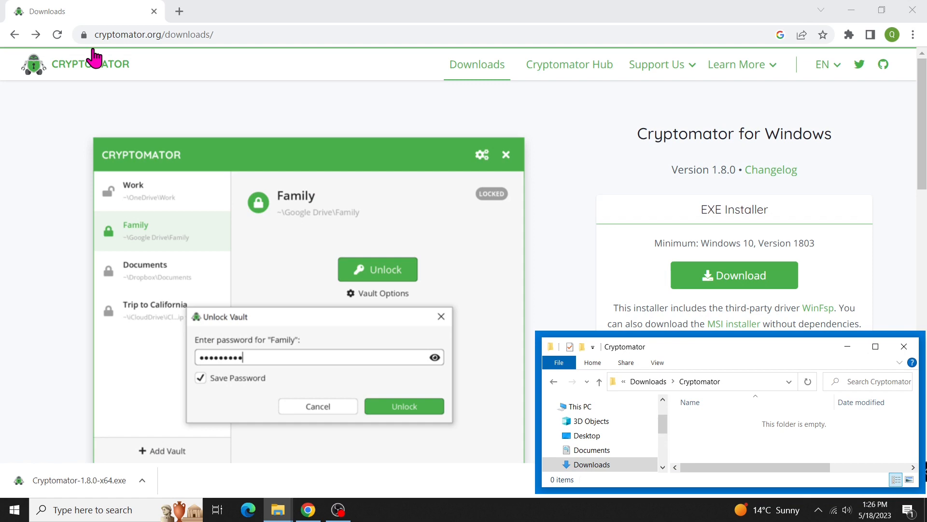
mouse_move(186, 58)
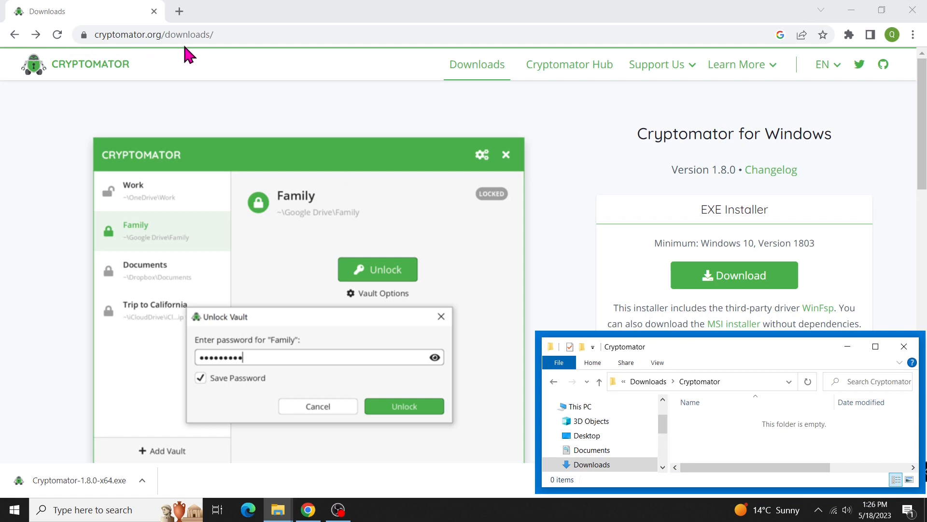
Step: Download Cryptomator-1.8.0-x64.exe, launch it from Downloads, and accept the license agreement
left_click(735, 275)
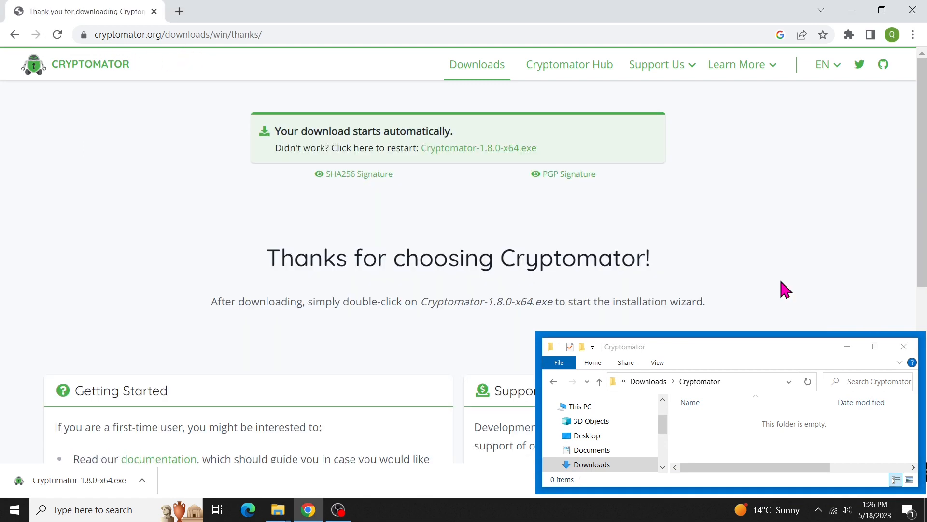
left_click(479, 148)
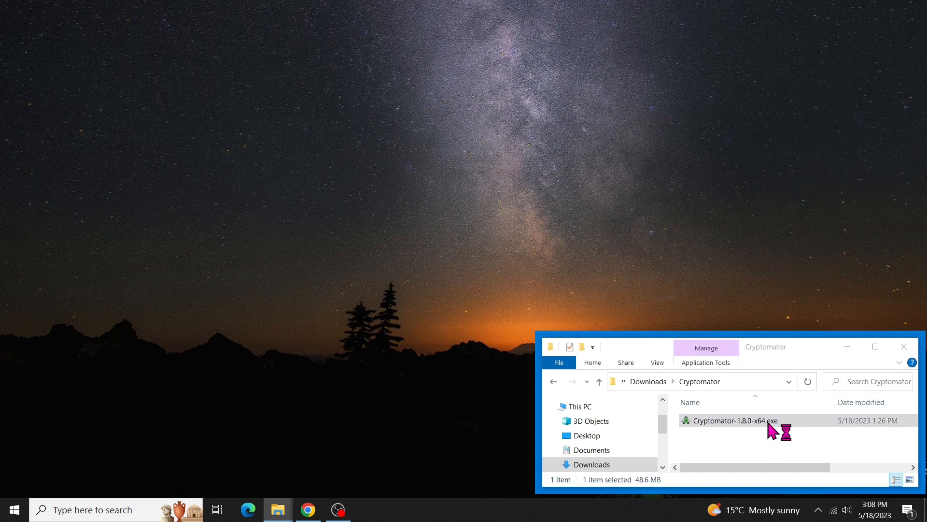
double_click(734, 420)
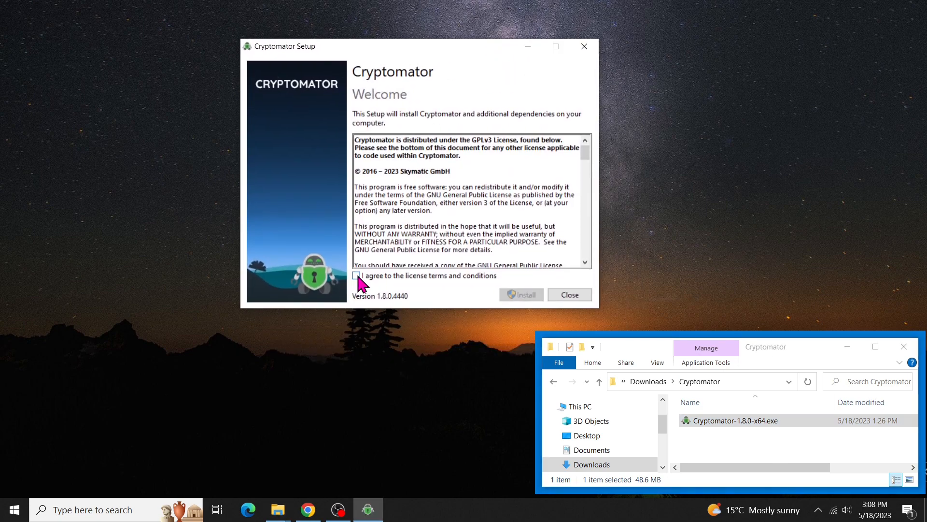
left_click(521, 295)
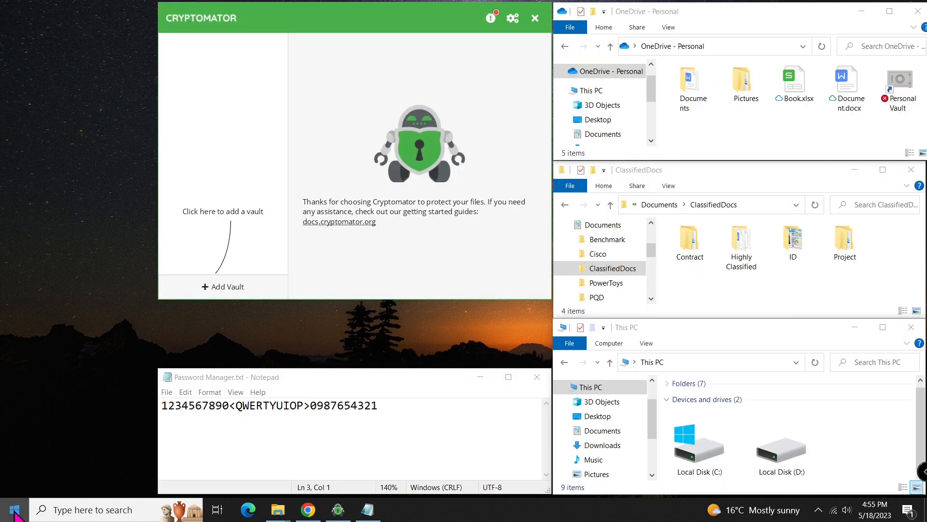
Step: Browse the General, Interface, Virtual Drive, Updates and About preference tabs
left_click(15, 510)
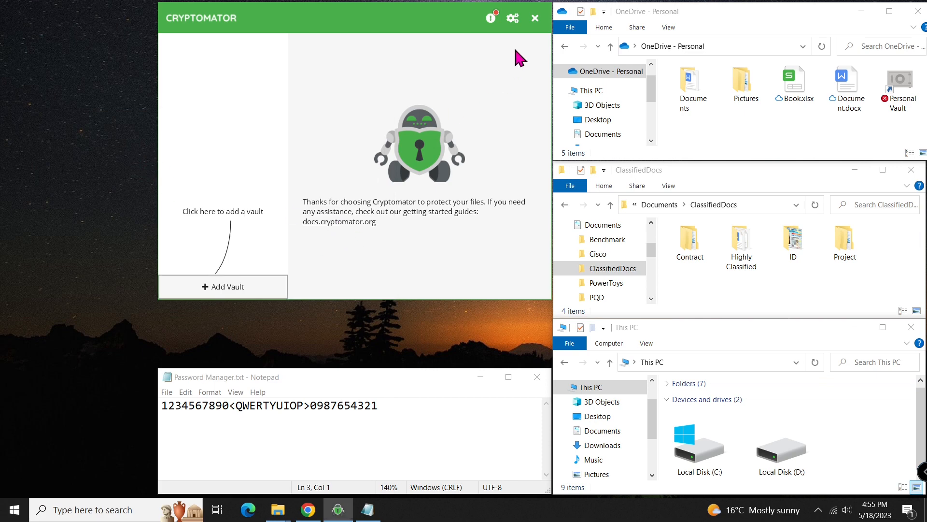
mouse_move(494, 31)
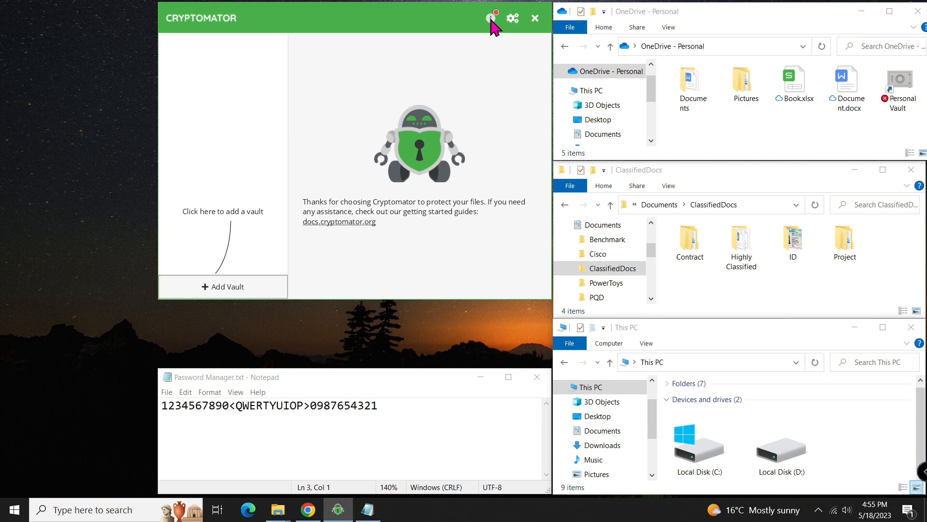
left_click(511, 19)
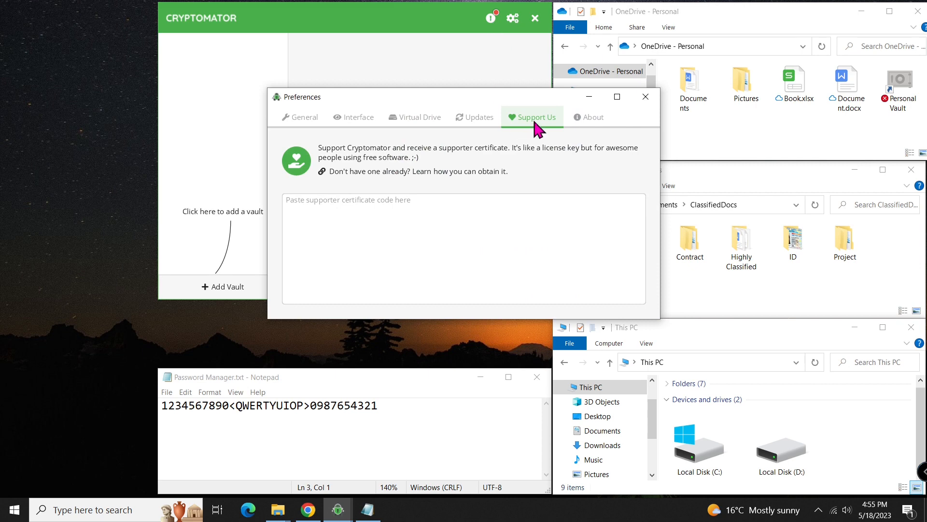
mouse_move(495, 165)
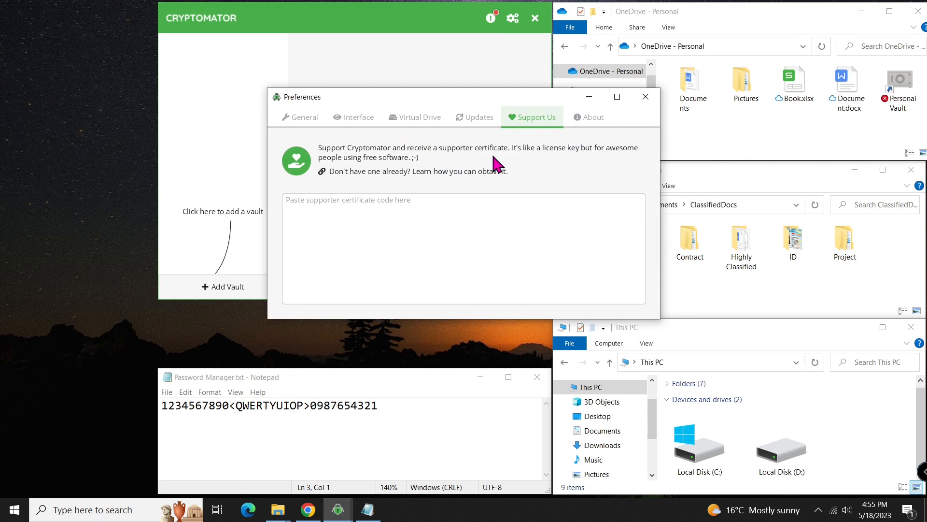
left_click(300, 117)
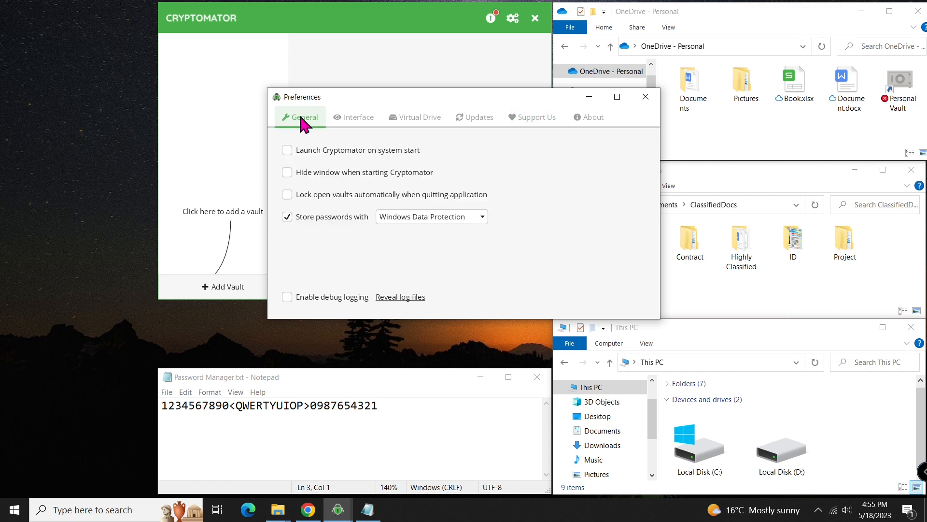
mouse_move(358, 131)
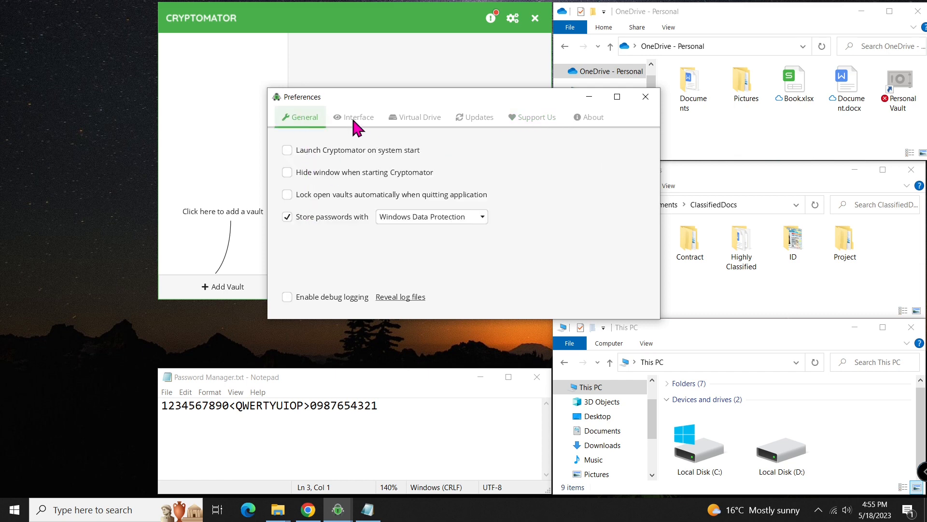
left_click(358, 117)
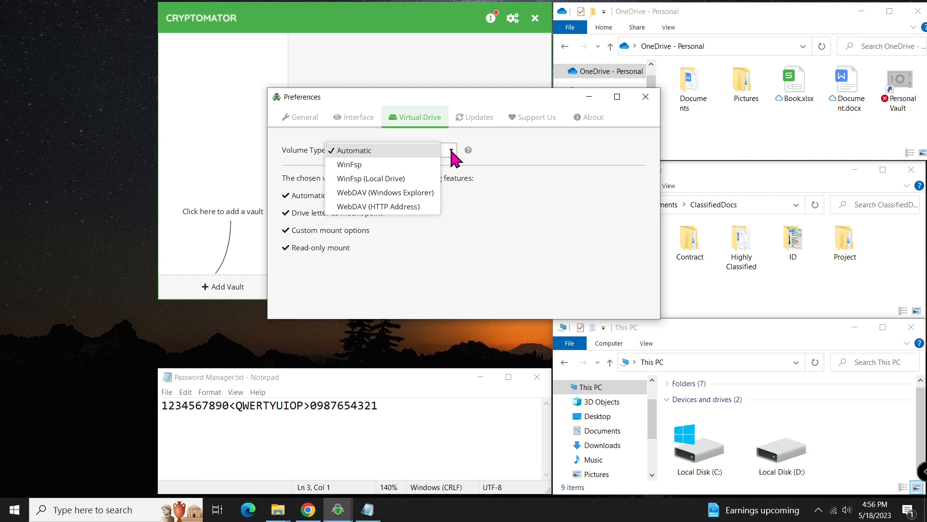
left_click(479, 117)
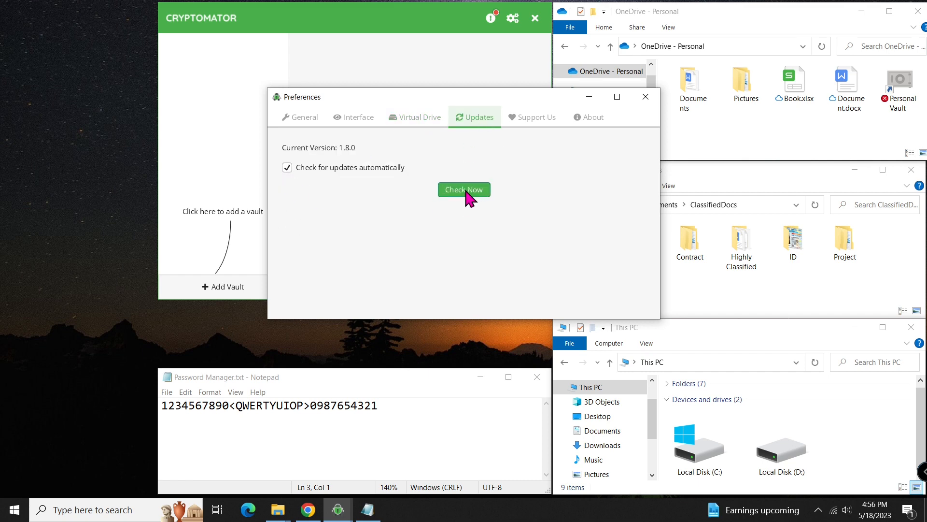
left_click(592, 117)
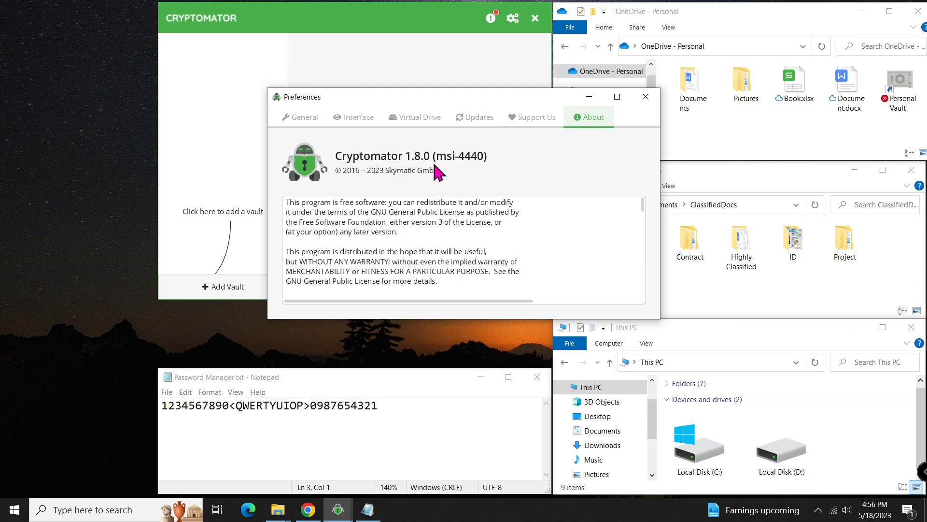
Step: Create a vault named ENCRYPTED with OneDrive as its storage location
left_click(222, 287)
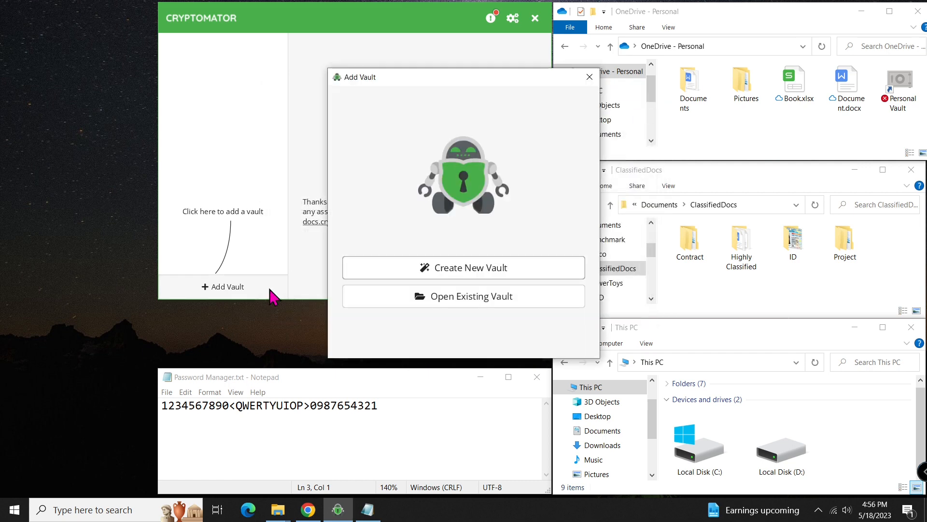
left_click(464, 268)
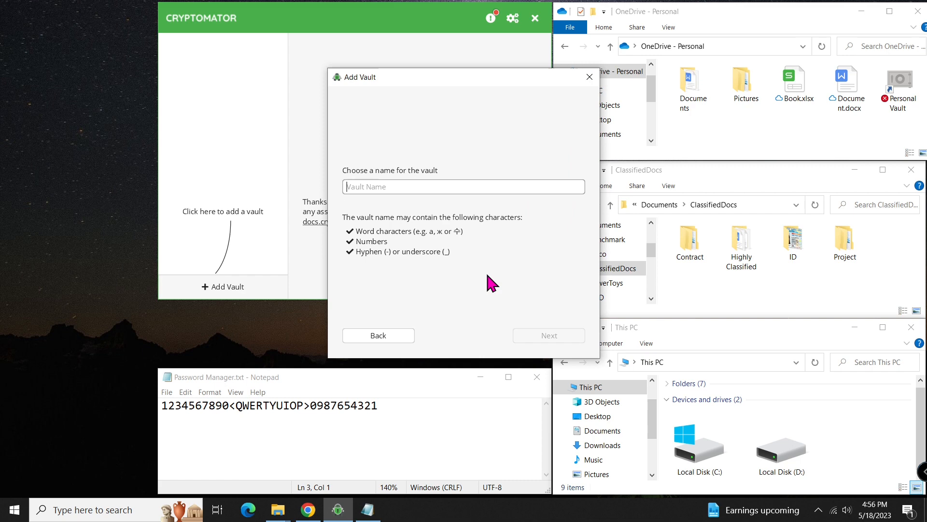
type("E")
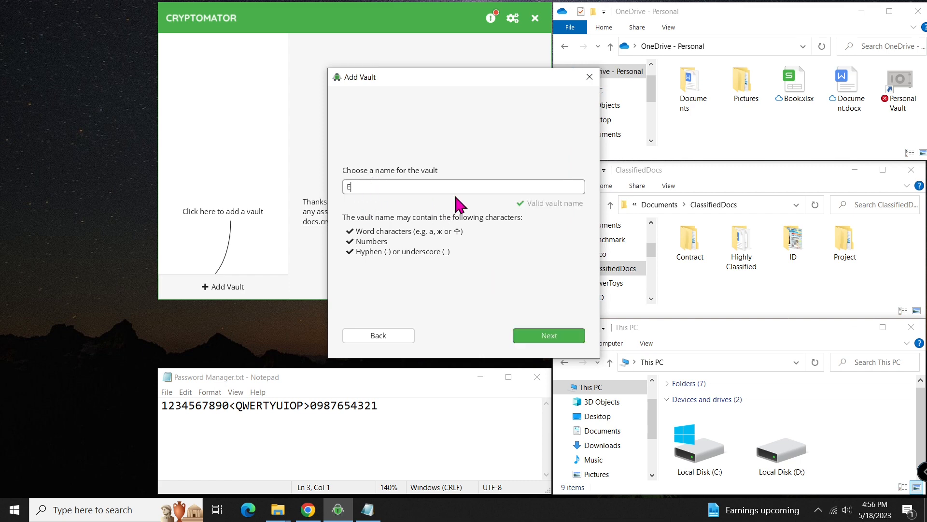
type("ENCRYPTED")
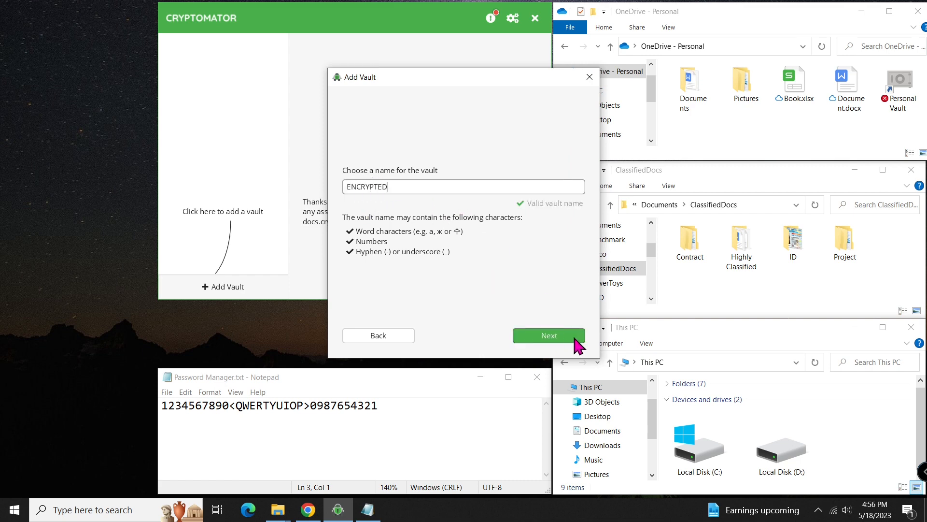
left_click(549, 335)
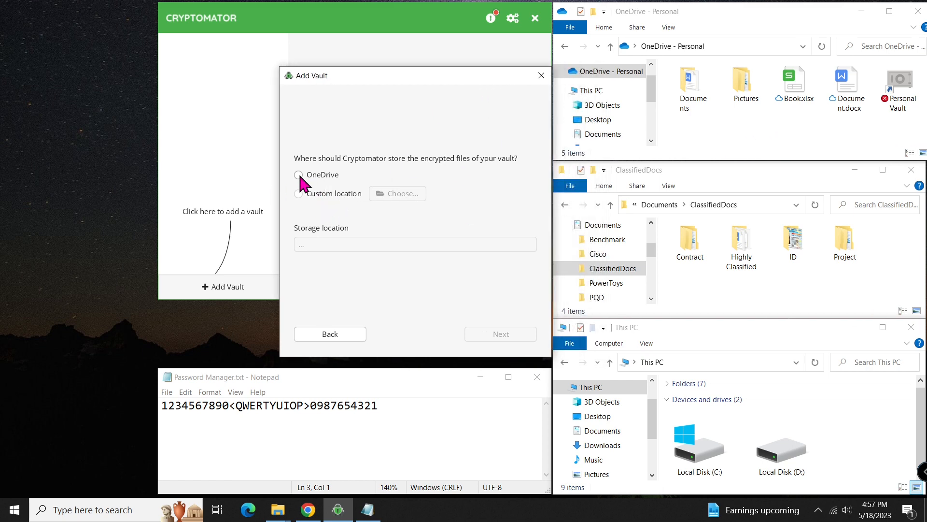
left_click(298, 174)
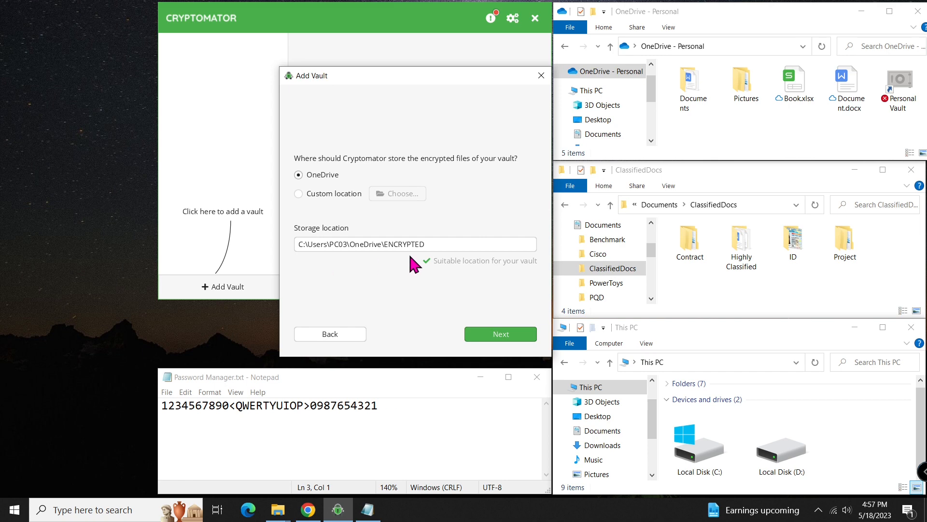
left_click(501, 334)
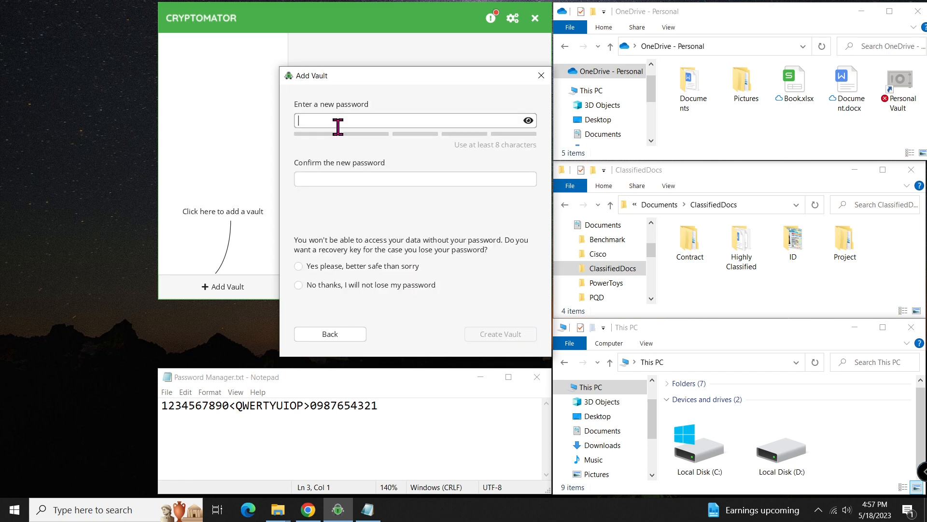
Step: Enter the saved password and choose to receive a recovery key
triple_click(269, 405)
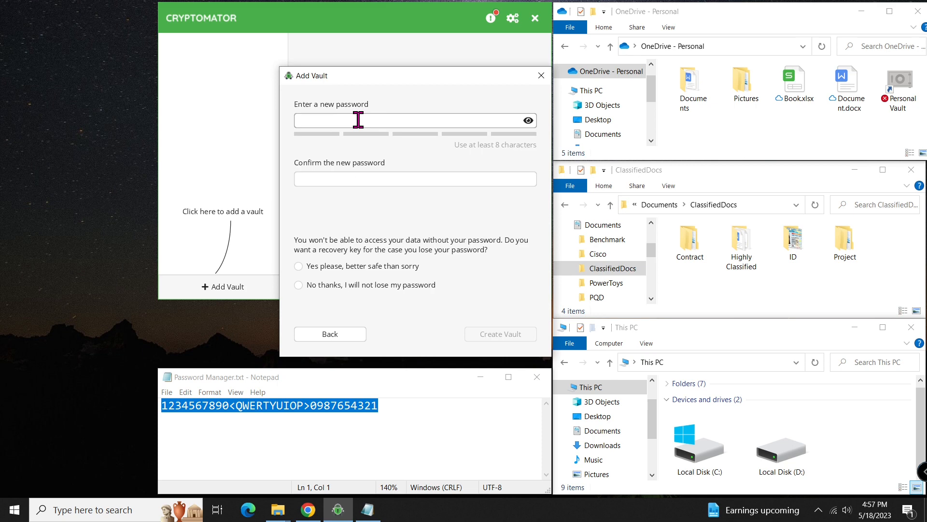
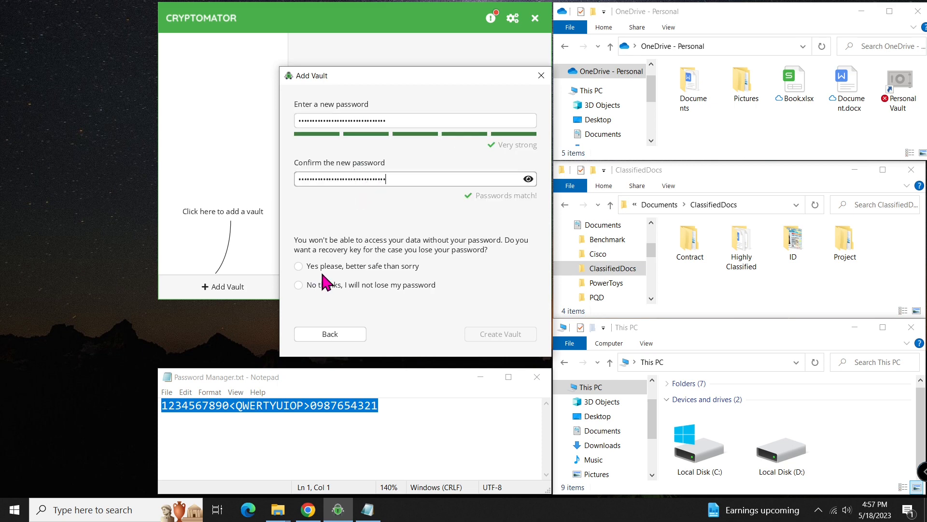
mouse_move(342, 280)
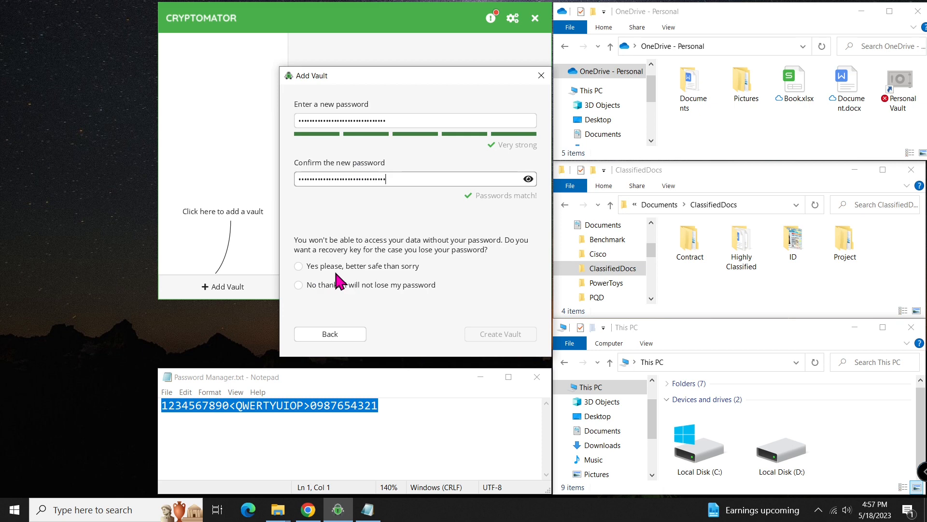
left_click(298, 284)
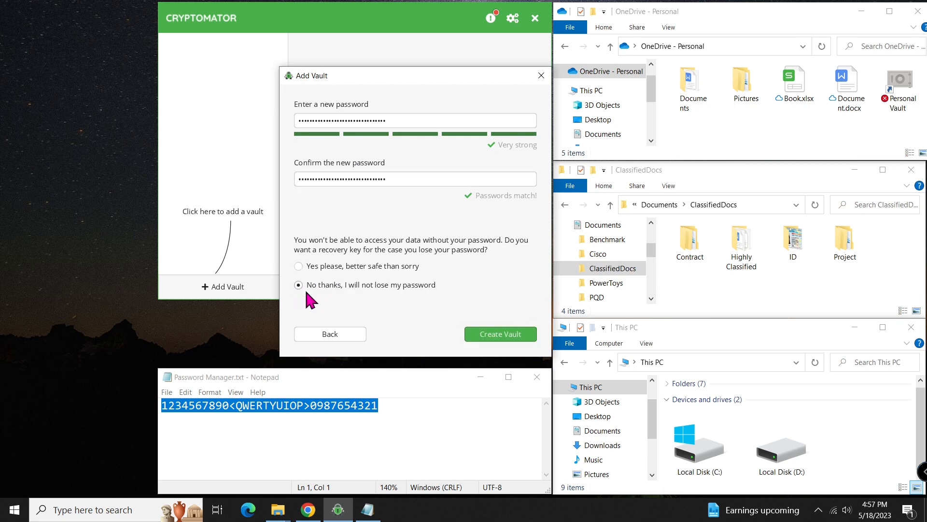
left_click(299, 266)
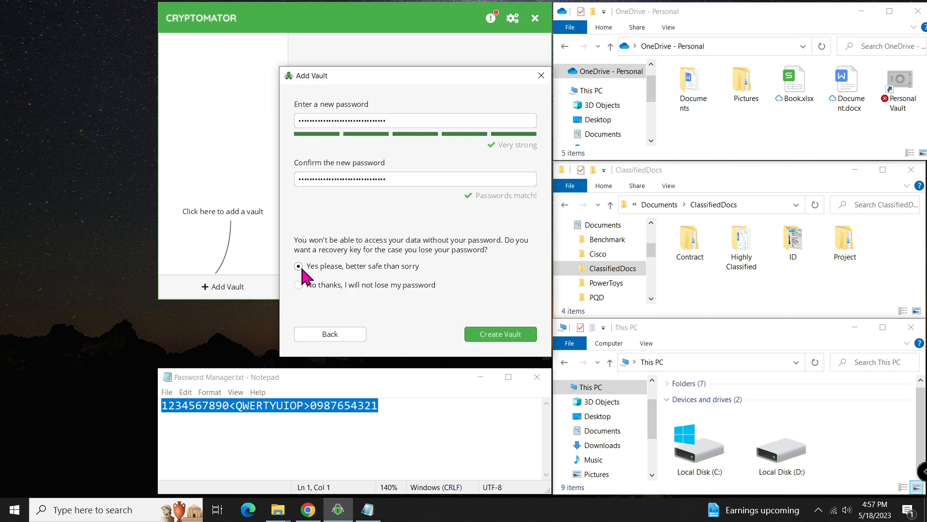
Step: Create the vault, copy its recovery key, and finish the wizard
left_click(500, 333)
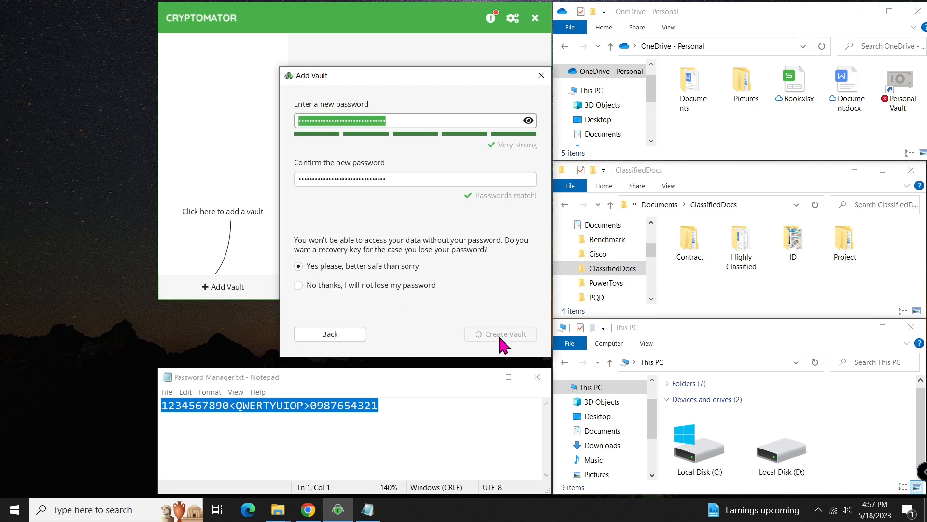
left_click(500, 334)
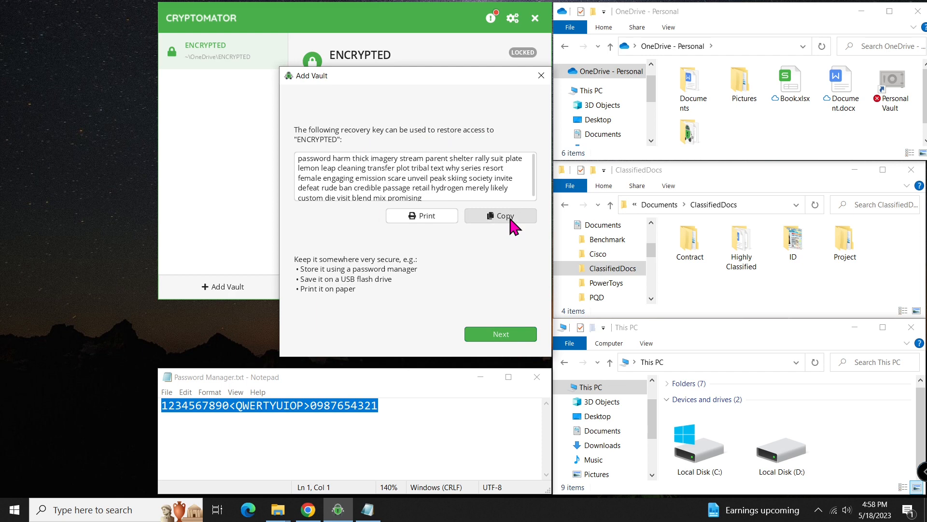
left_click(501, 215)
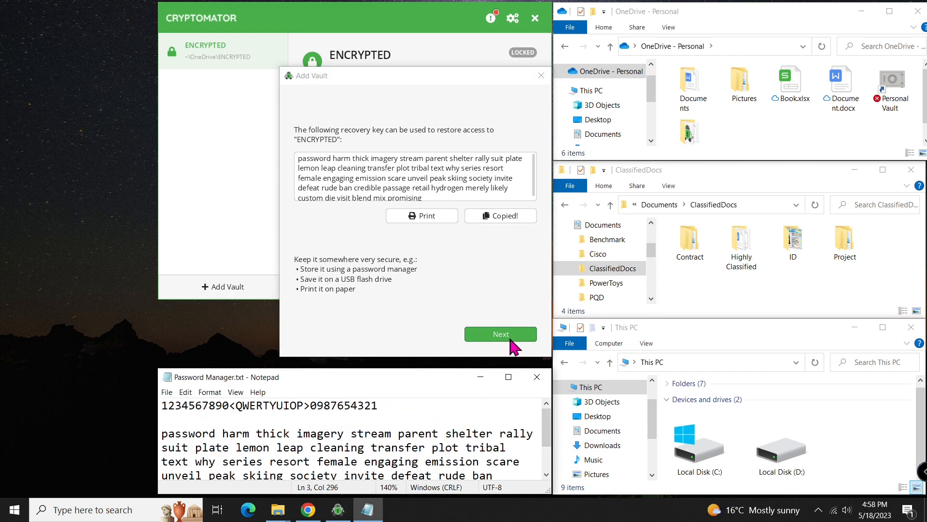
left_click(501, 334)
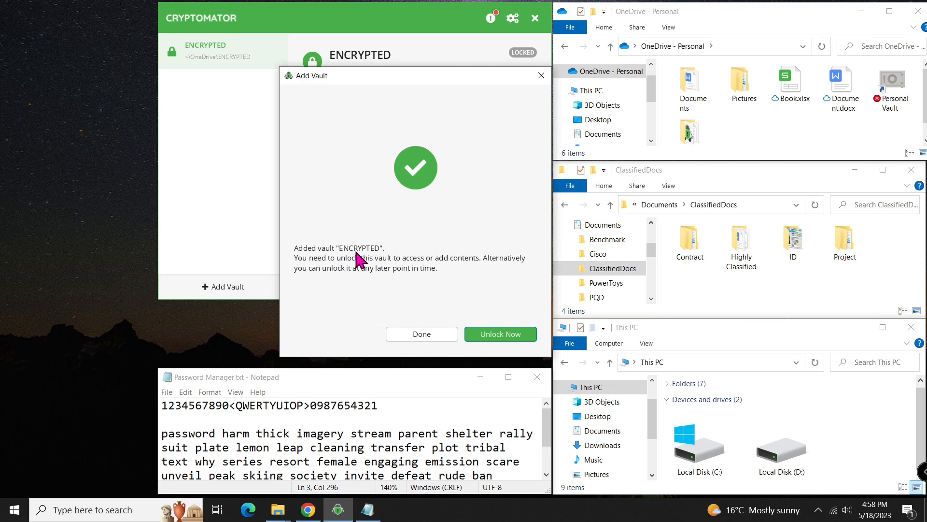
mouse_move(467, 276)
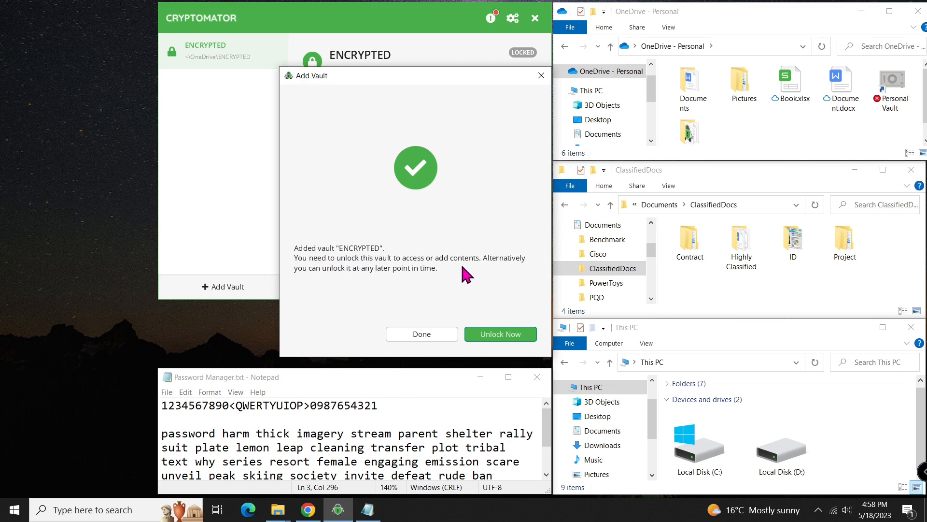
mouse_move(513, 347)
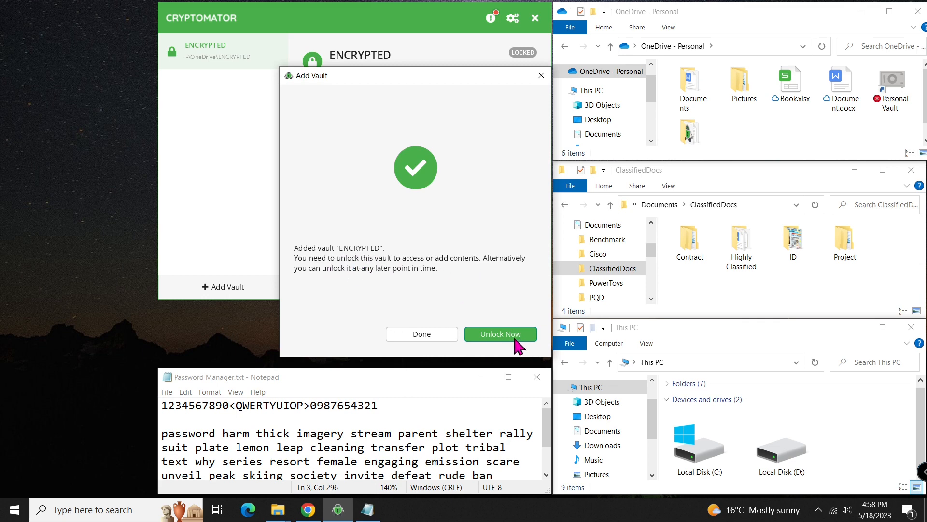
Step: Unlock the new ENCRYPTED vault right away with its password
left_click(501, 334)
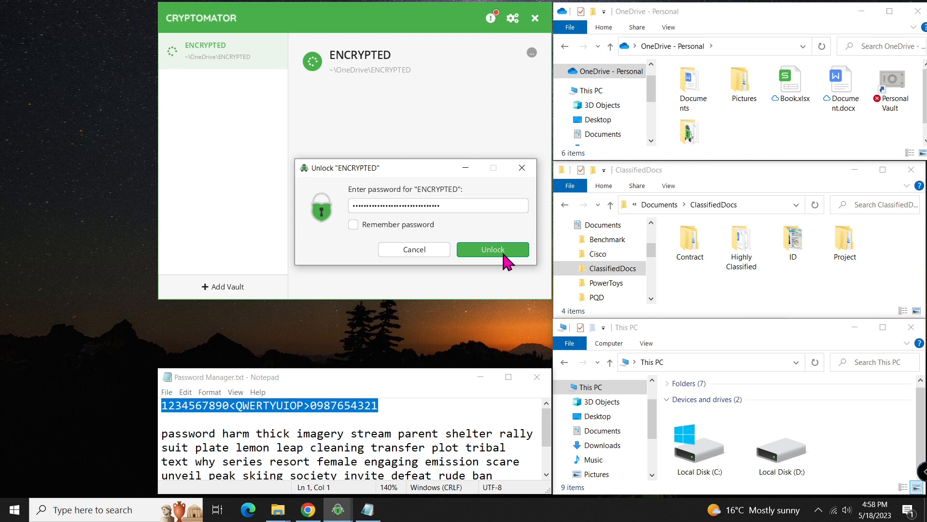
left_click(492, 250)
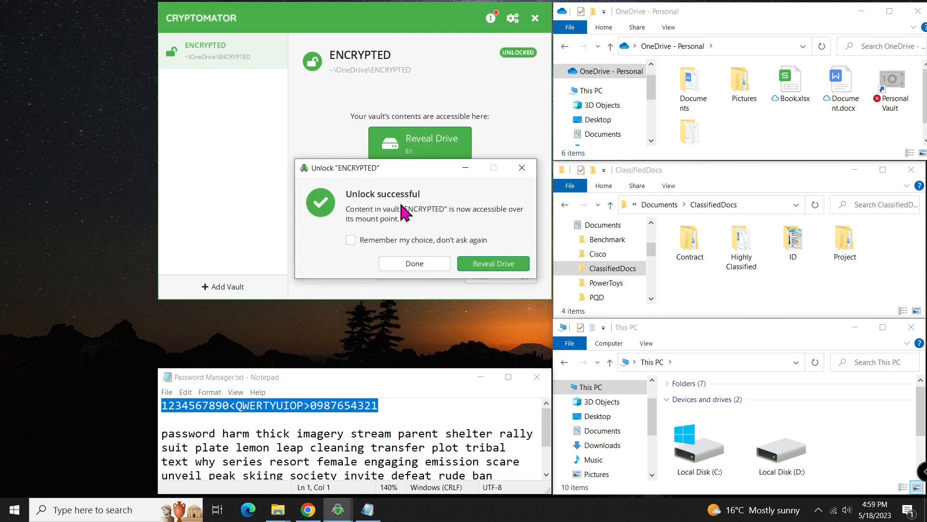
mouse_move(503, 285)
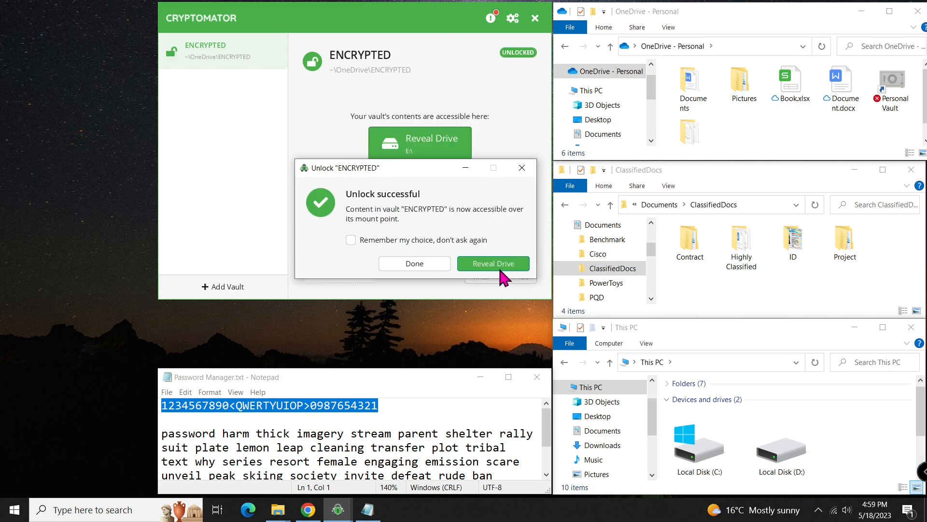
mouse_move(838, 461)
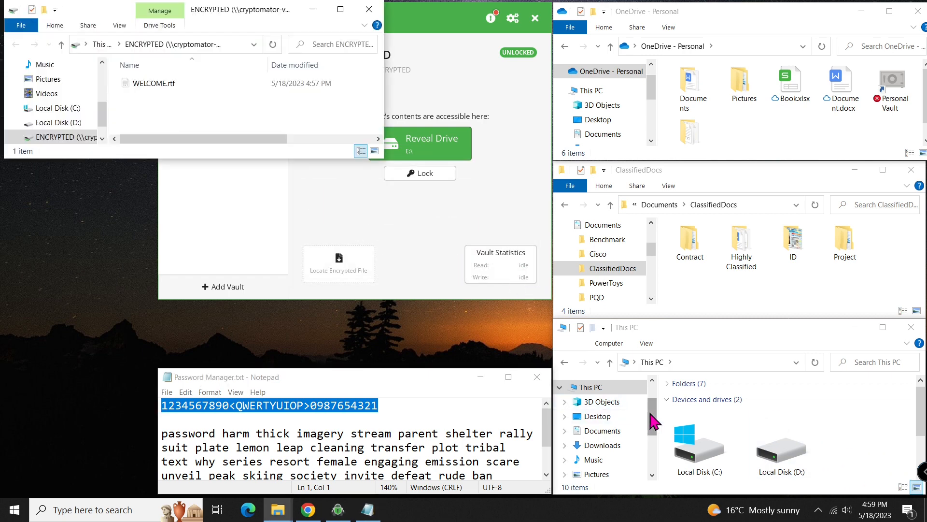
Step: Move all ClassifiedDocs folders into the vault drive E:
left_click(610, 440)
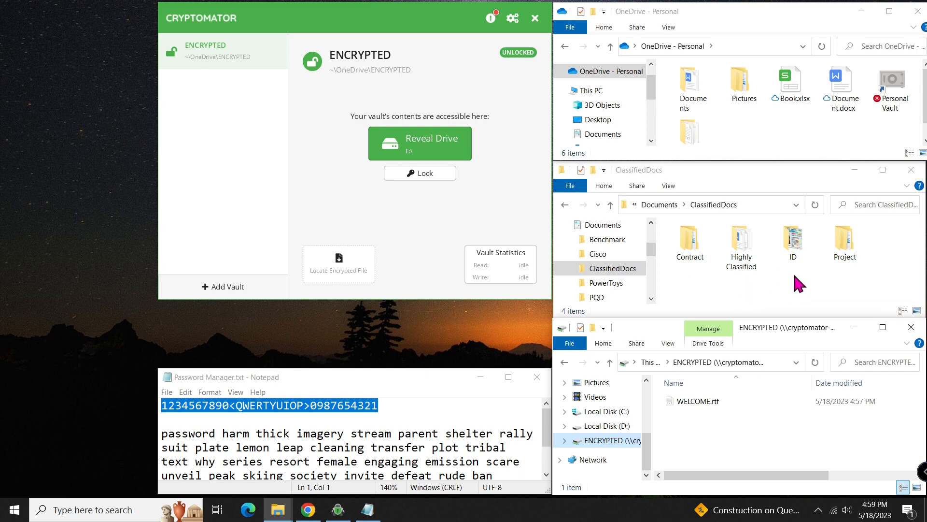
mouse_move(776, 430)
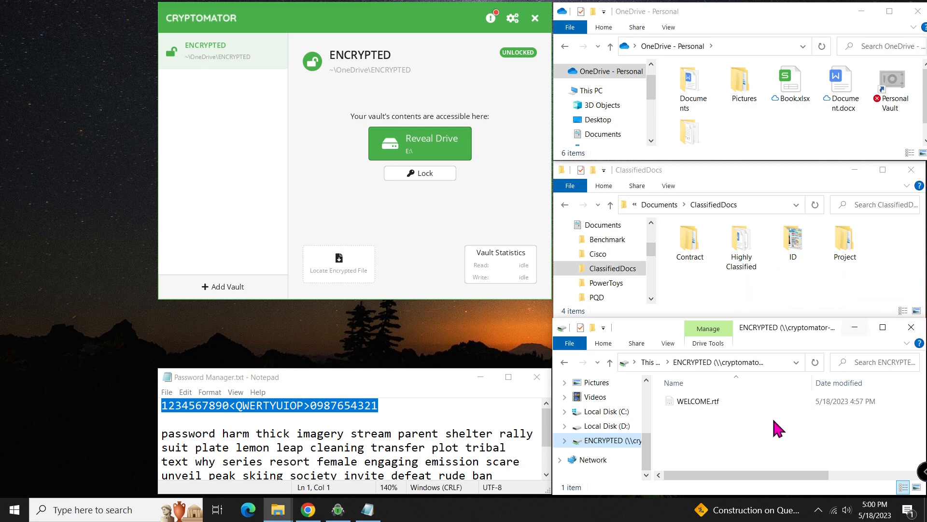
mouse_move(701, 434)
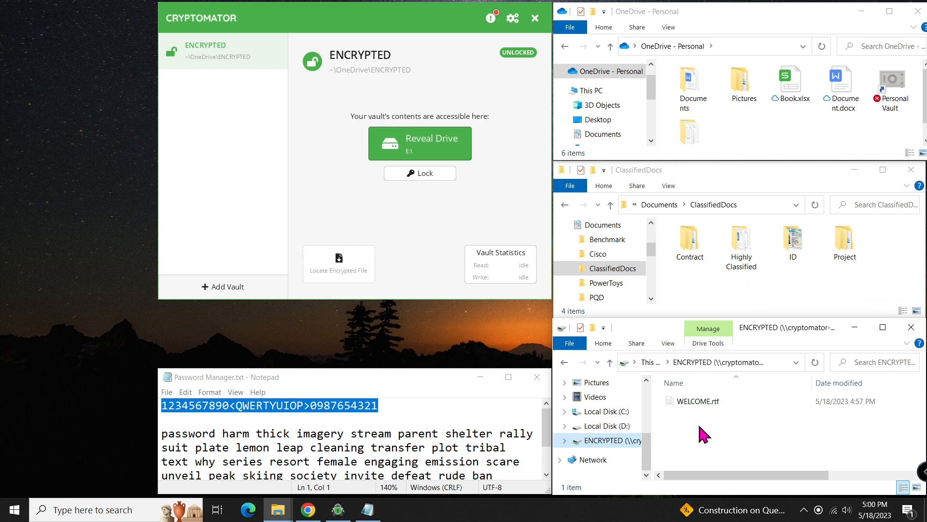
key("ctrl+a")
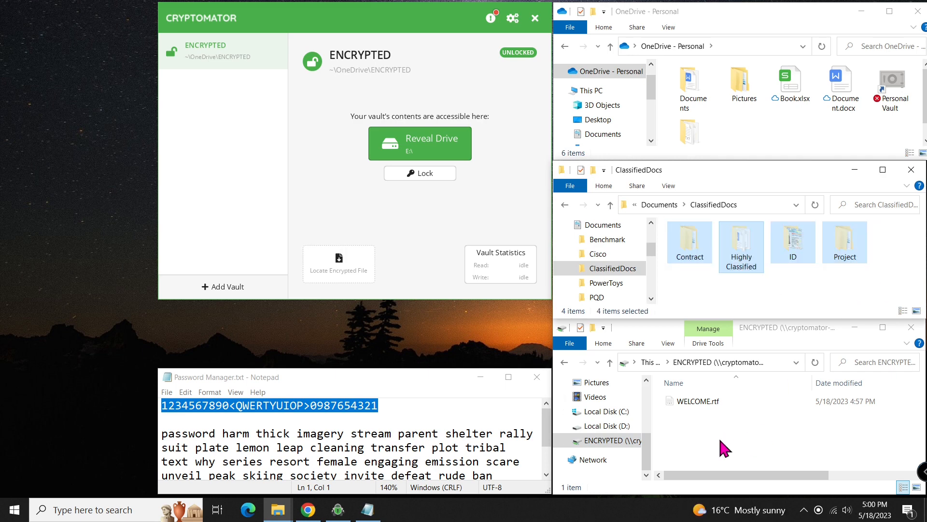
right_click(724, 447)
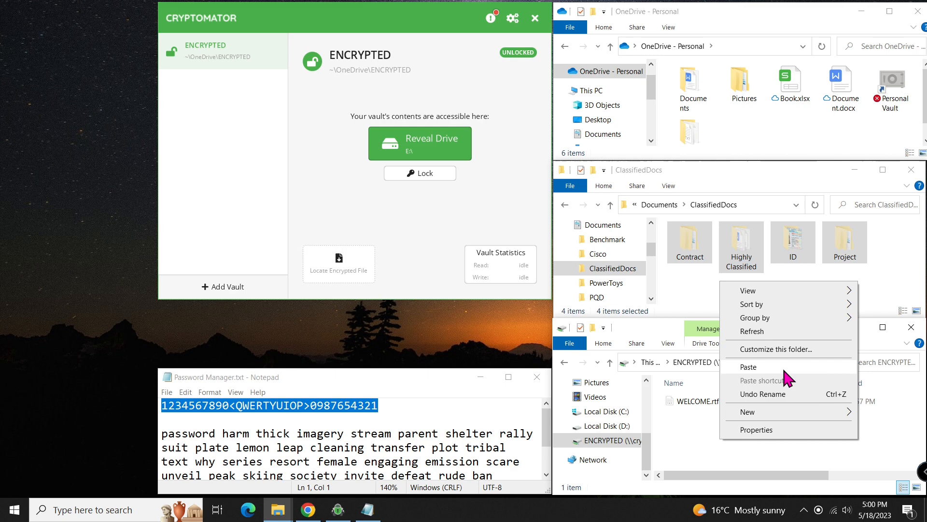
left_click(749, 367)
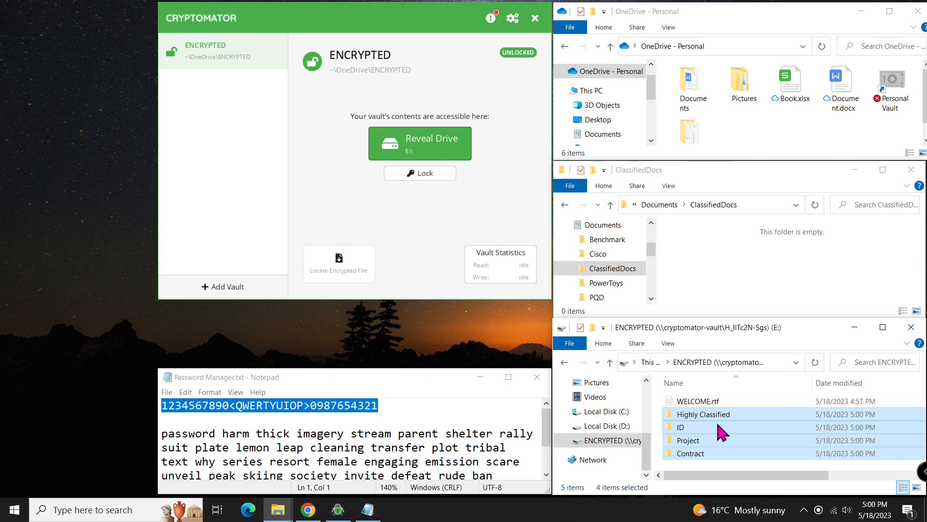
Step: Check the Driver Licence image in the vault's ID folder, then lock the vault
double_click(703, 414)
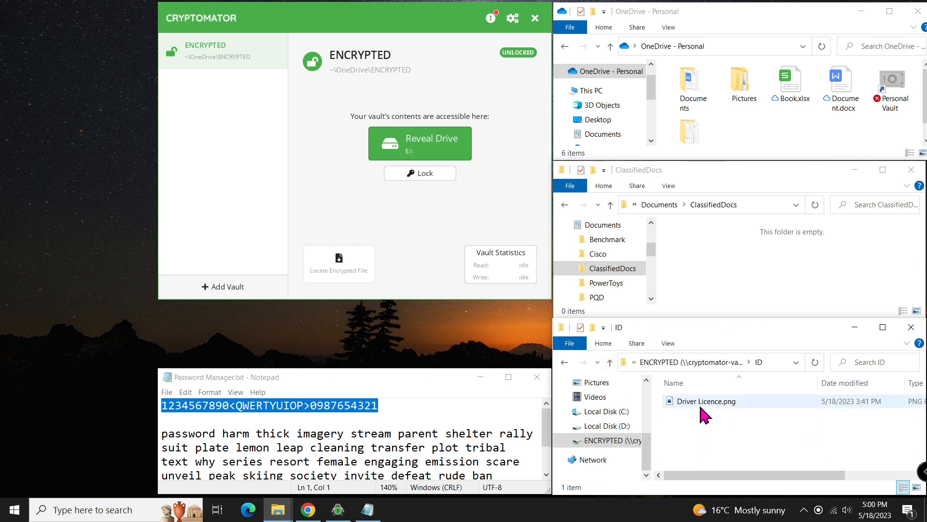
left_click(705, 401)
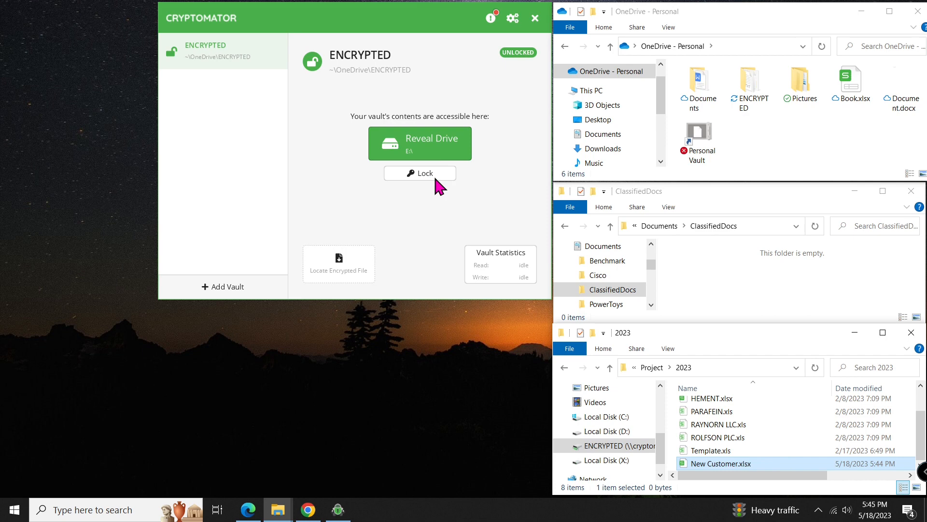
left_click(420, 173)
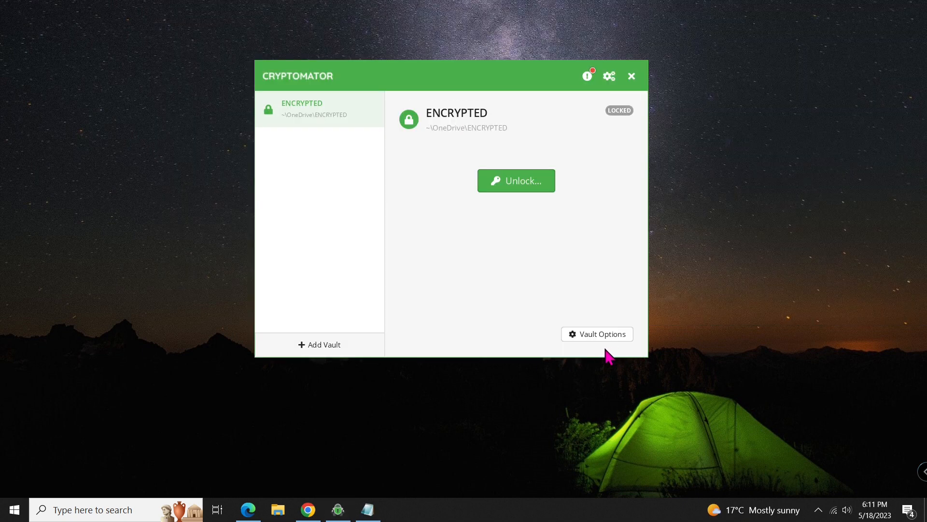
Step: In Vault Options set a 45-minute idle lock and drive letter X:, then unlock
left_click(597, 333)
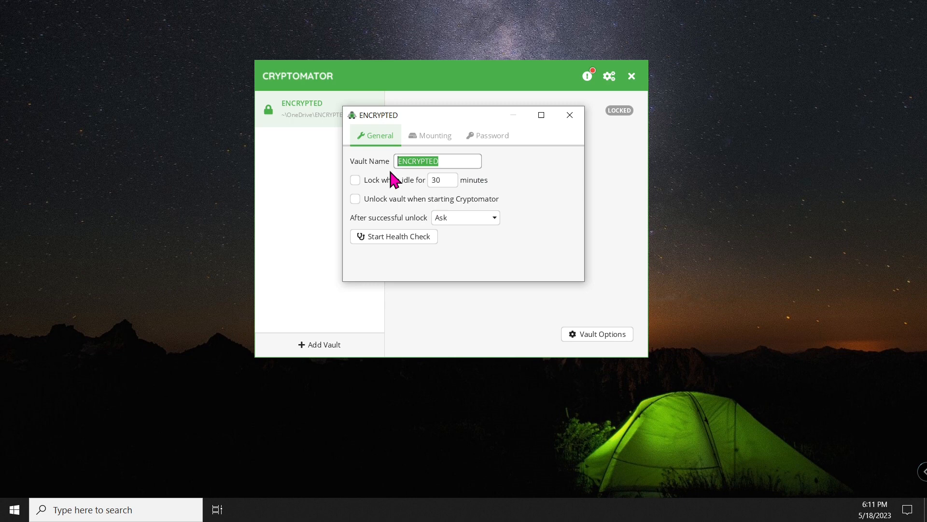
left_click(442, 179)
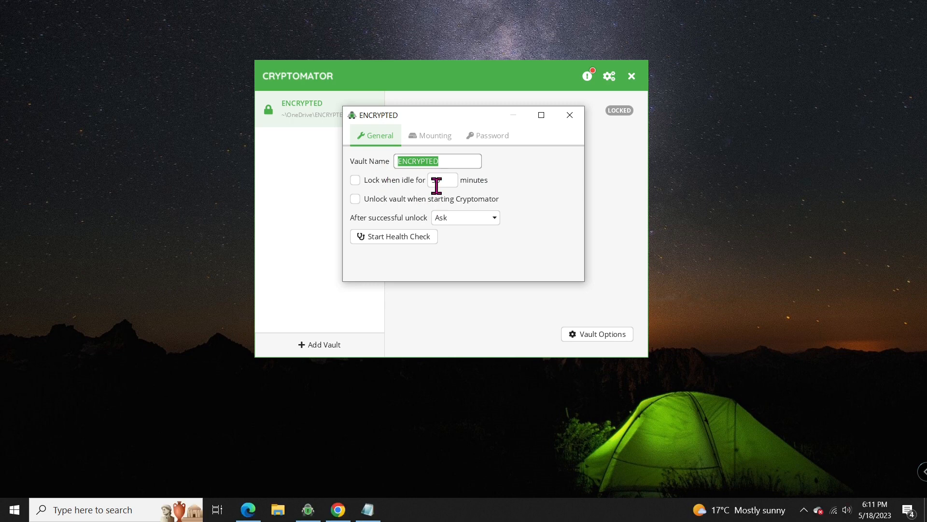
type("45")
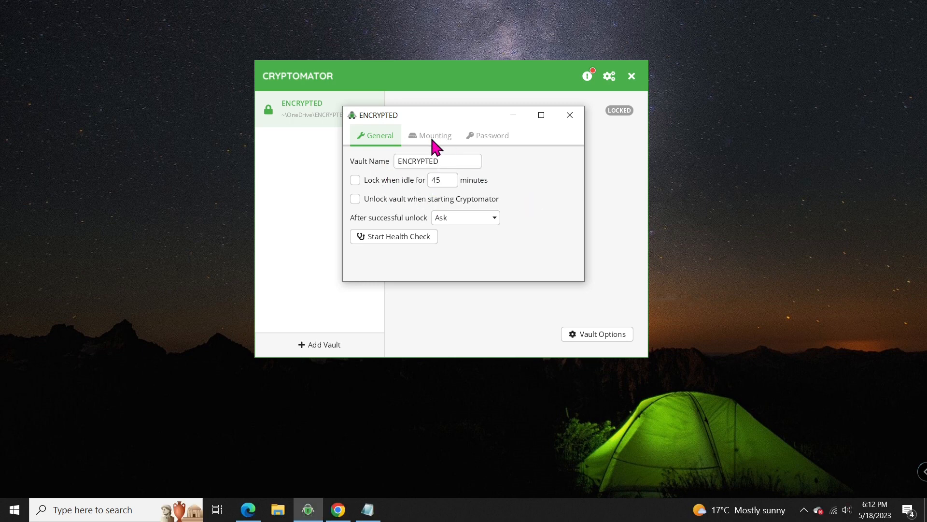
left_click(435, 136)
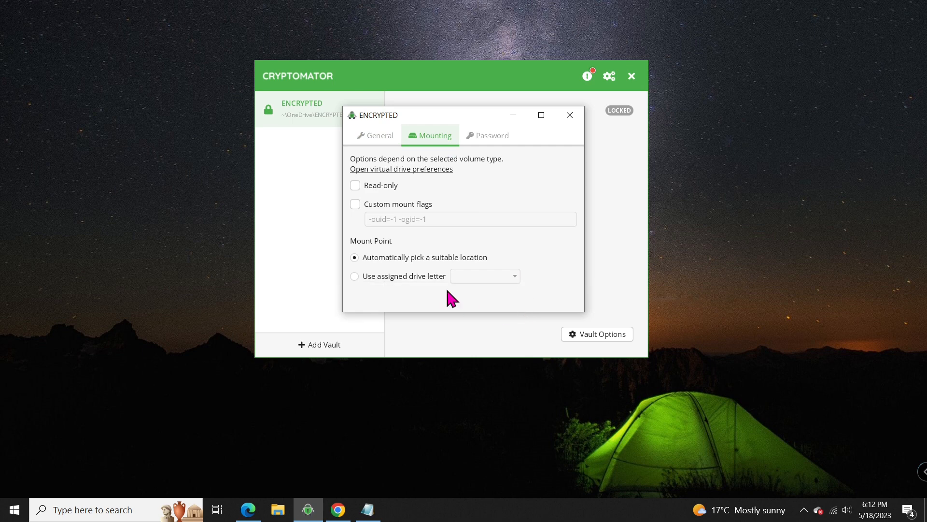
left_click(355, 276)
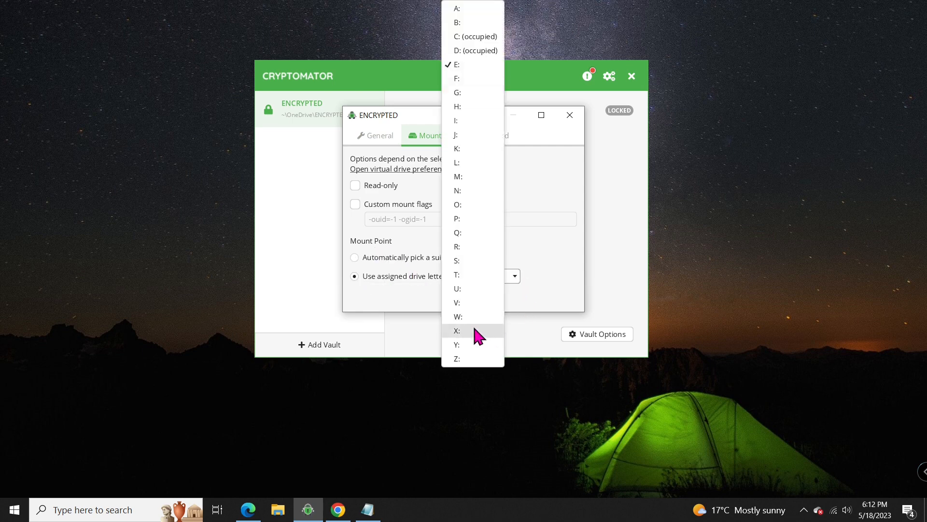
left_click(457, 330)
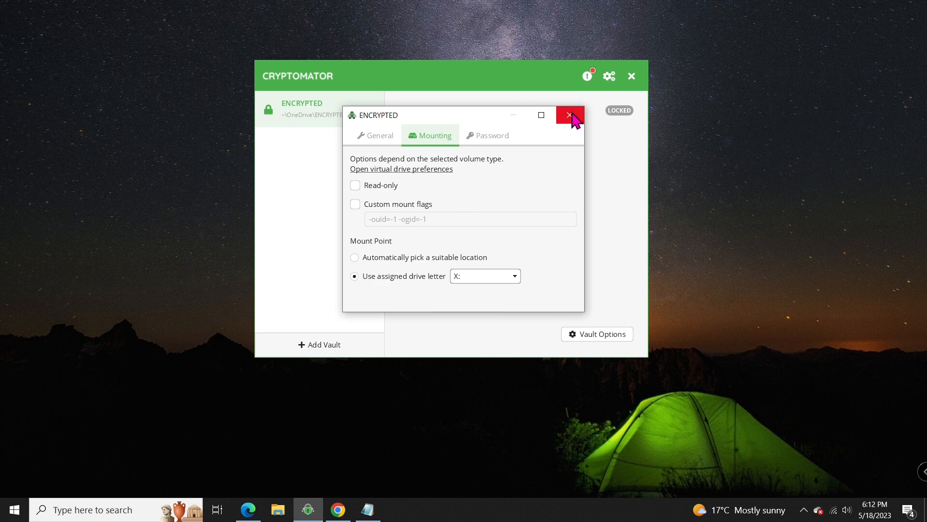
left_click(570, 115)
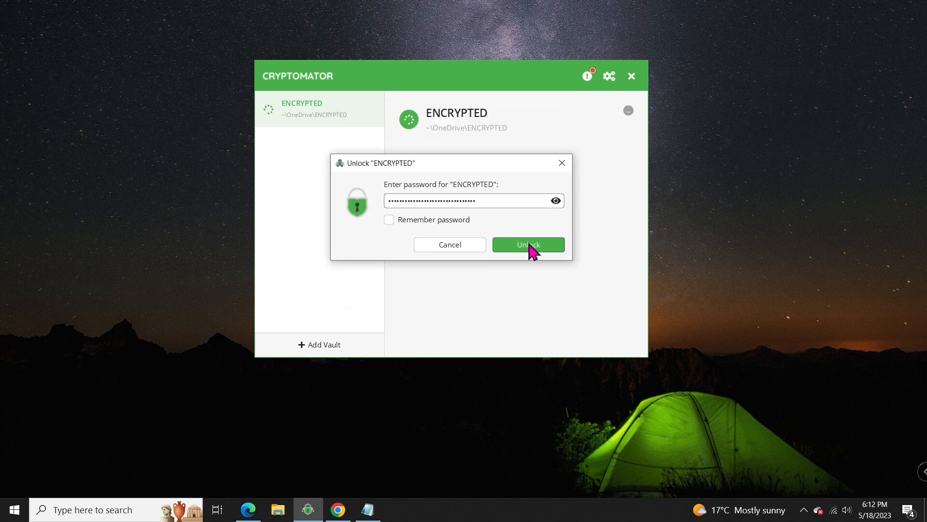
left_click(528, 244)
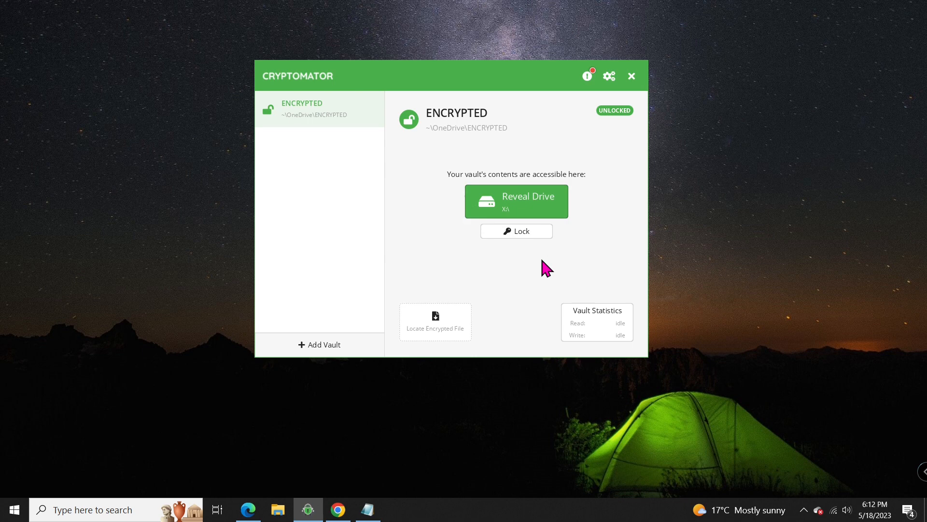
left_click(516, 202)
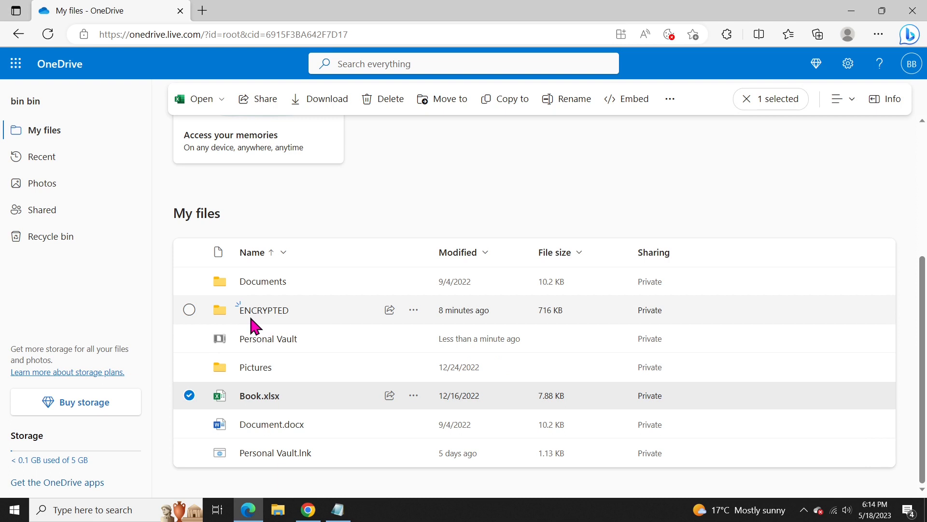
Step: Select and open the ENCRYPTED folder in OneDrive's My files
left_click(190, 309)
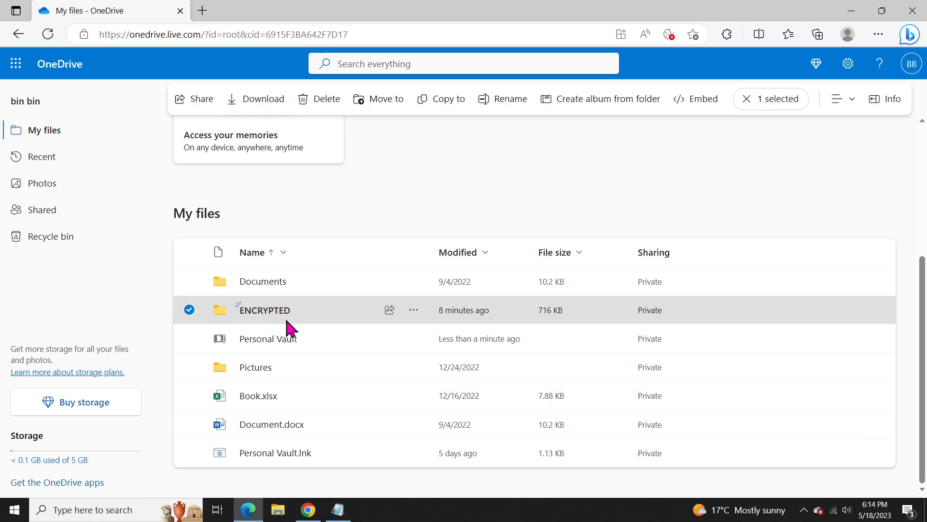
double_click(264, 310)
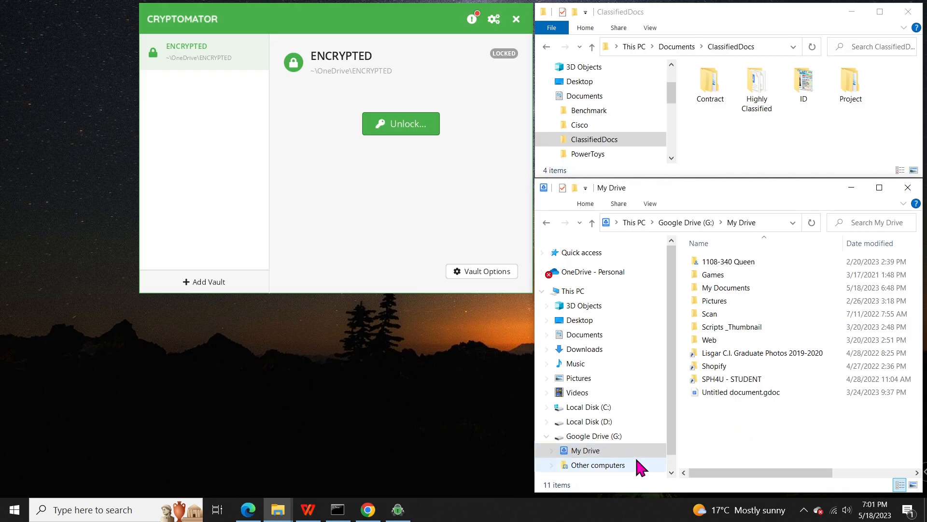
mouse_move(736, 435)
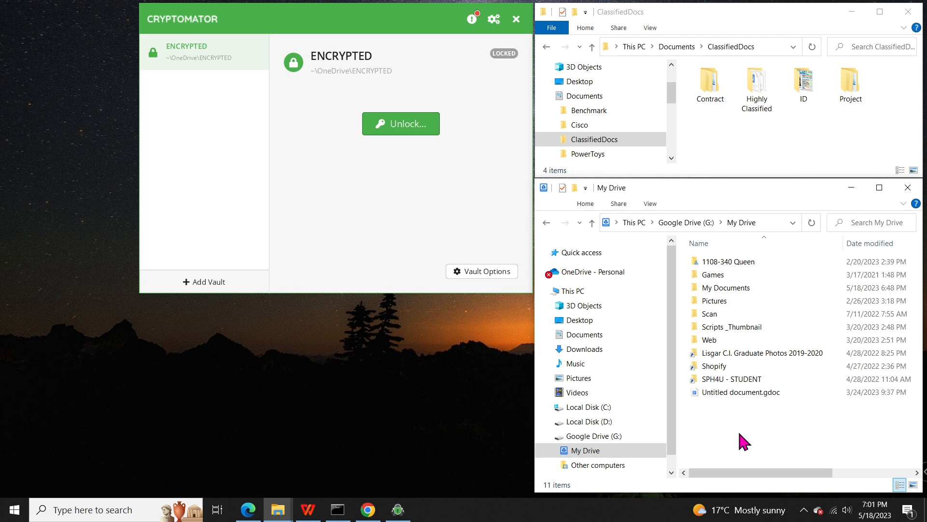
mouse_move(229, 296)
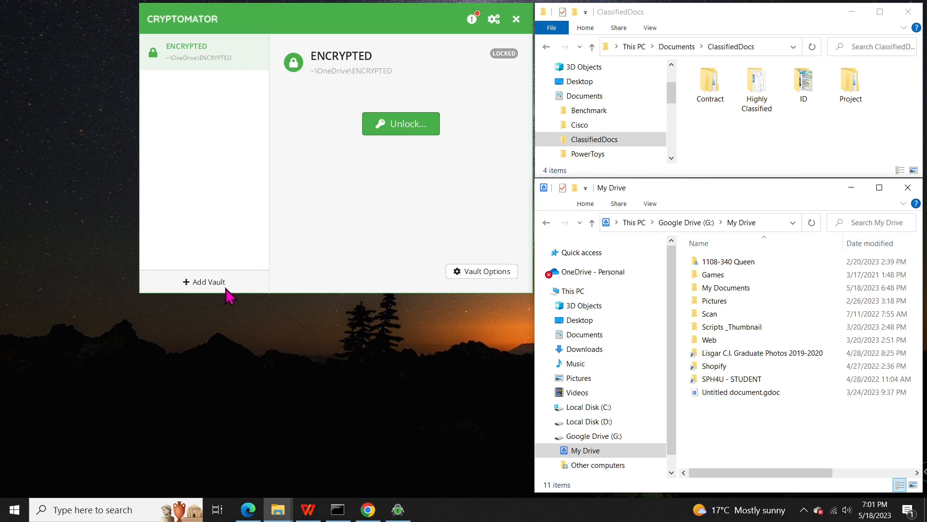
Step: Start a new vault and name it ENCRYPTED_ON_GD
left_click(204, 282)
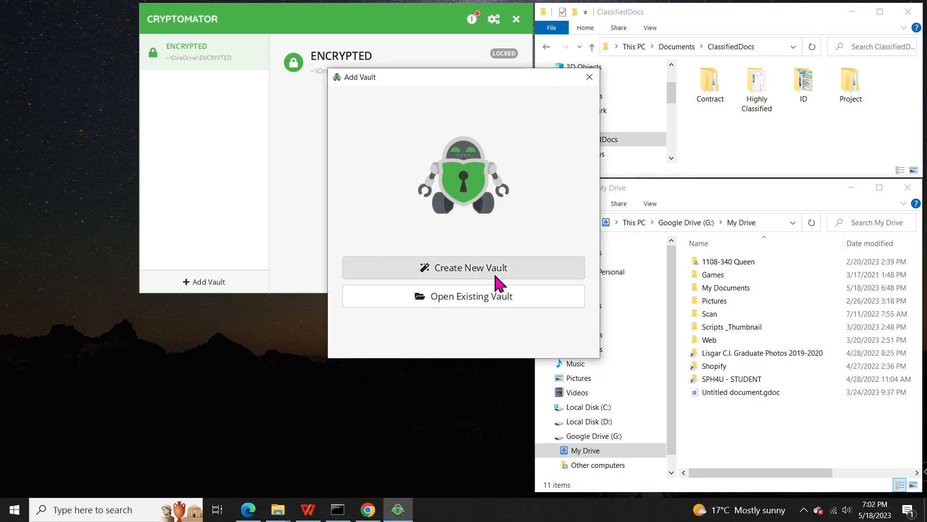
left_click(464, 268)
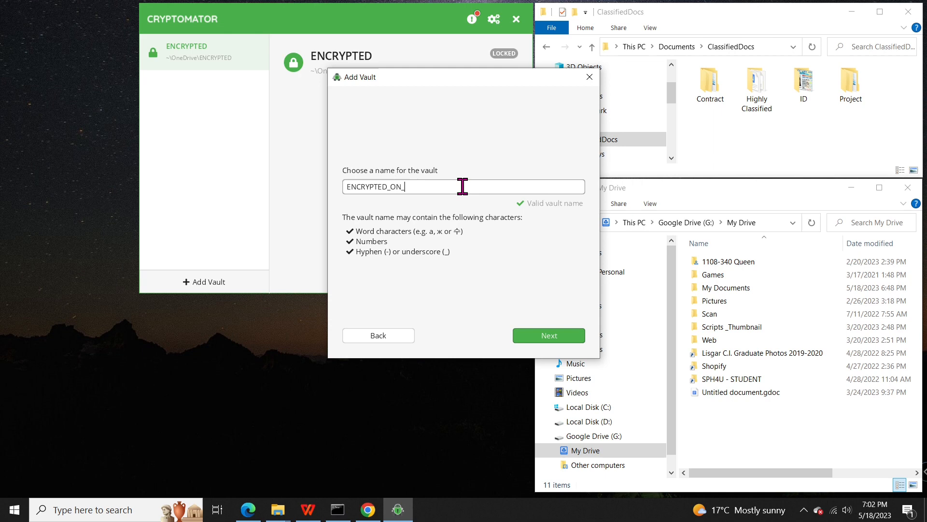
type("GD")
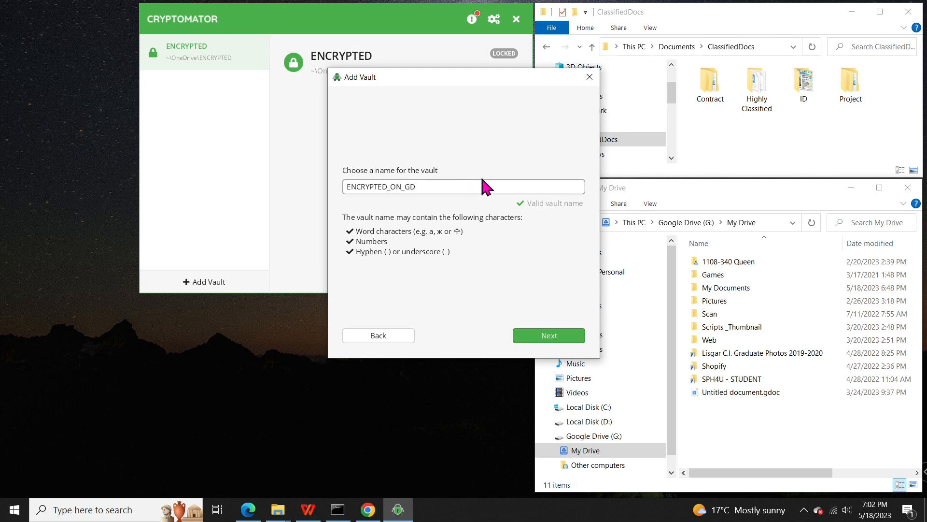
left_click(549, 335)
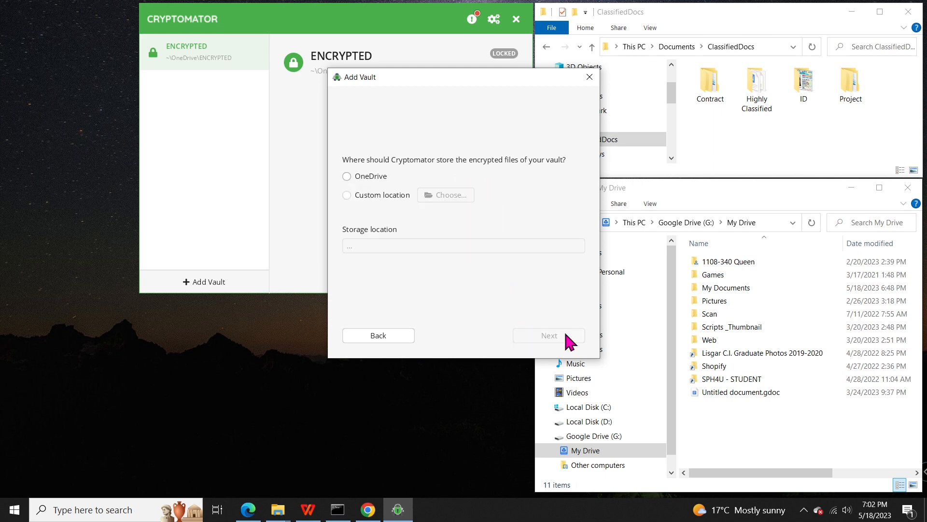
Step: Set the vault's custom location to My Drive on Google Drive (G:)
left_click(346, 195)
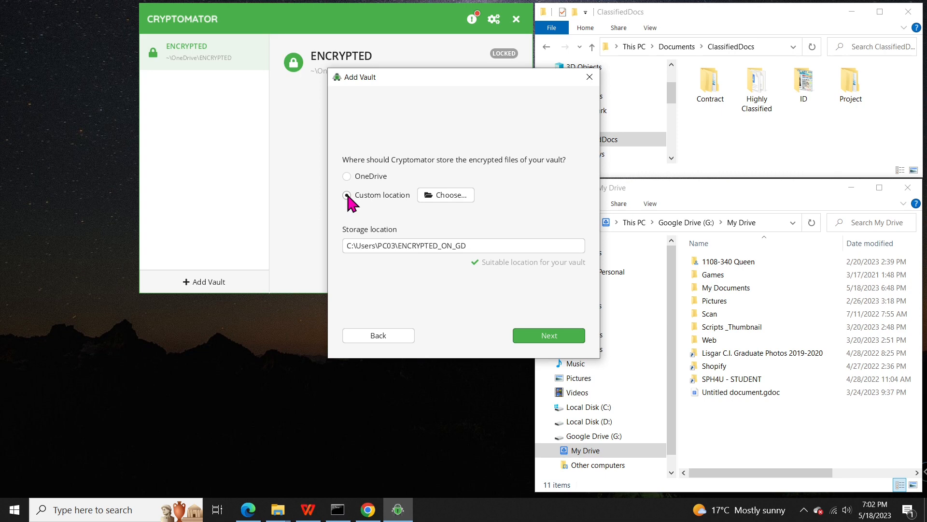
left_click(445, 194)
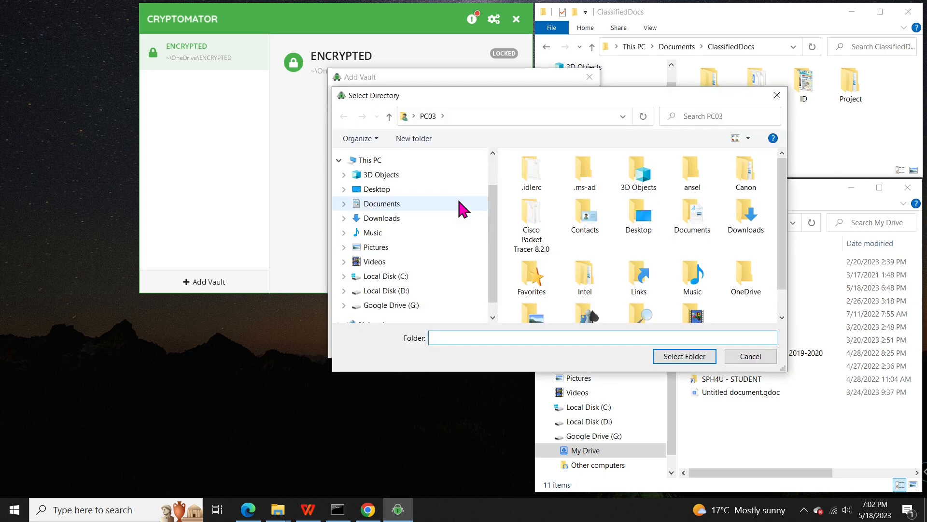
left_click(381, 286)
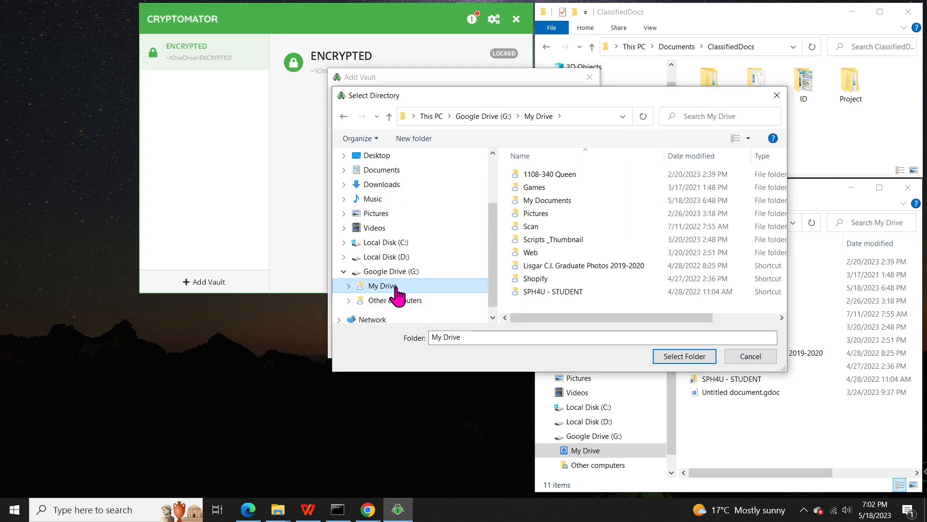
left_click(684, 356)
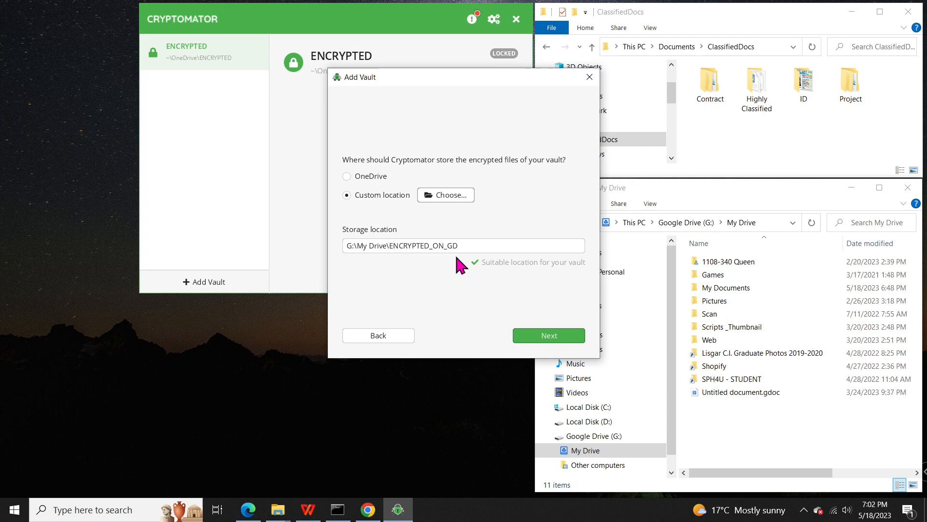
Step: Decline a recovery key, create the ENCRYPTED_ON_GD vault, and finish without unlocking it
left_click(549, 335)
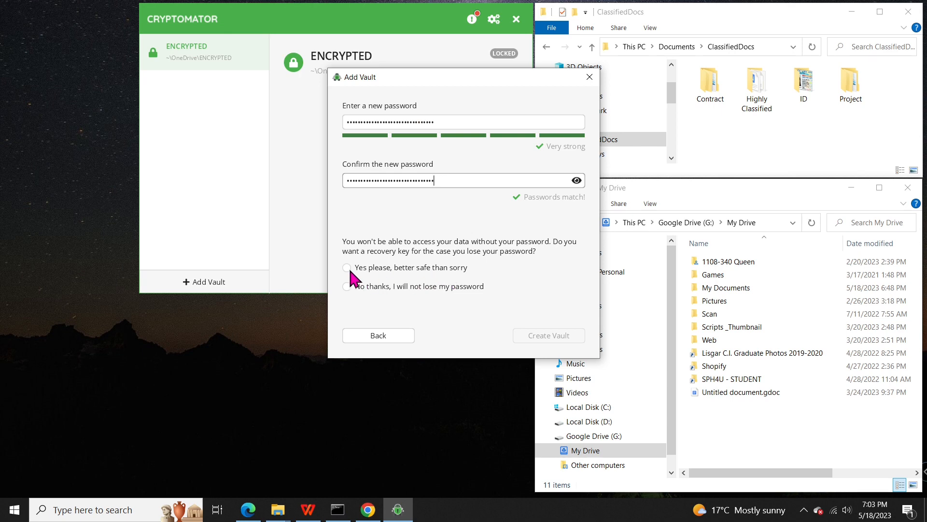
left_click(346, 267)
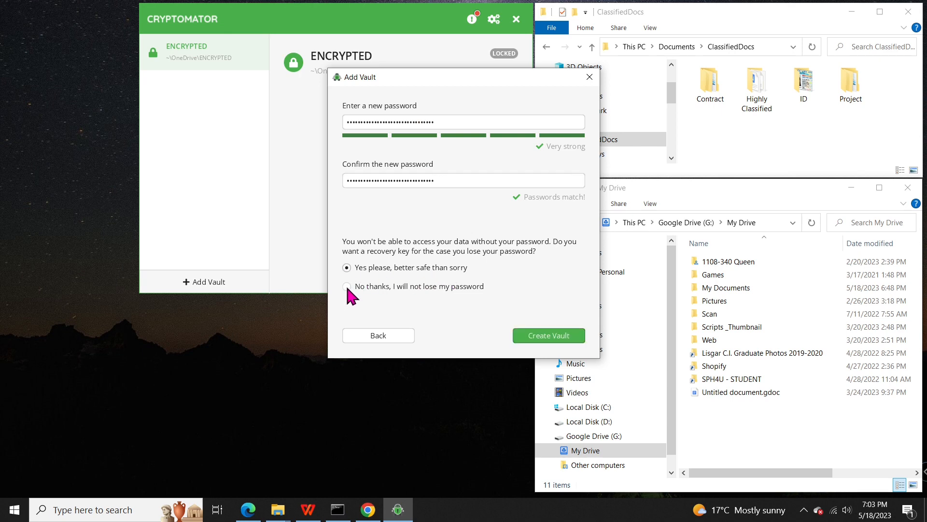
left_click(347, 286)
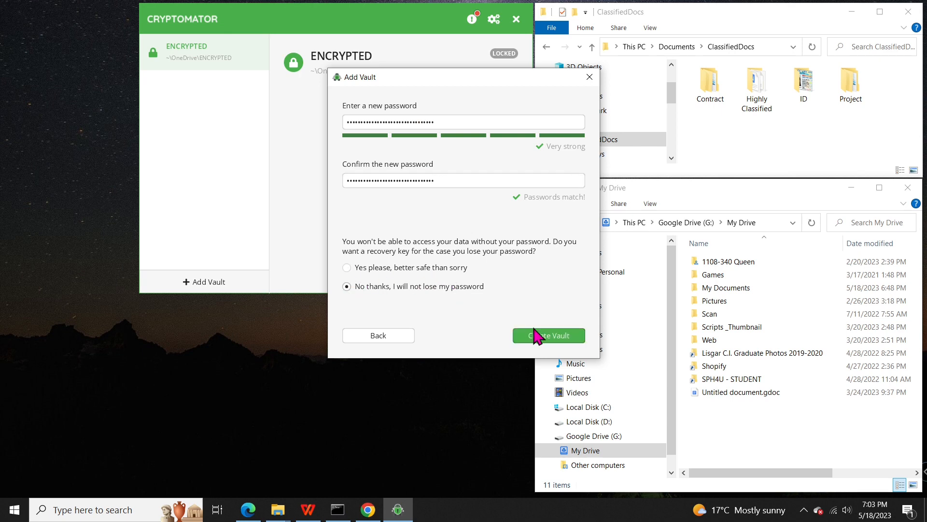
left_click(548, 335)
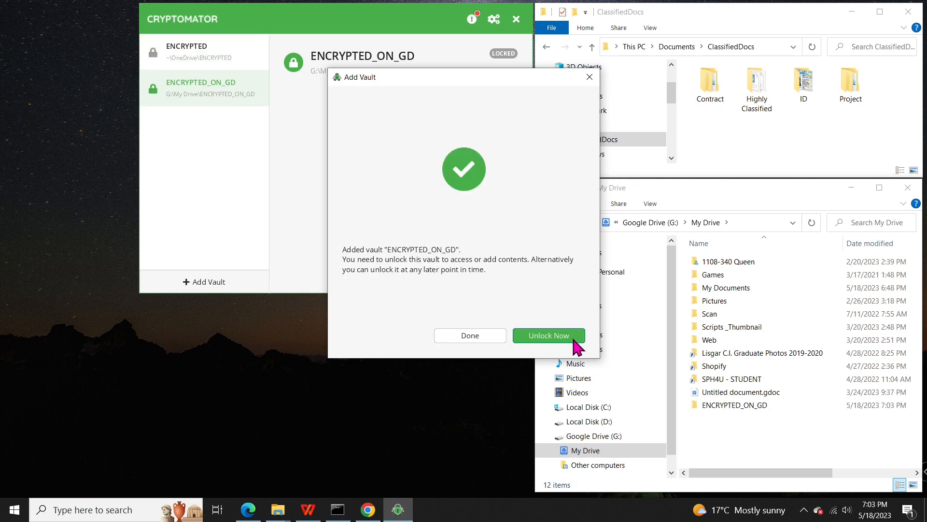
left_click(470, 335)
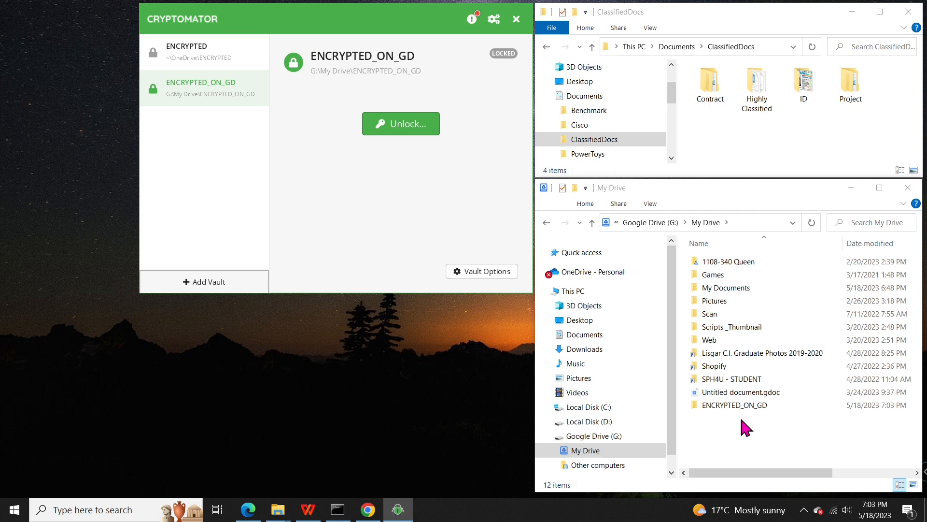
mouse_move(412, 137)
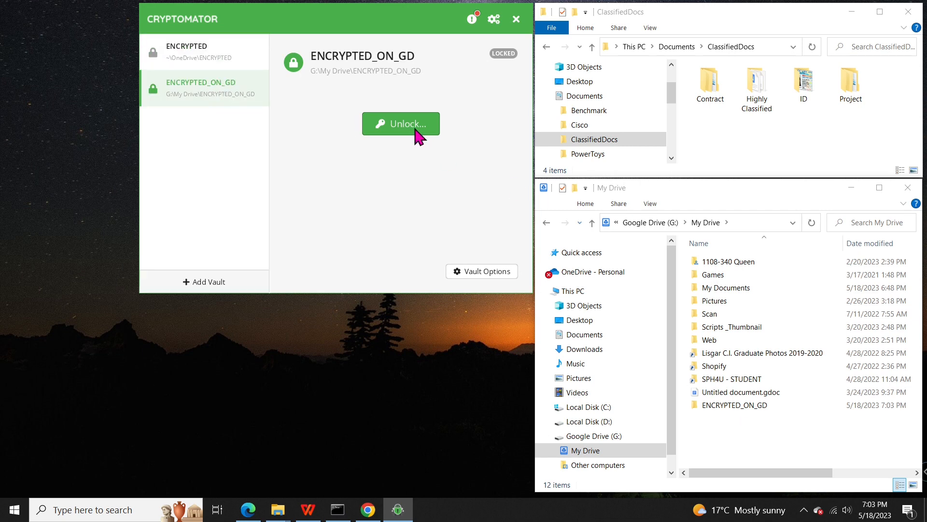
Step: Unlock ENCRYPTED_ON_GD with its password, reveal its drive, and work inside a project folder
left_click(401, 123)
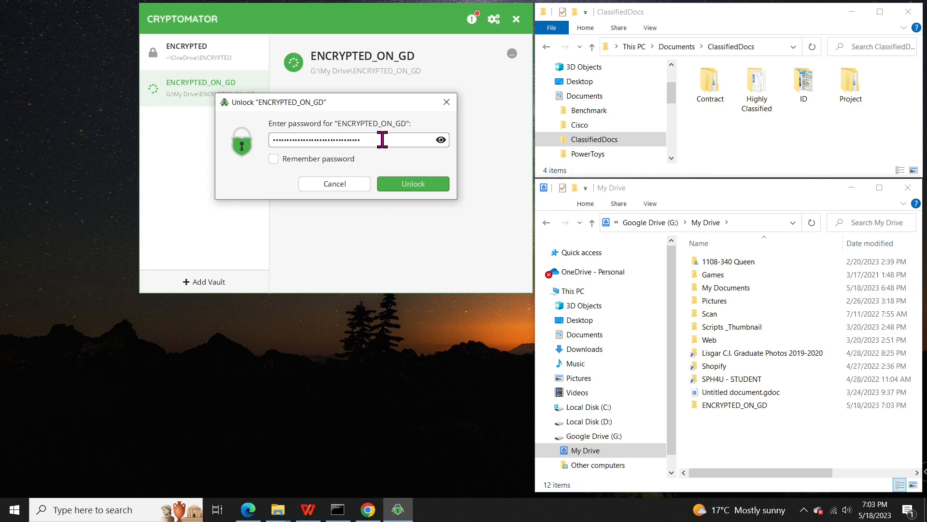
left_click(413, 184)
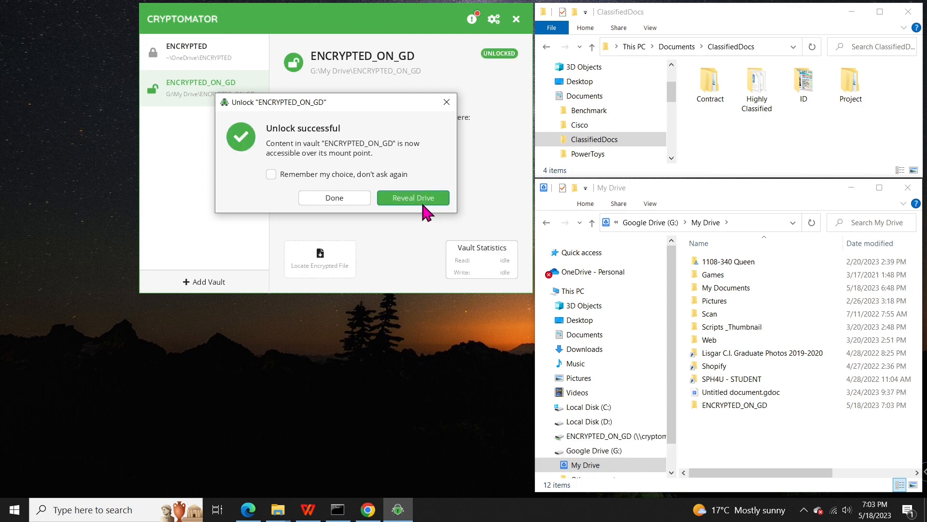
left_click(412, 198)
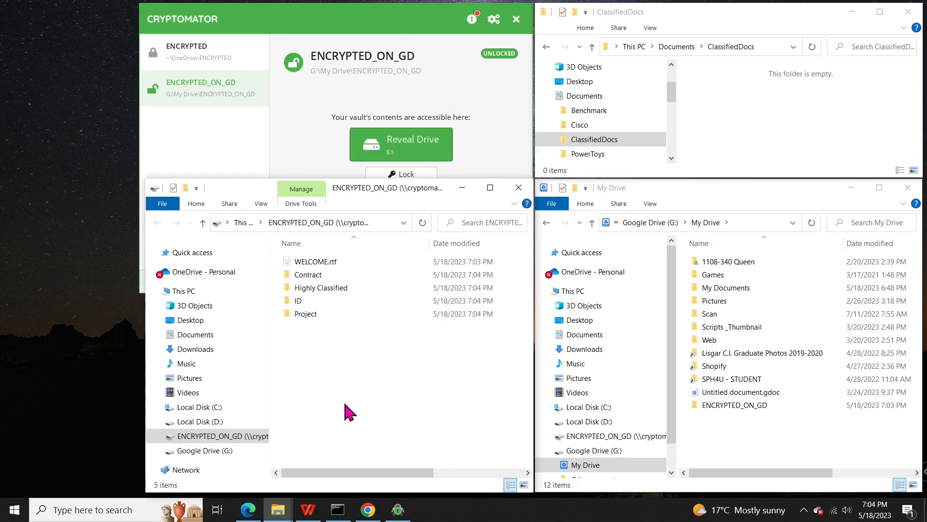
double_click(306, 313)
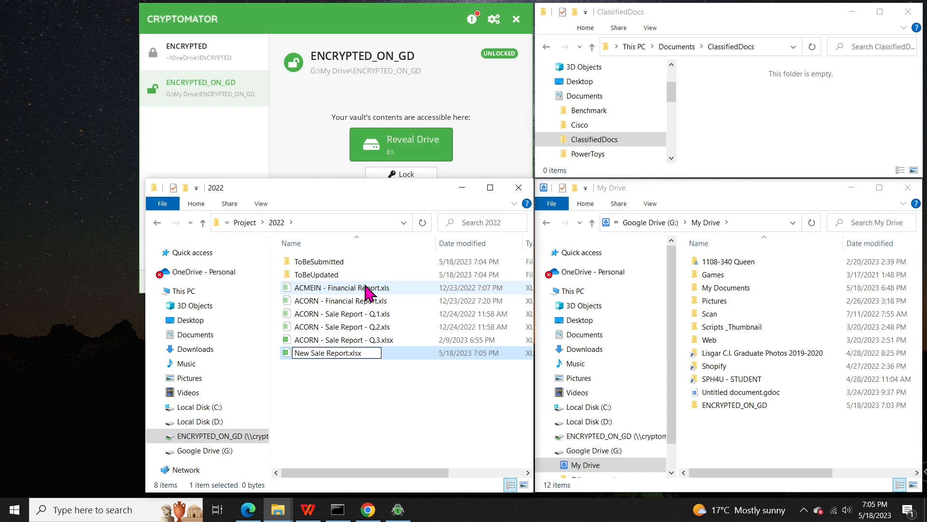
key("Enter")
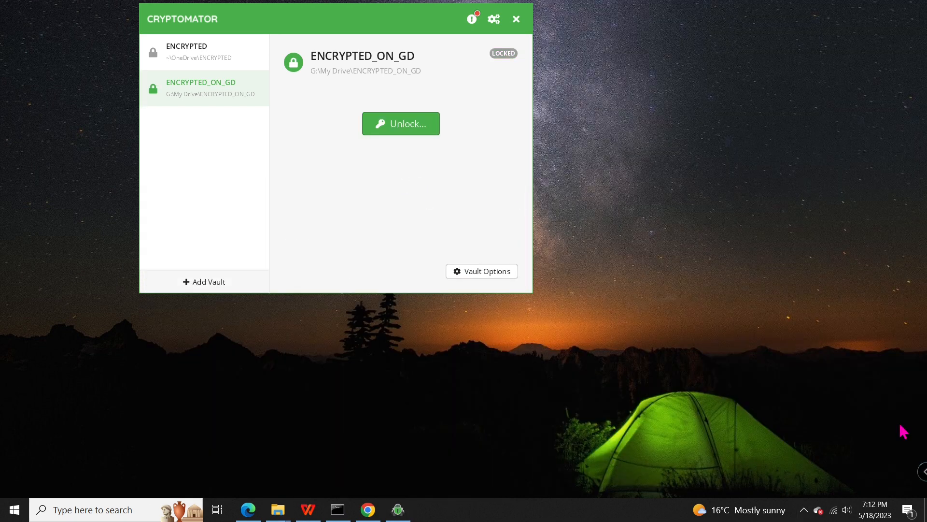
left_click(482, 271)
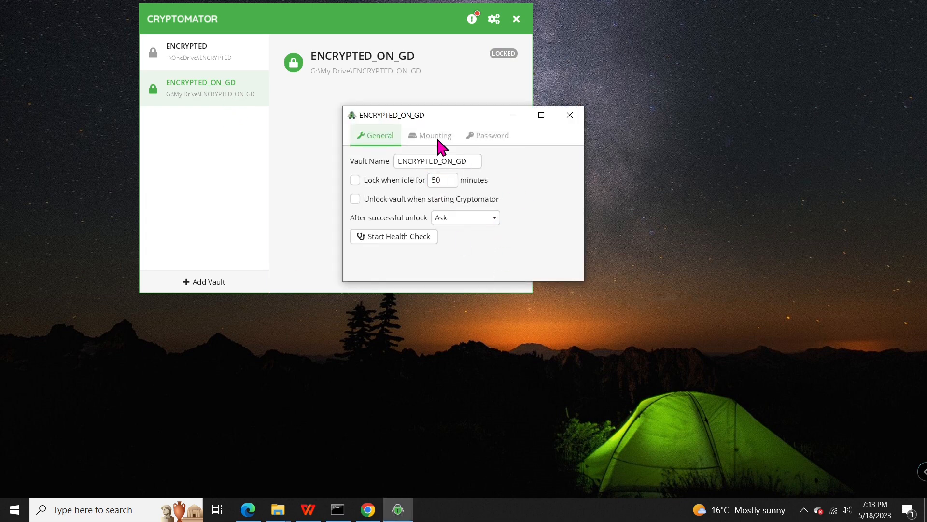
left_click(435, 135)
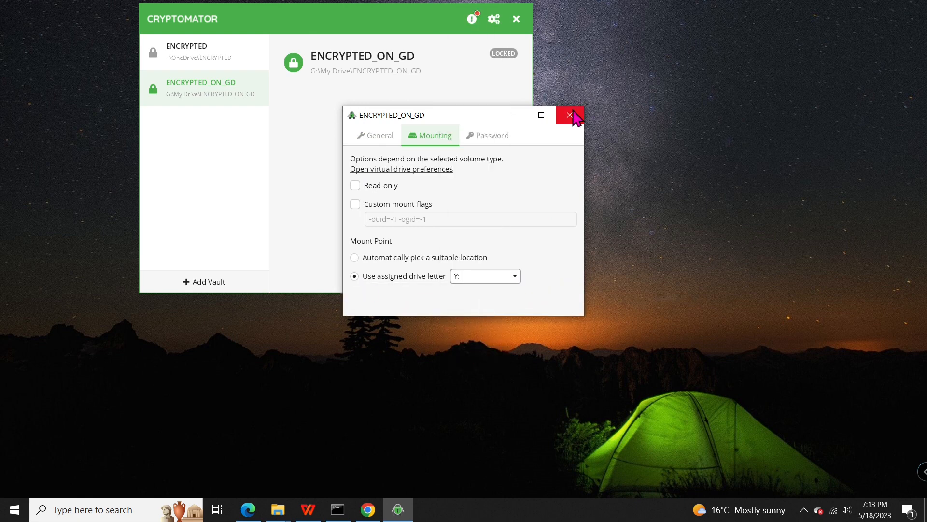
left_click(570, 115)
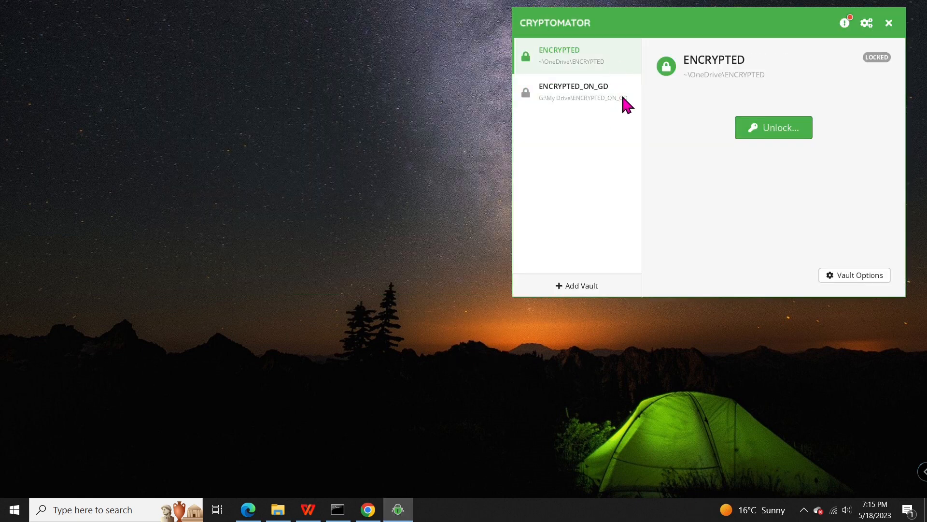
Step: View the ENCRYPTED_ON_GD and ENCRYPTED vault details, then bring up Command Prompt
left_click(587, 92)
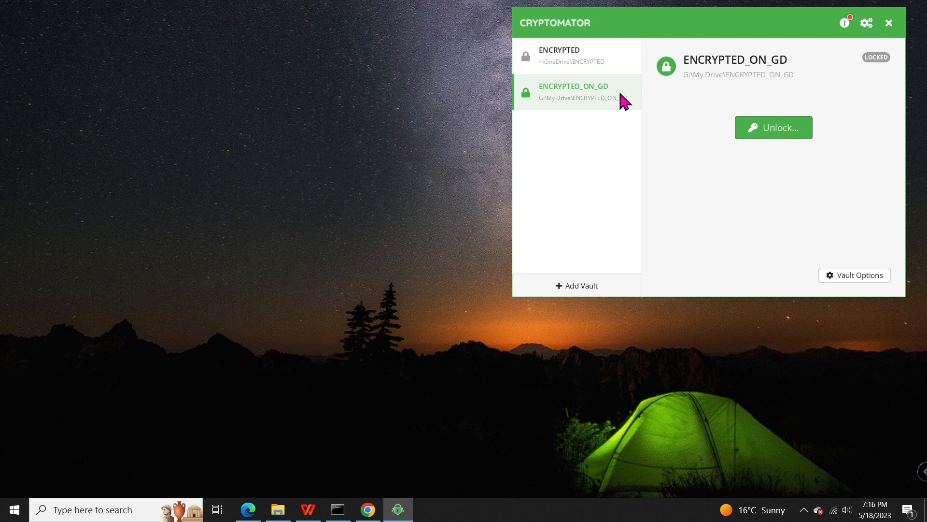
mouse_move(629, 63)
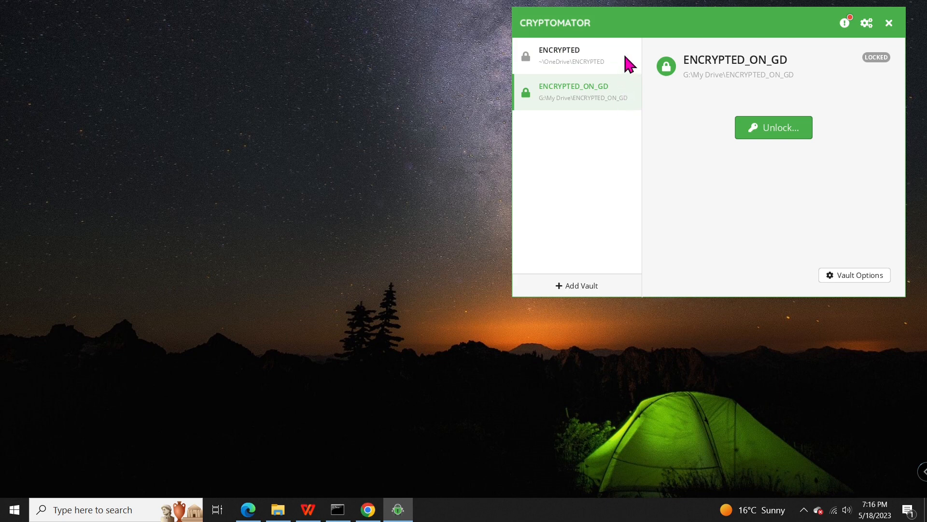
left_click(571, 55)
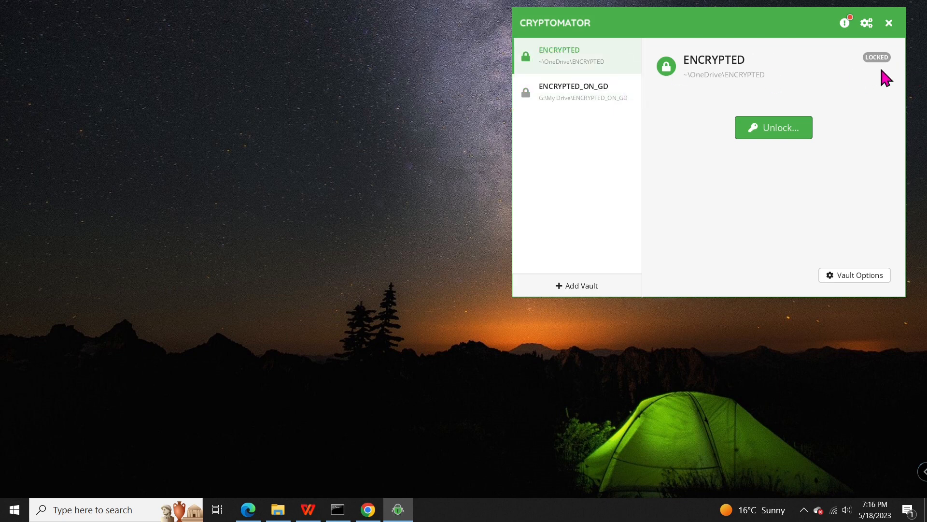
left_click(580, 92)
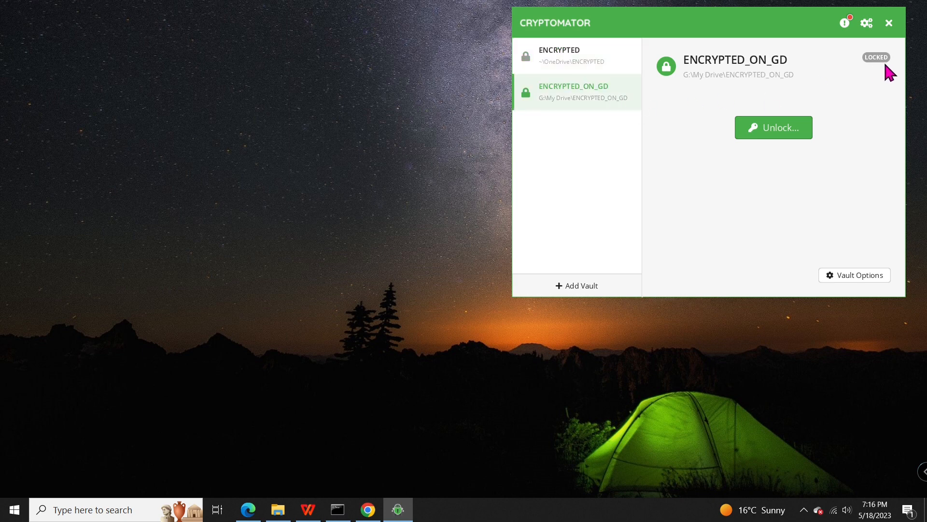
left_click(337, 509)
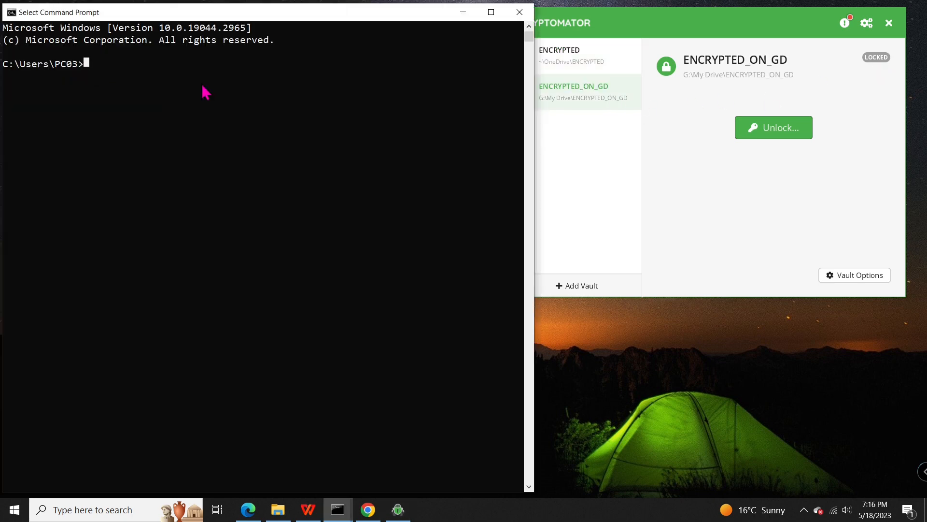
Step: List the home directory and enter the OneDrive ENCRYPTED vault folder
type("dir")
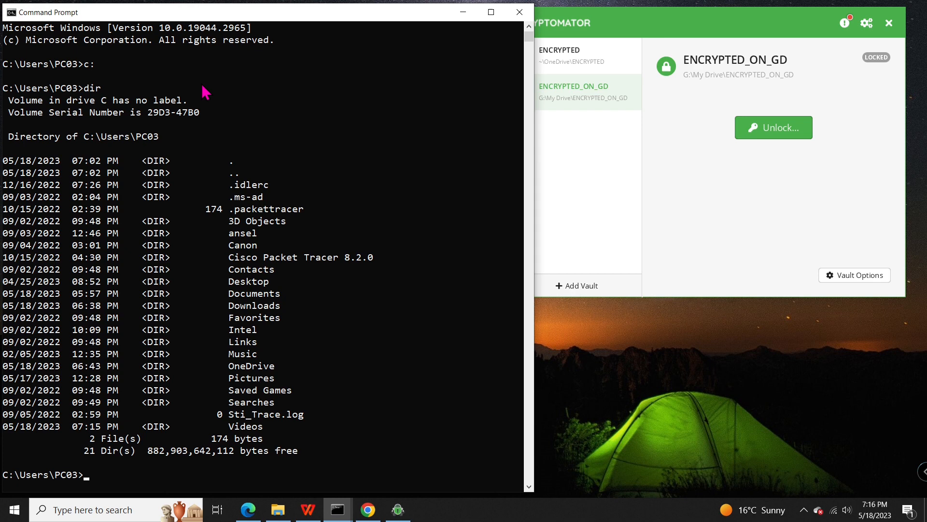
type("cd OneDrive")
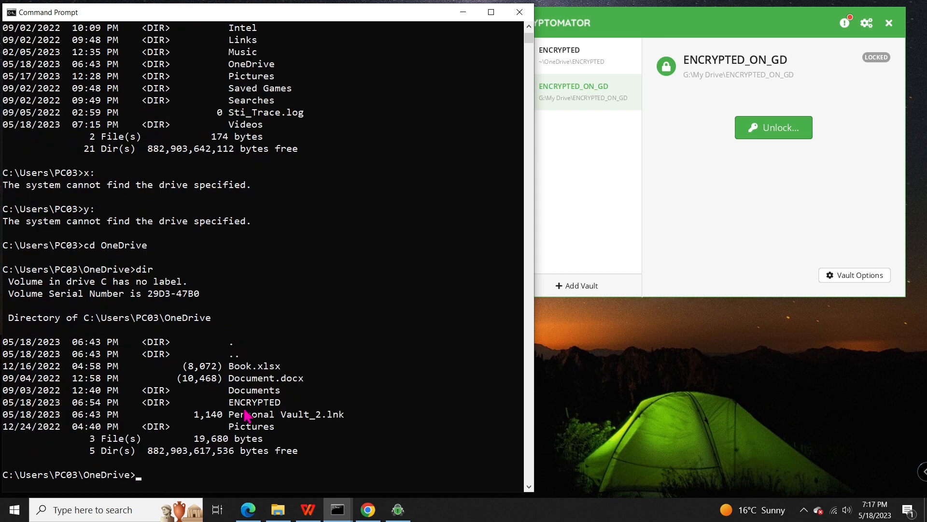
type("cd ENCR")
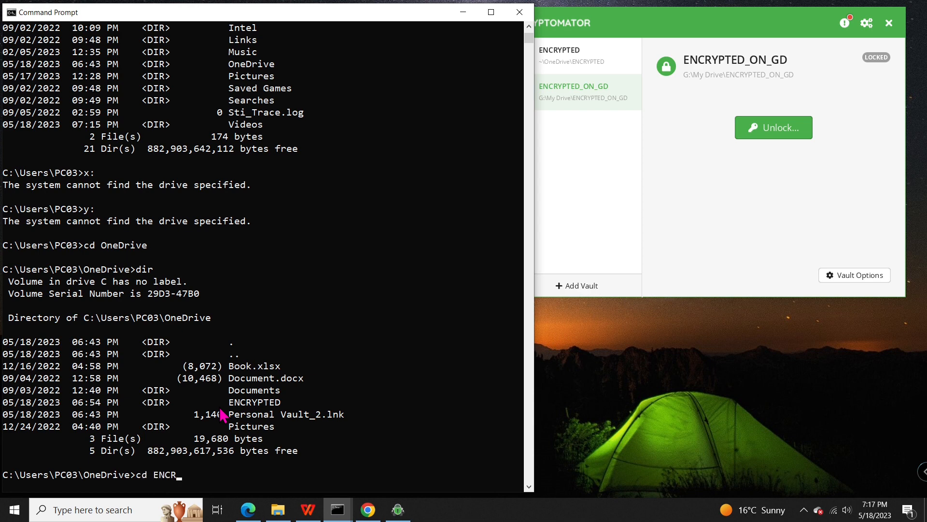
key("Enter")
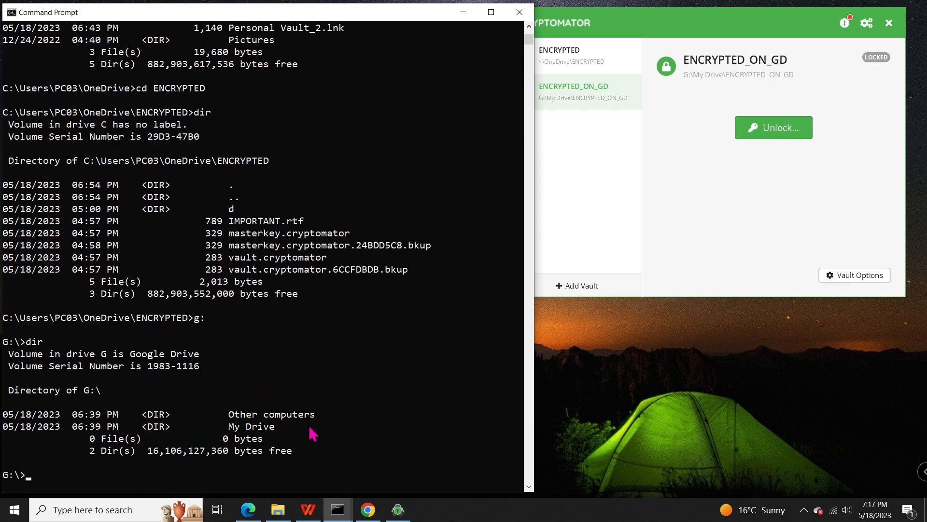
Step: Enter the ENCRYPTED_ON_GD vault folder in Google Drive's My Drive
type("cd My Drive")
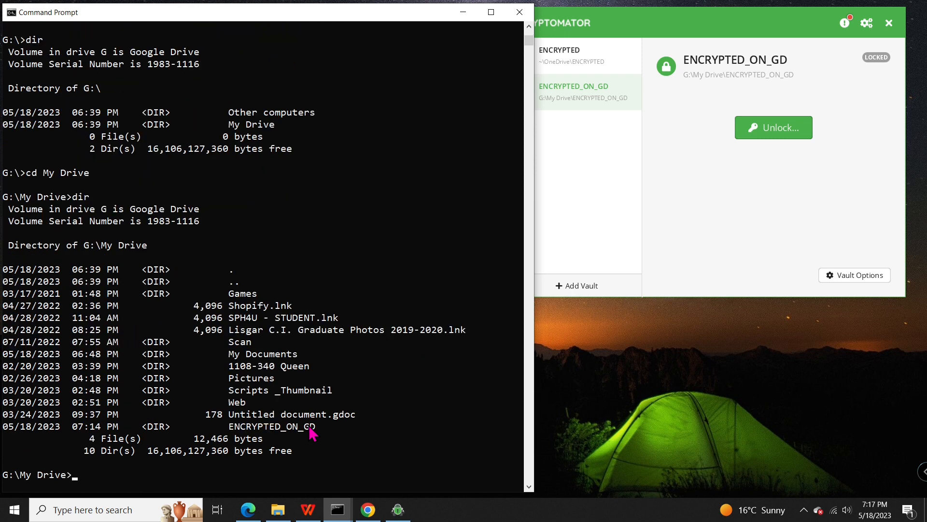
type("CD")
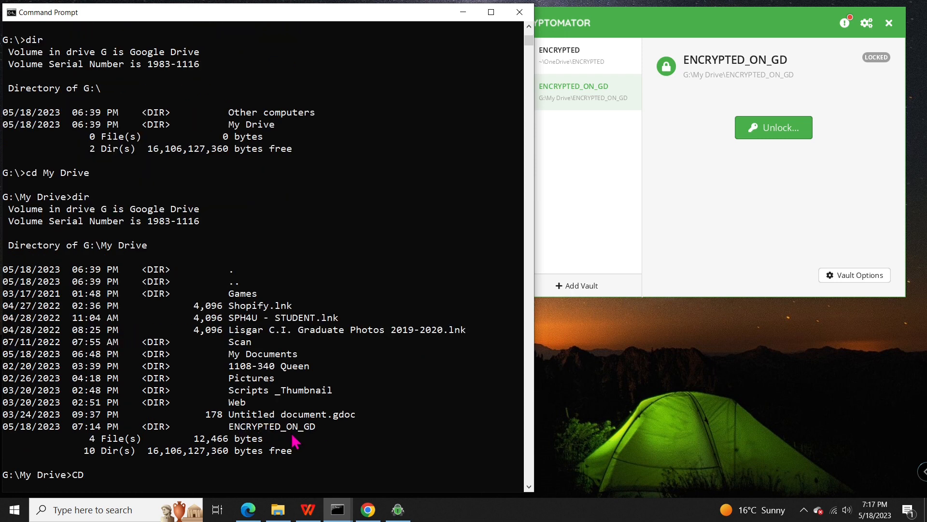
type("ENCRYPTED_ON_")
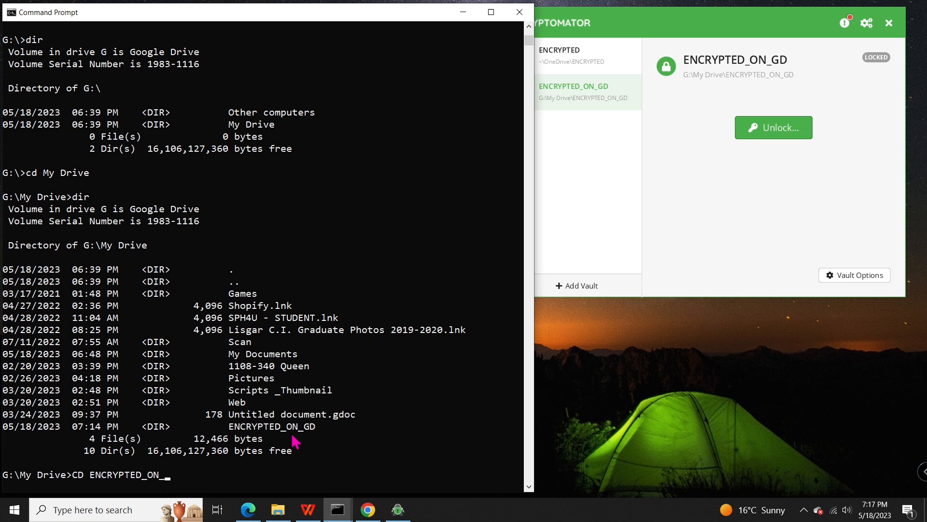
key("Enter")
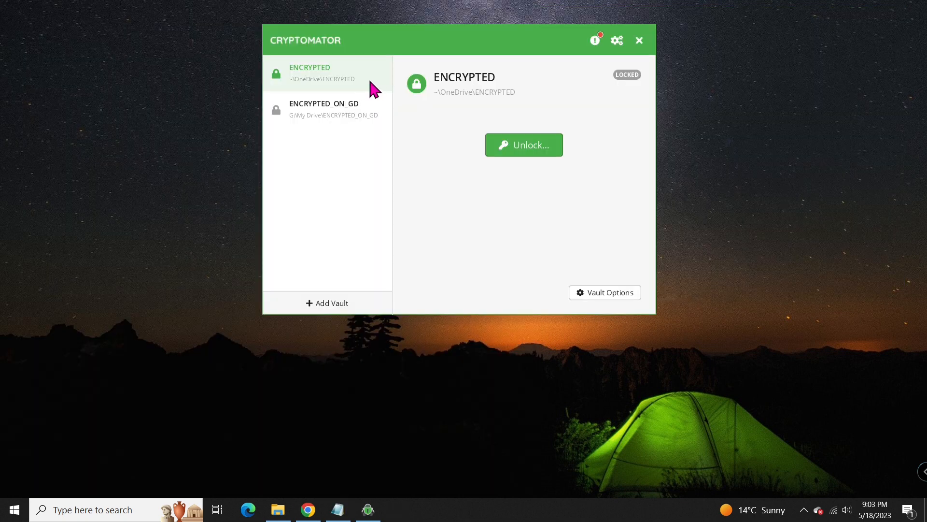
mouse_move(625, 313)
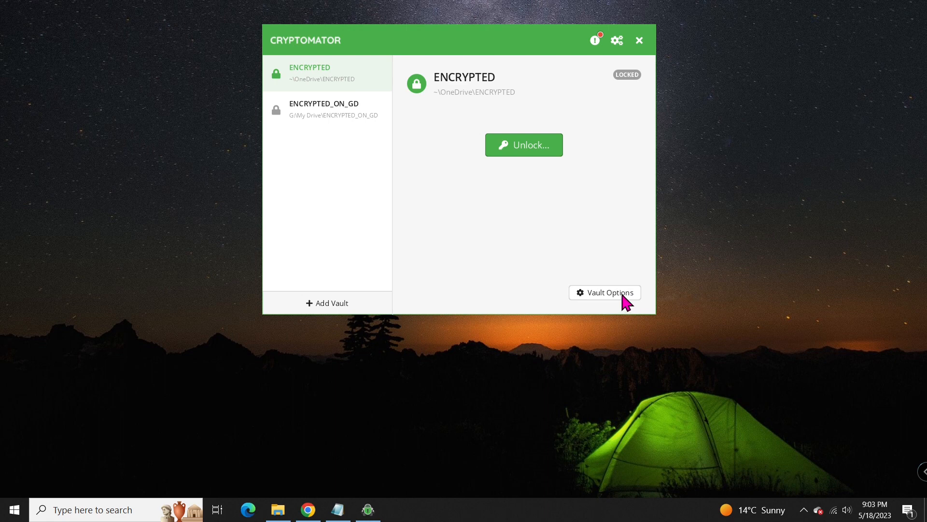
Step: Rename the ENCRYPTED vault to ENCRYPTED_ON_1D in Vault Options and close the window
left_click(605, 292)
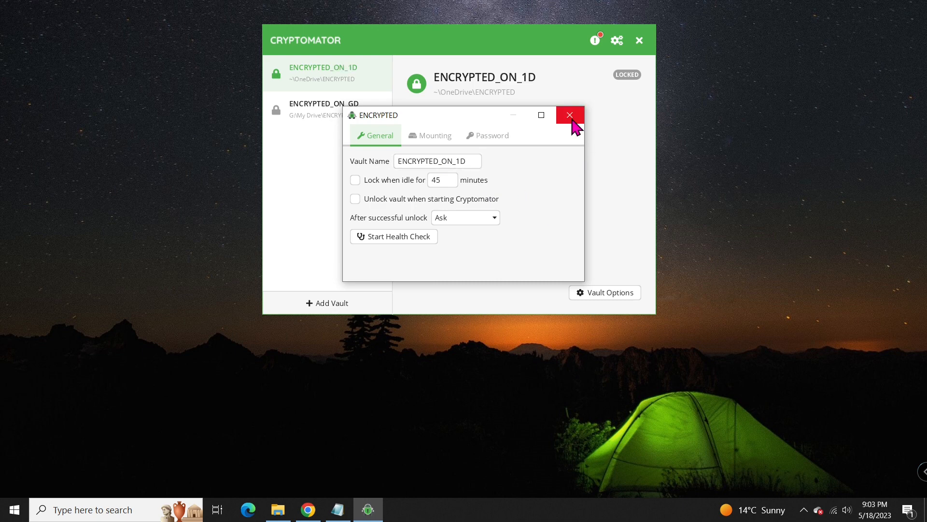
left_click(570, 114)
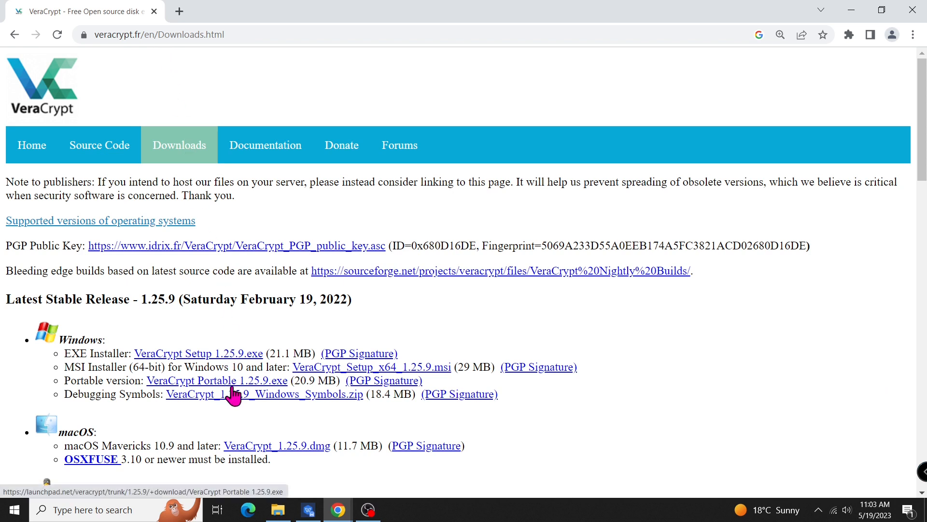
Step: Download 'VeraCrypt Portable 1.25.9.exe' from the Windows section
left_click(241, 381)
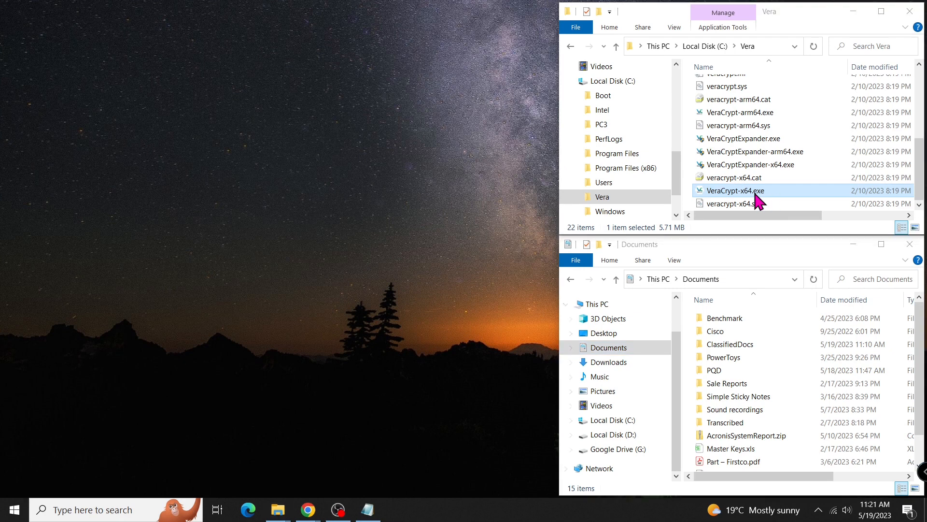
Step: Launch 64-bit VeraCrypt and start a standard volume as an encrypted file container
double_click(735, 190)
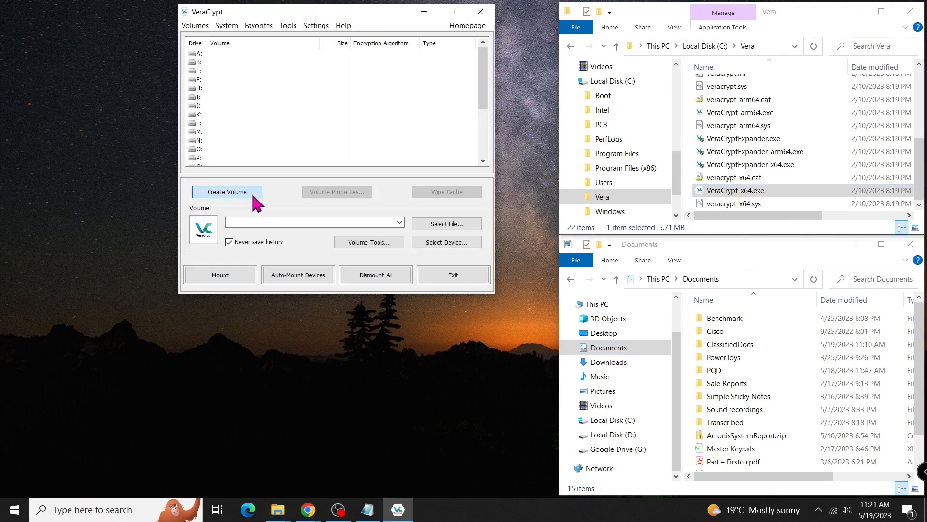
left_click(227, 192)
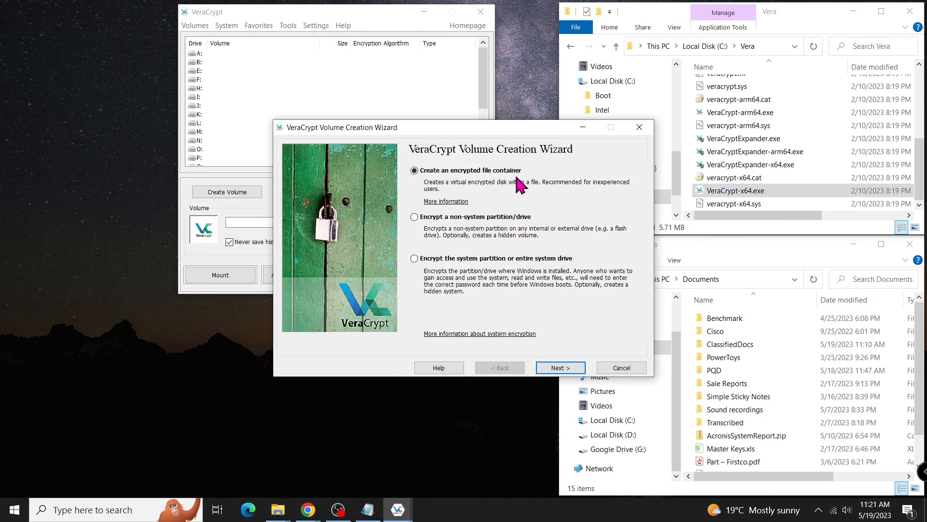
left_click(560, 367)
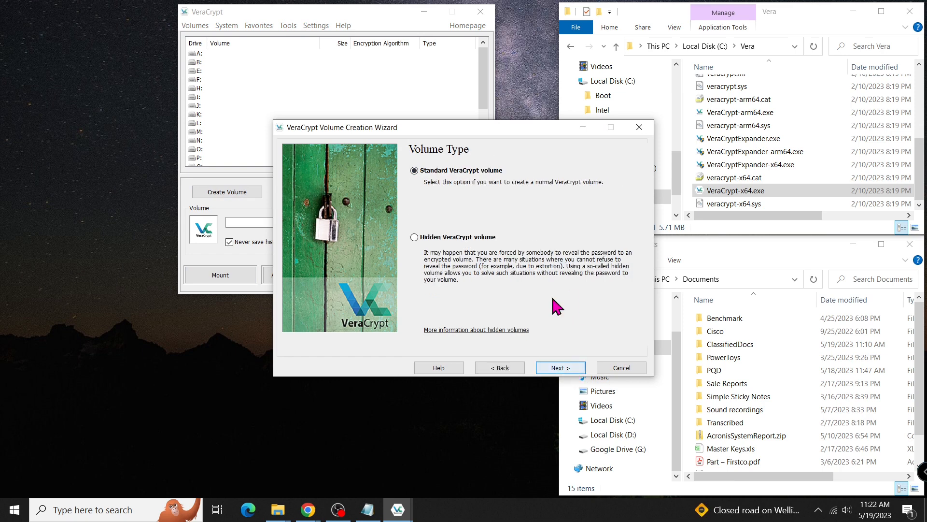
mouse_move(566, 376)
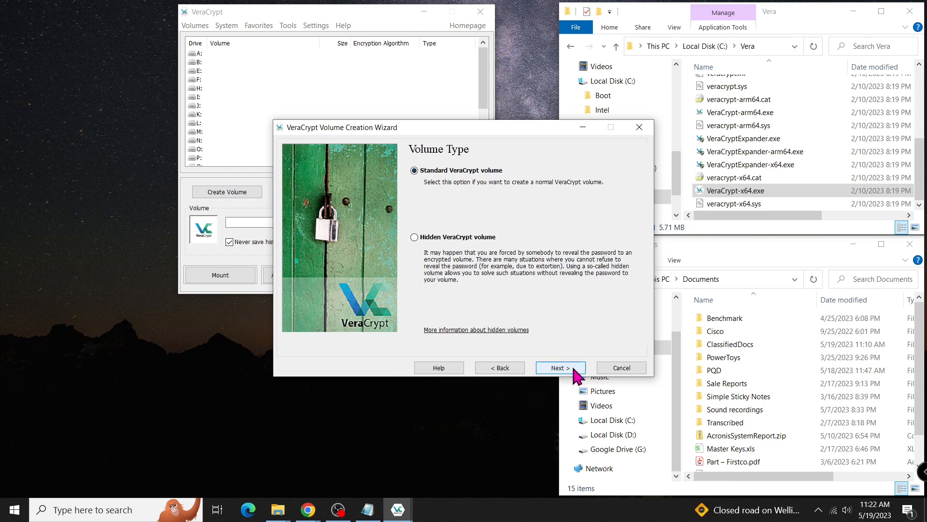
left_click(560, 368)
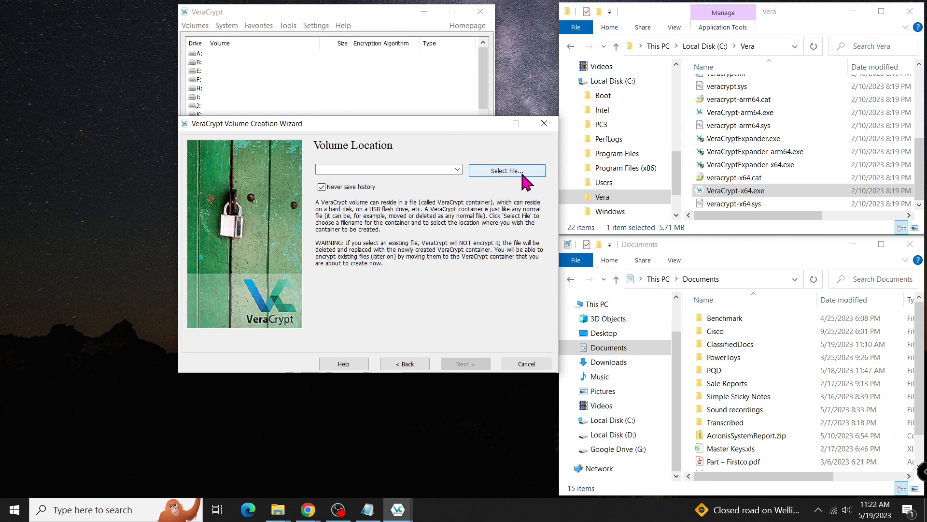
Step: Set the container file location to ENCRYPTED_ON_CD in Documents
left_click(507, 171)
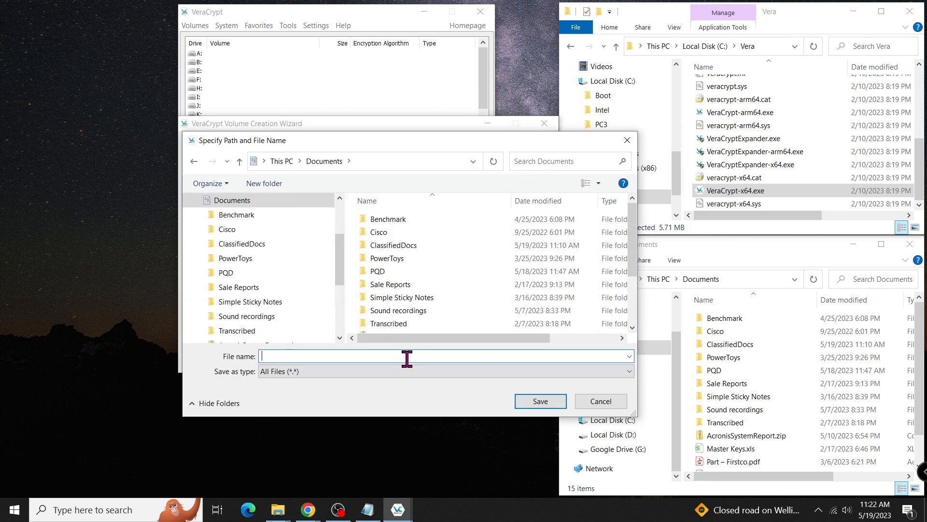
type("ENCRYPTED_ON_")
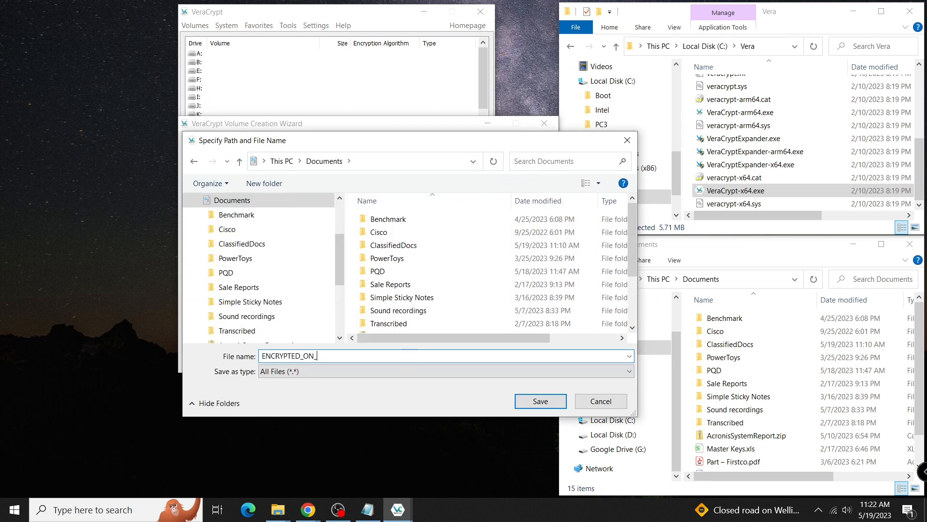
type("CD")
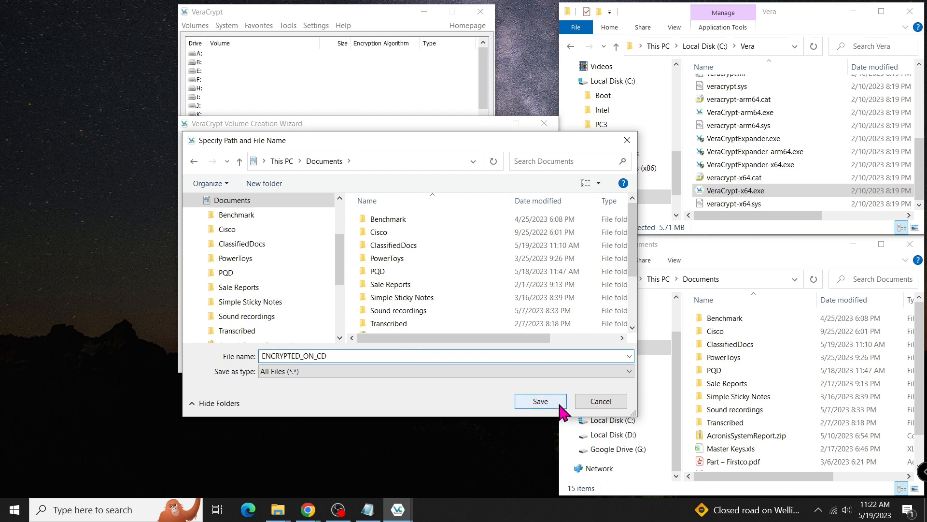
left_click(541, 401)
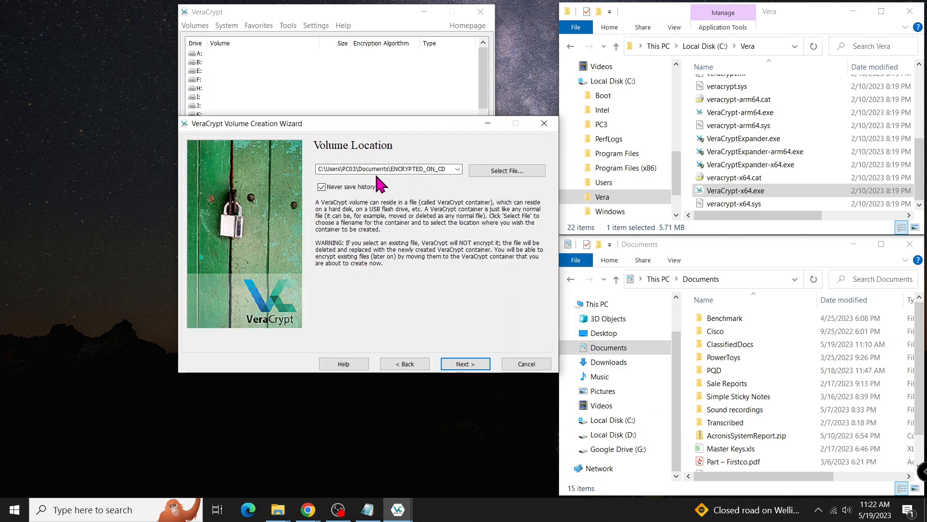
Step: Keep AES with SHA-512, set a 5 GB volume size, and confirm the volume password
left_click(465, 363)
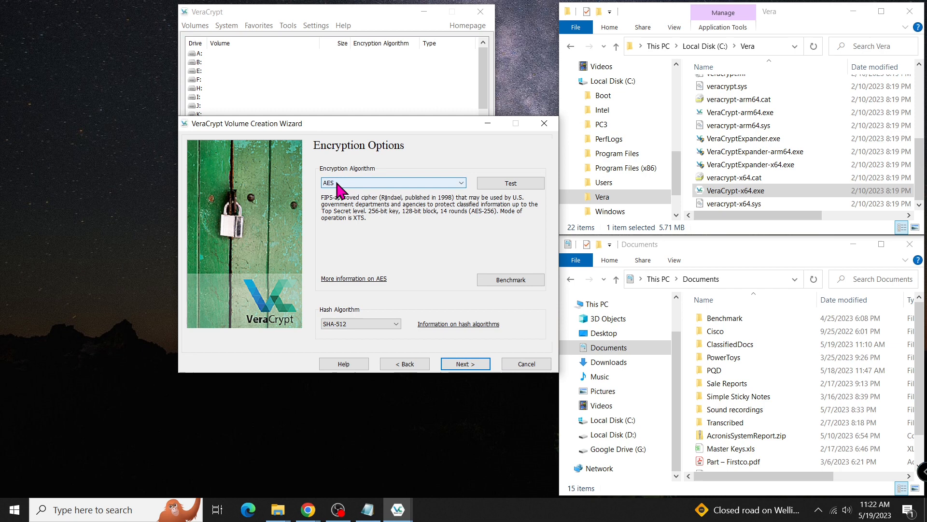
mouse_move(463, 192)
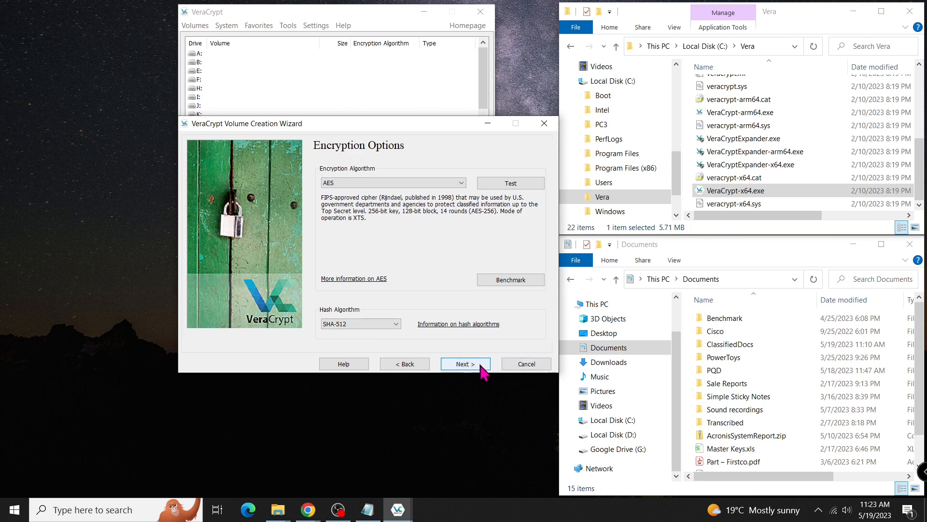
left_click(466, 364)
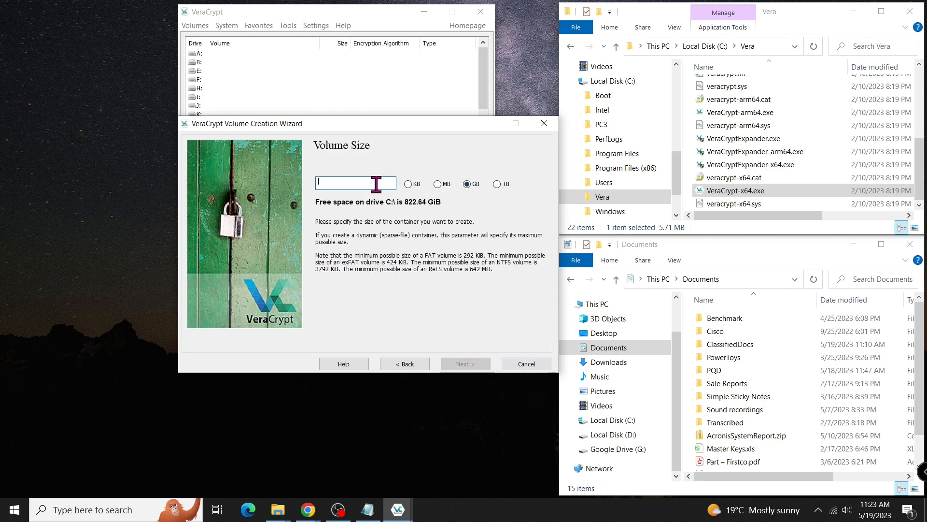
type("5")
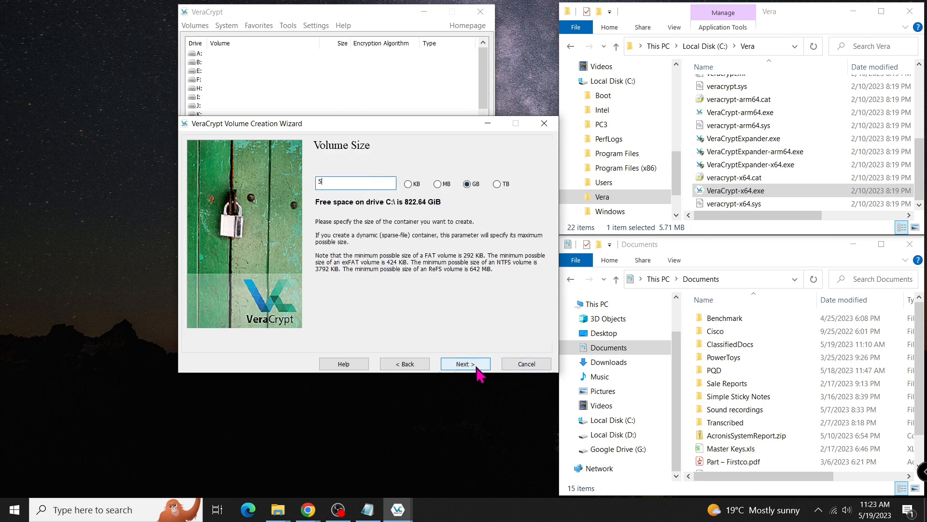
left_click(465, 364)
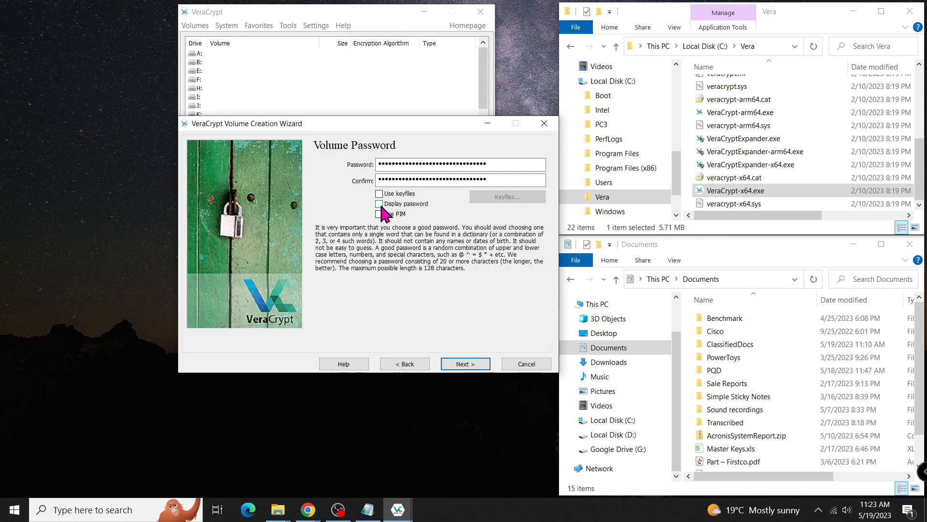
left_click(465, 364)
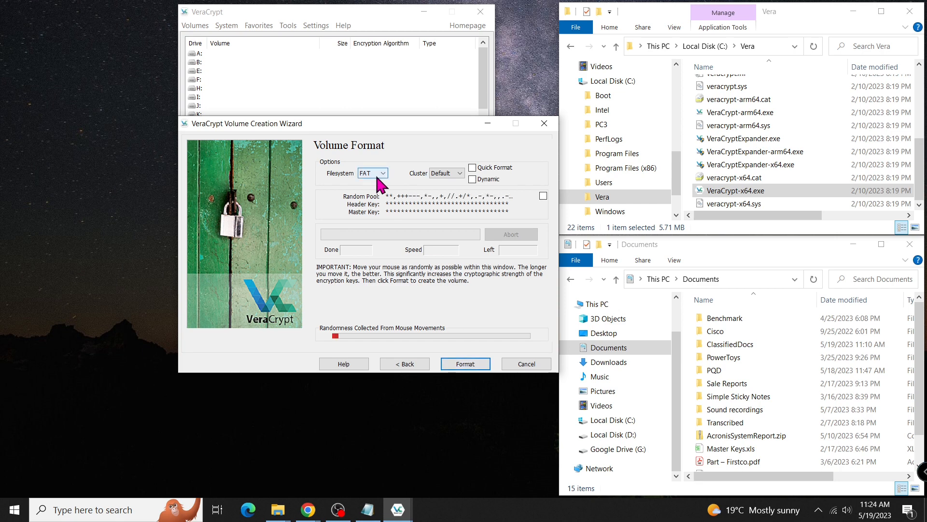
Step: Format the volume as NTFS, keep Fast Startup enabled, and exit the wizard
left_click(381, 172)
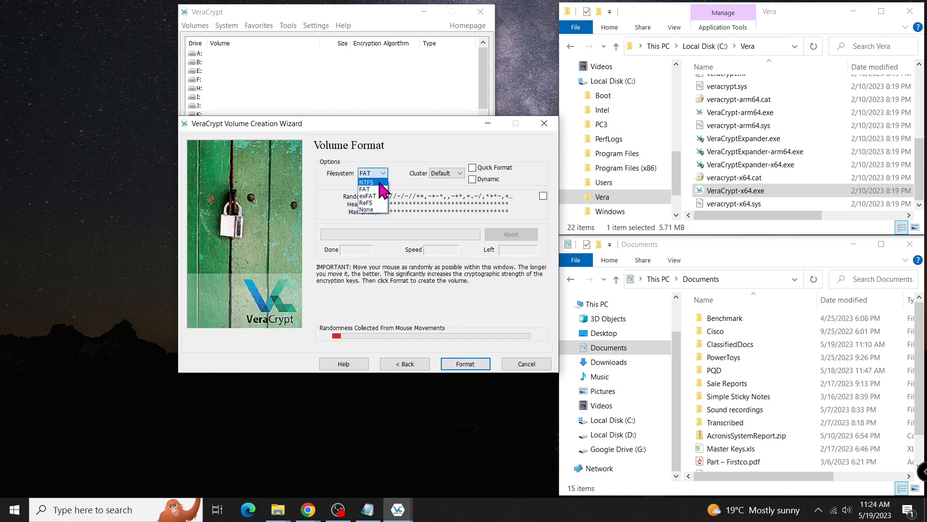
left_click(366, 182)
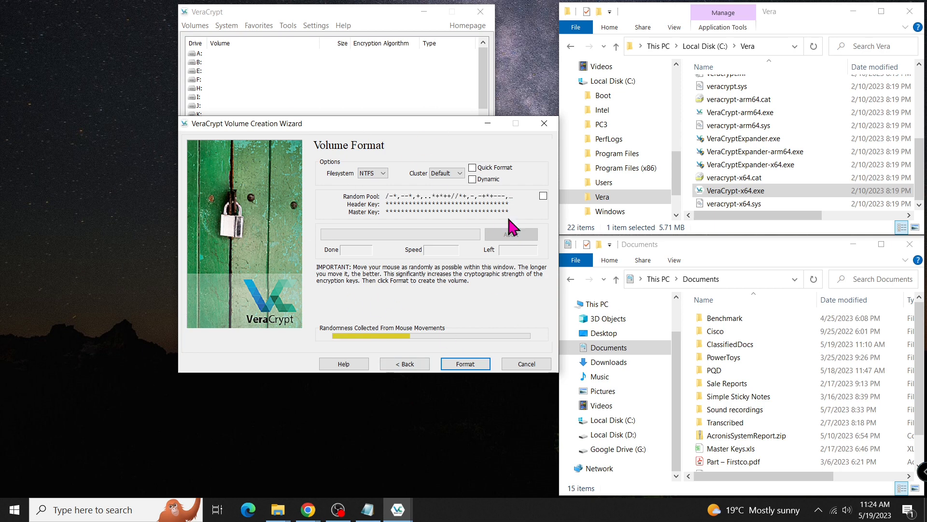
mouse_move(513, 287)
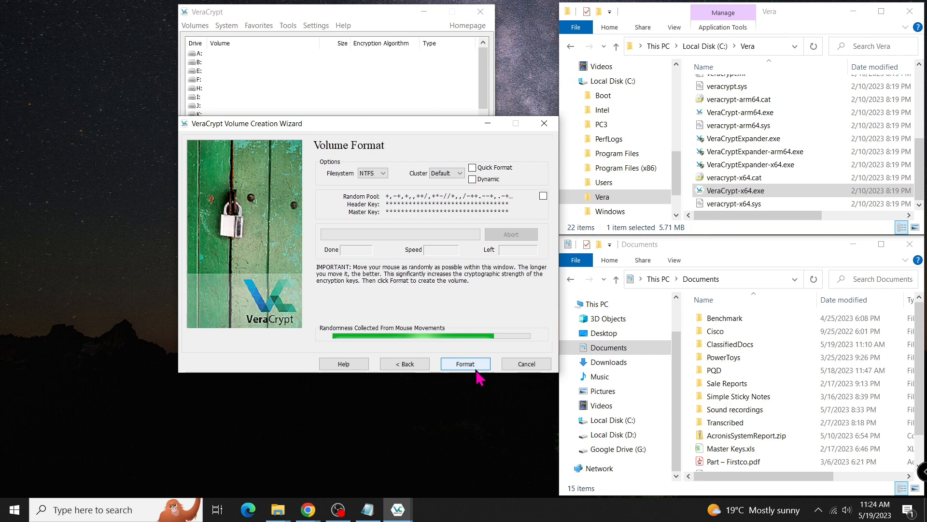
left_click(465, 363)
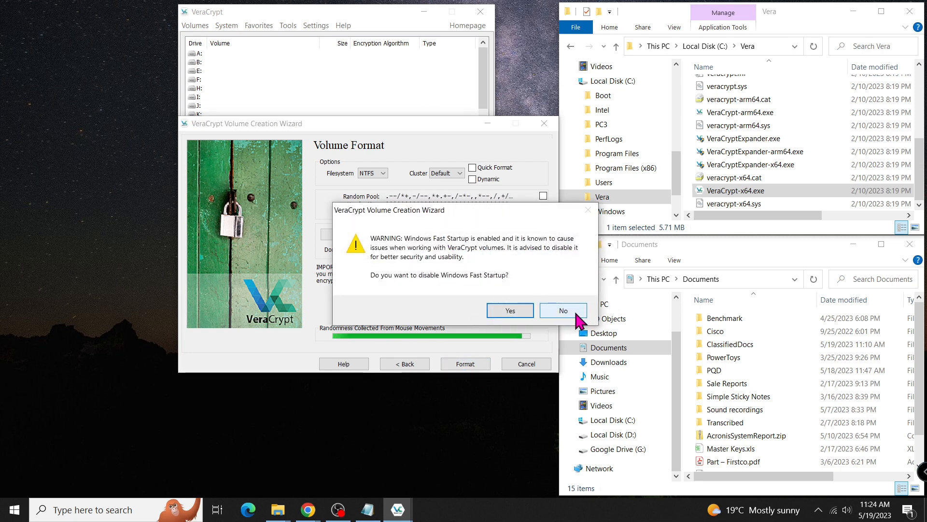
left_click(563, 311)
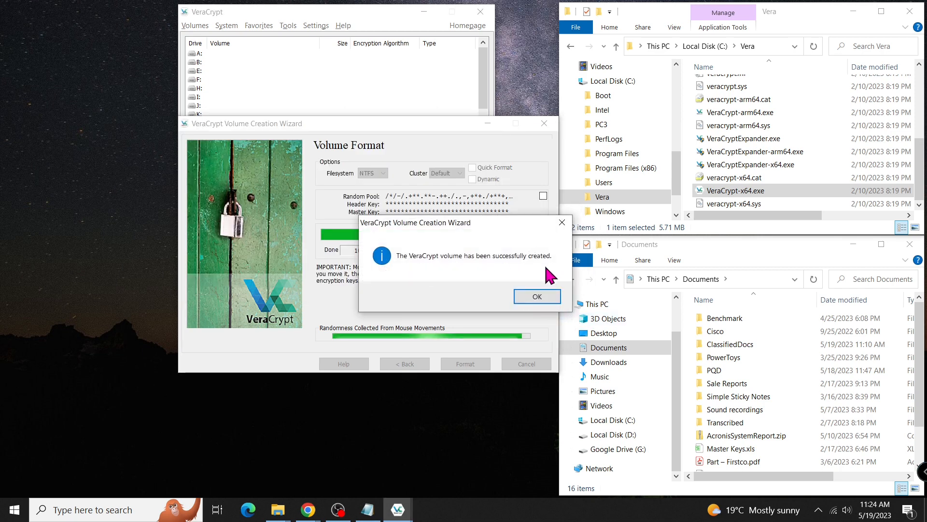
left_click(537, 296)
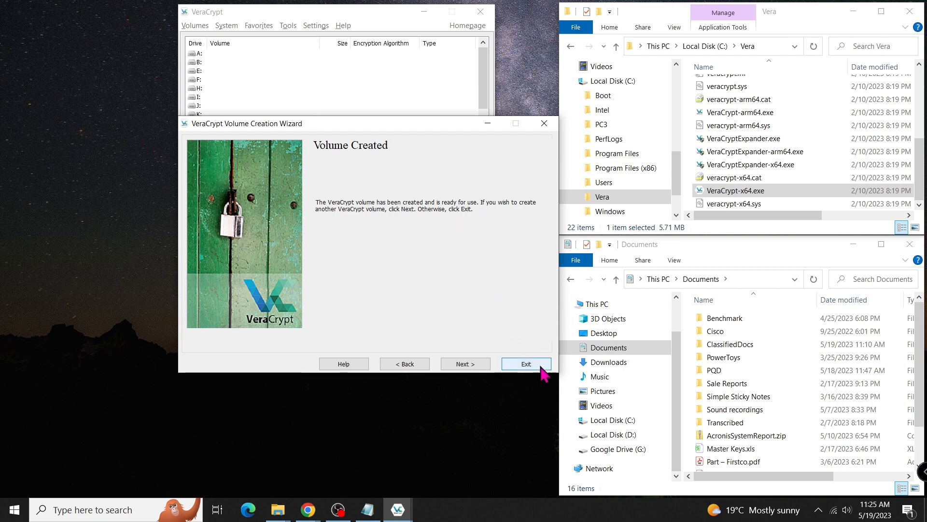
left_click(526, 363)
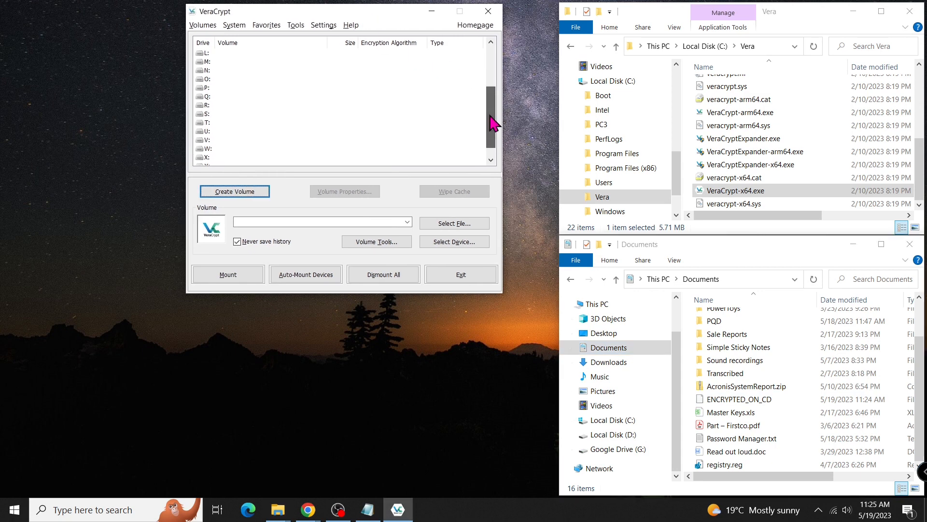
Step: Mount the ENCRYPTED_ON_CD container on drive X: using its password
left_click(237, 157)
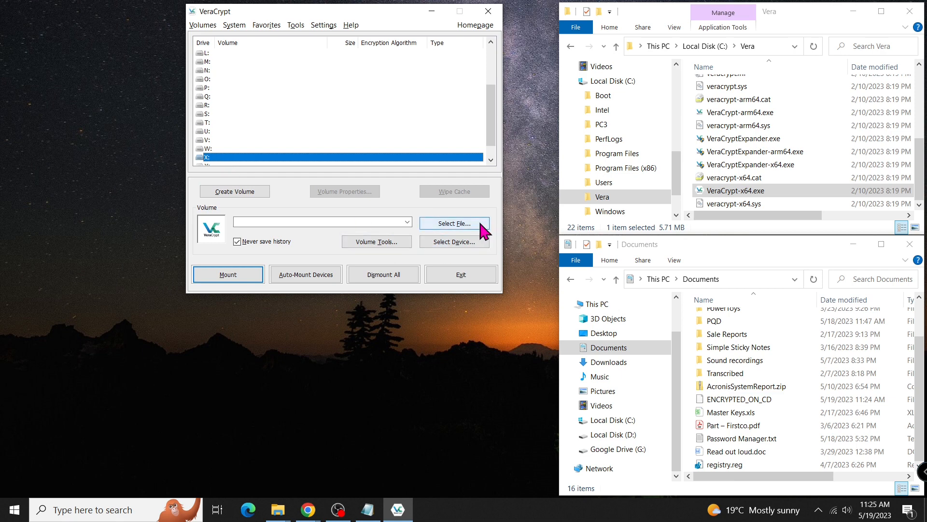
left_click(454, 223)
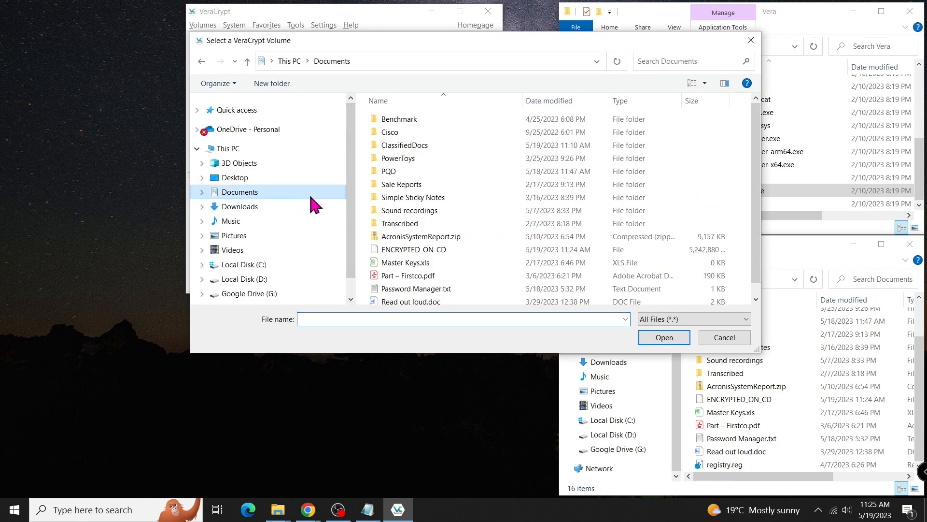
left_click(413, 249)
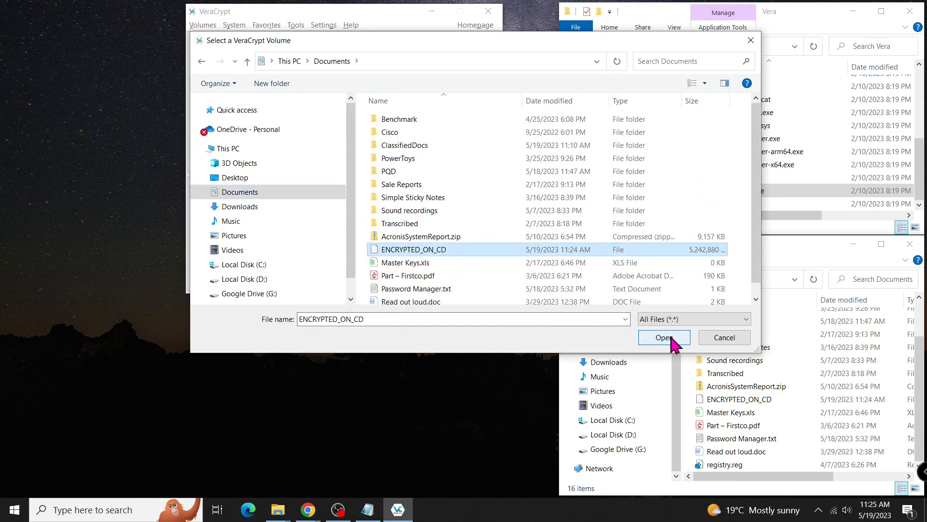
left_click(664, 338)
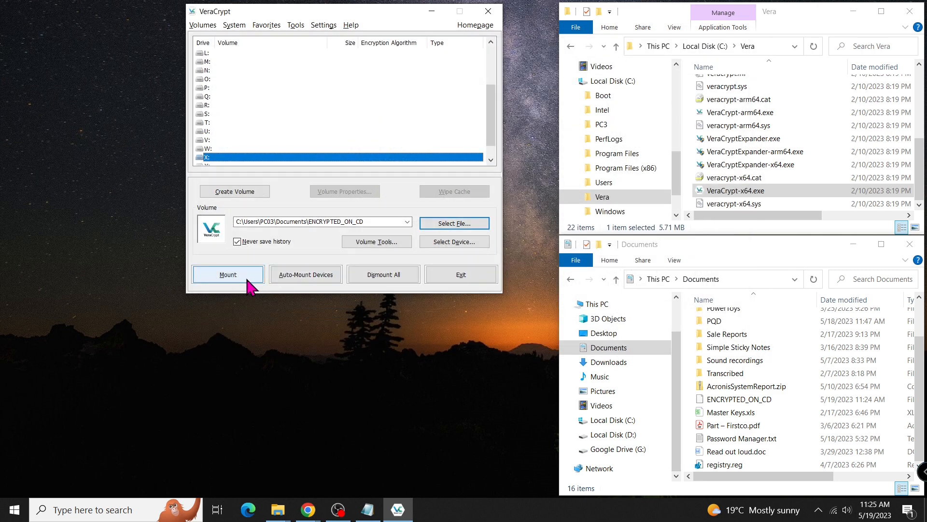
left_click(228, 275)
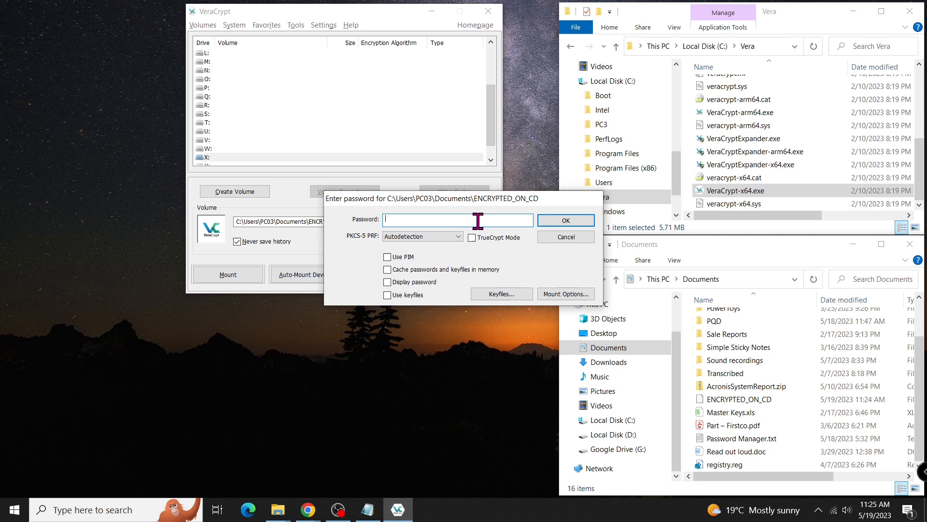
left_click(565, 220)
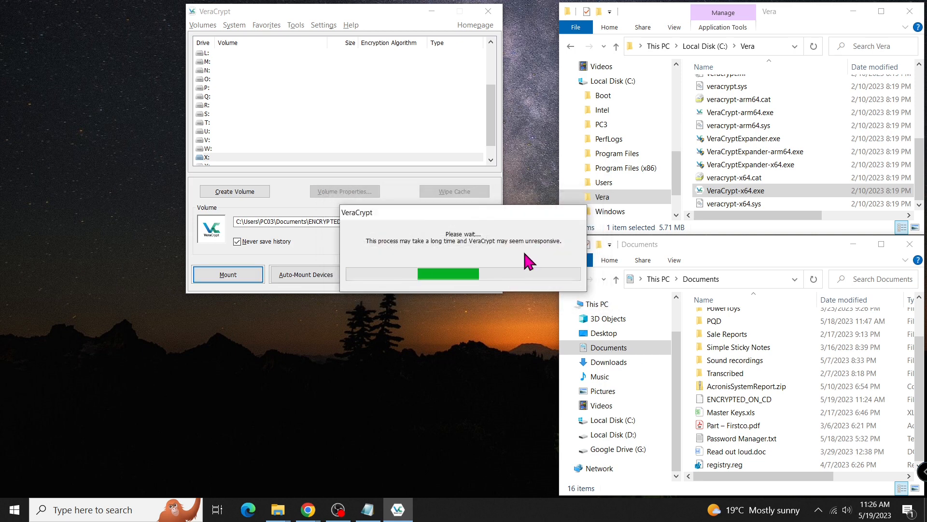
left_click(228, 275)
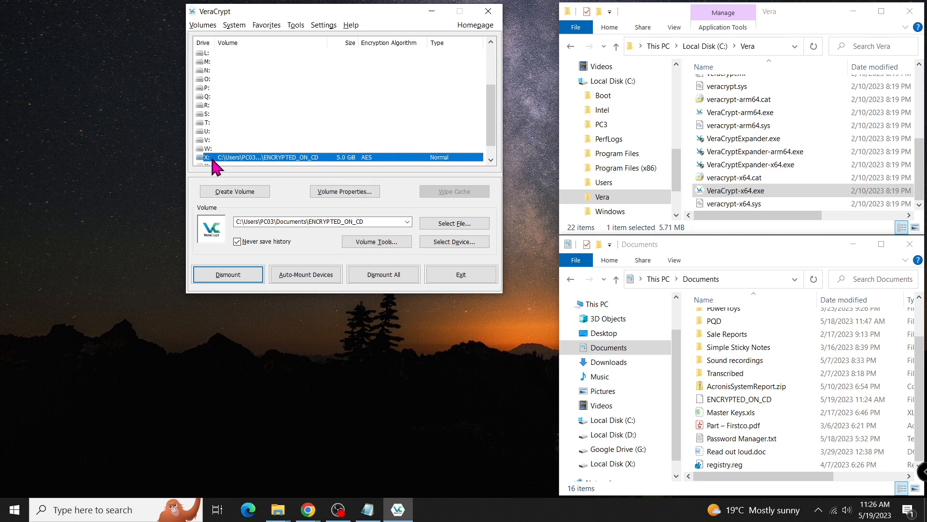
mouse_move(269, 169)
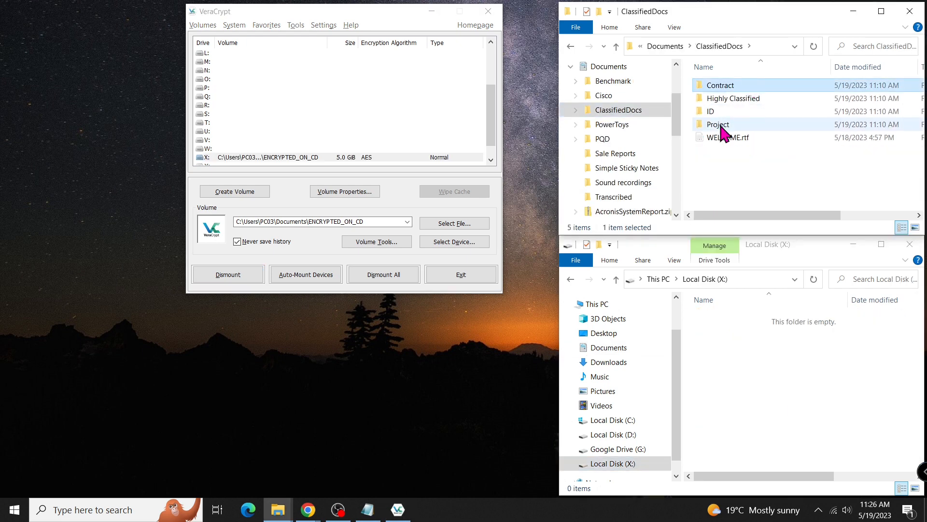
Step: Select all ClassifiedDocs items, check the copied Contract folder on X:, then dismount X:
key("ctrl+a")
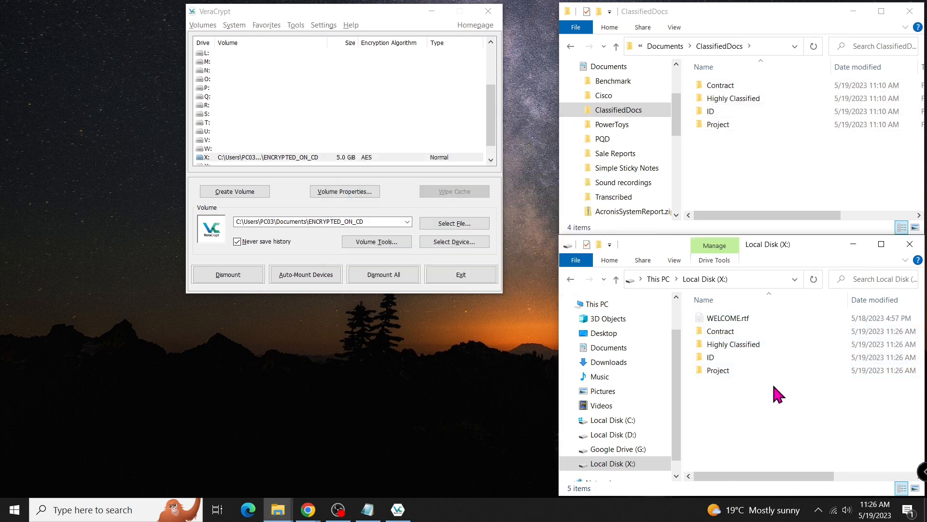
left_click(720, 331)
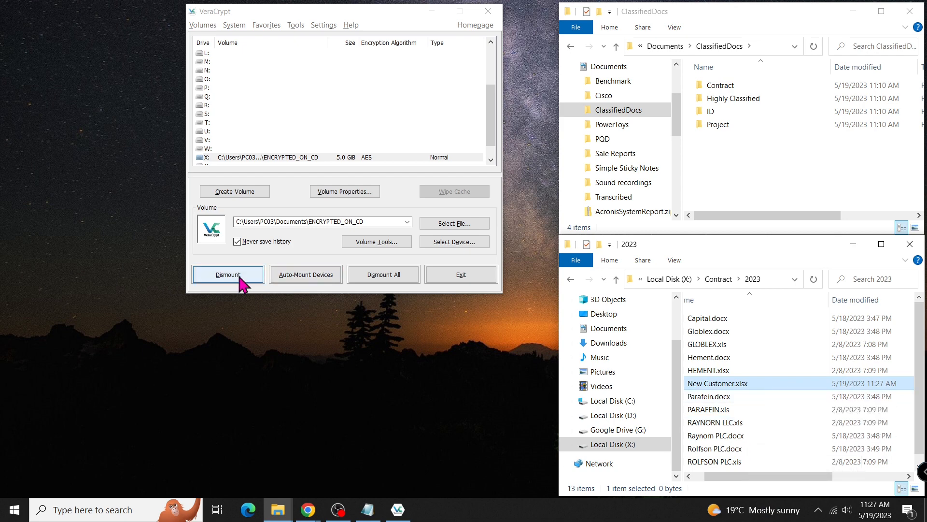
left_click(228, 274)
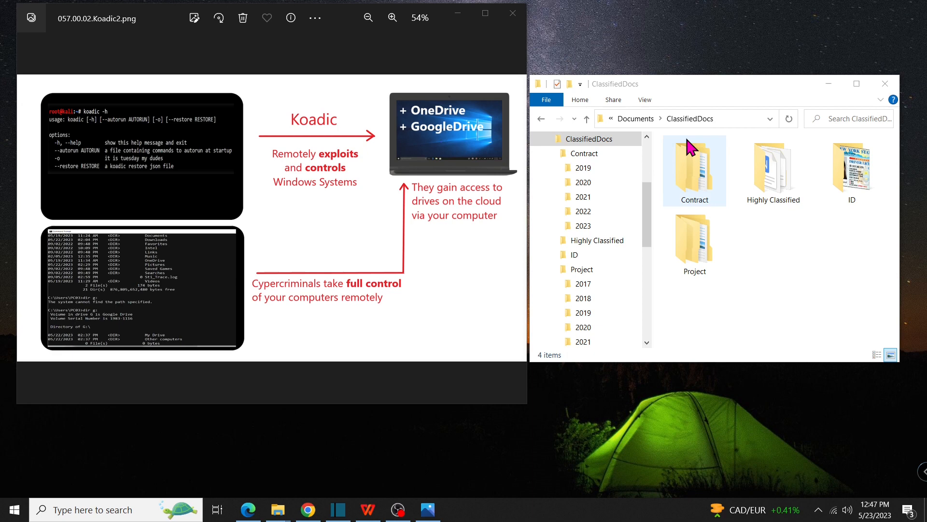
left_click(773, 169)
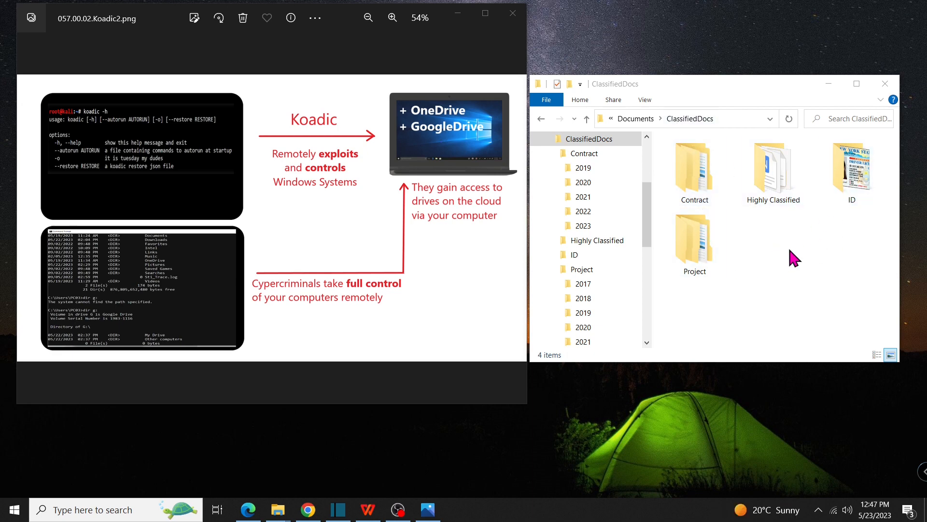
left_click(851, 171)
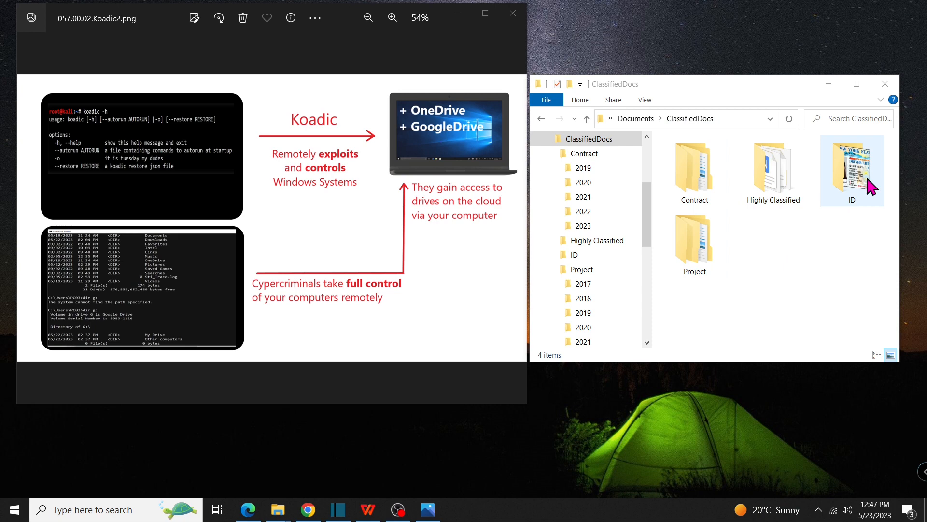